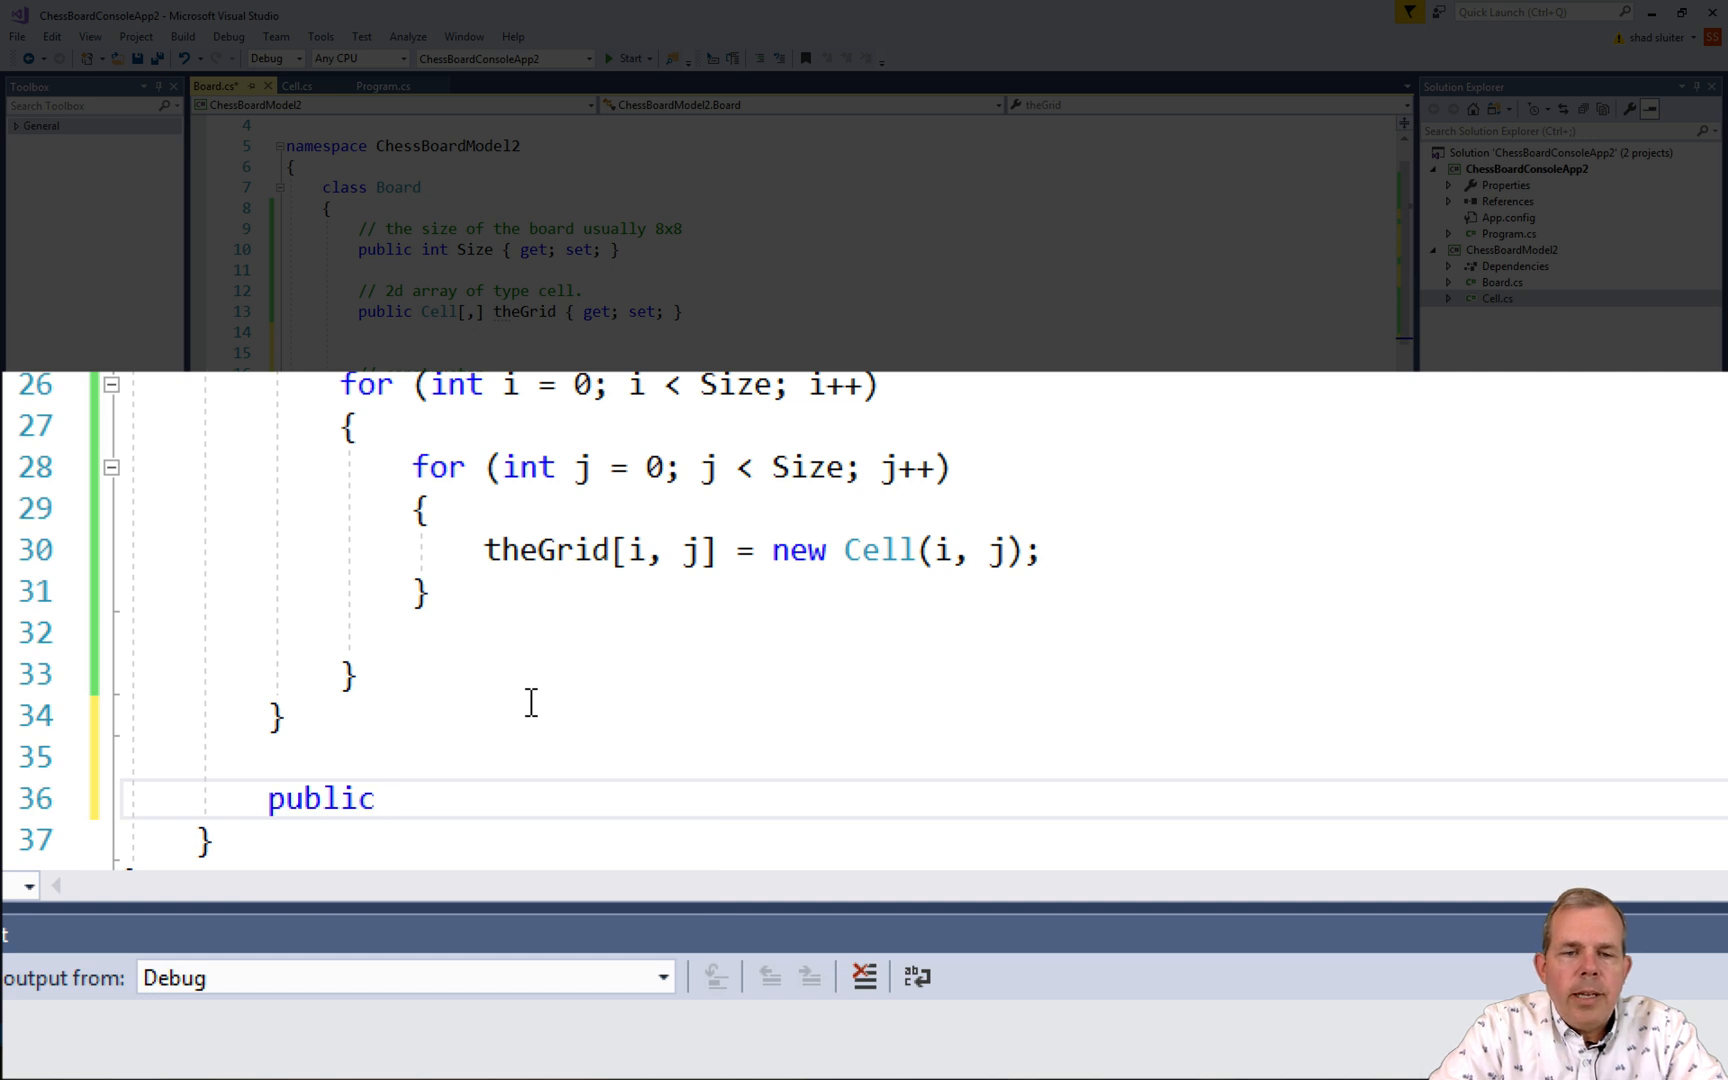
Declare public void MarkNextLegalMoves(Cell currentCell, string chessPiece) below the Board constructor.
{"action": "type", "text": "void"}
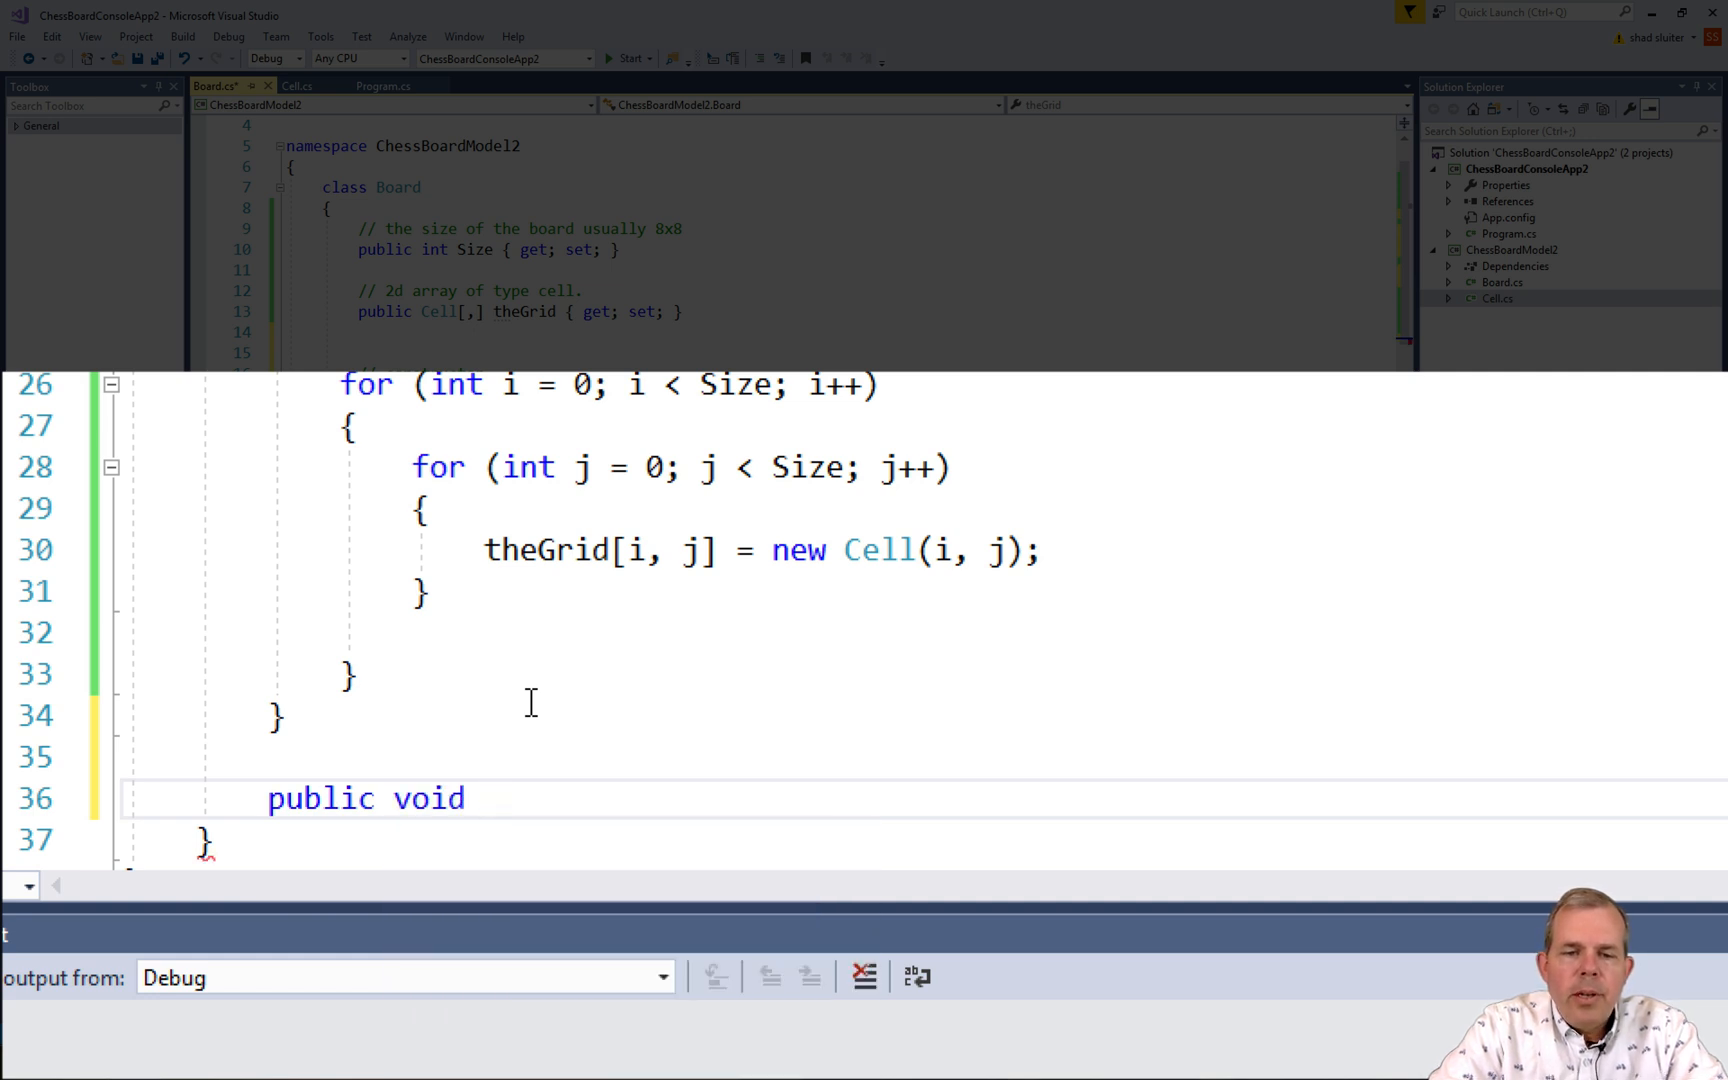
{"action": "type", "text": "MarkNext"}
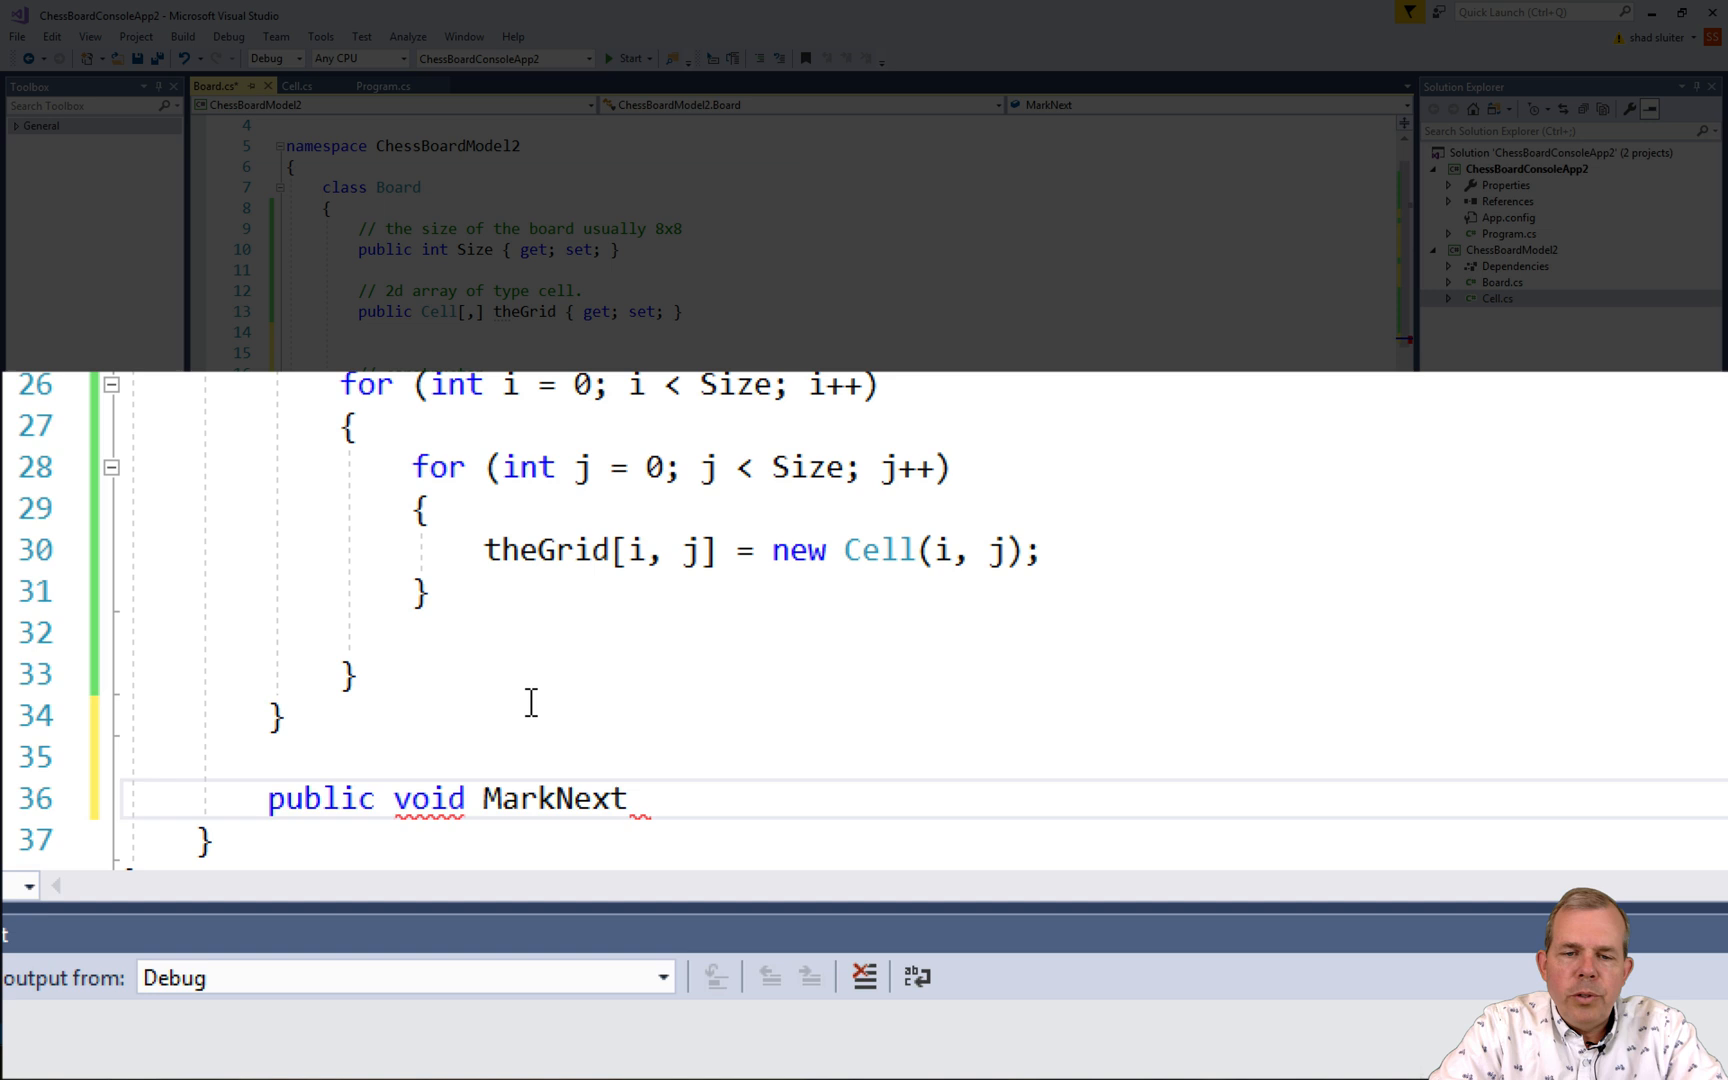
{"action": "type", "text": "LegalMoves"}
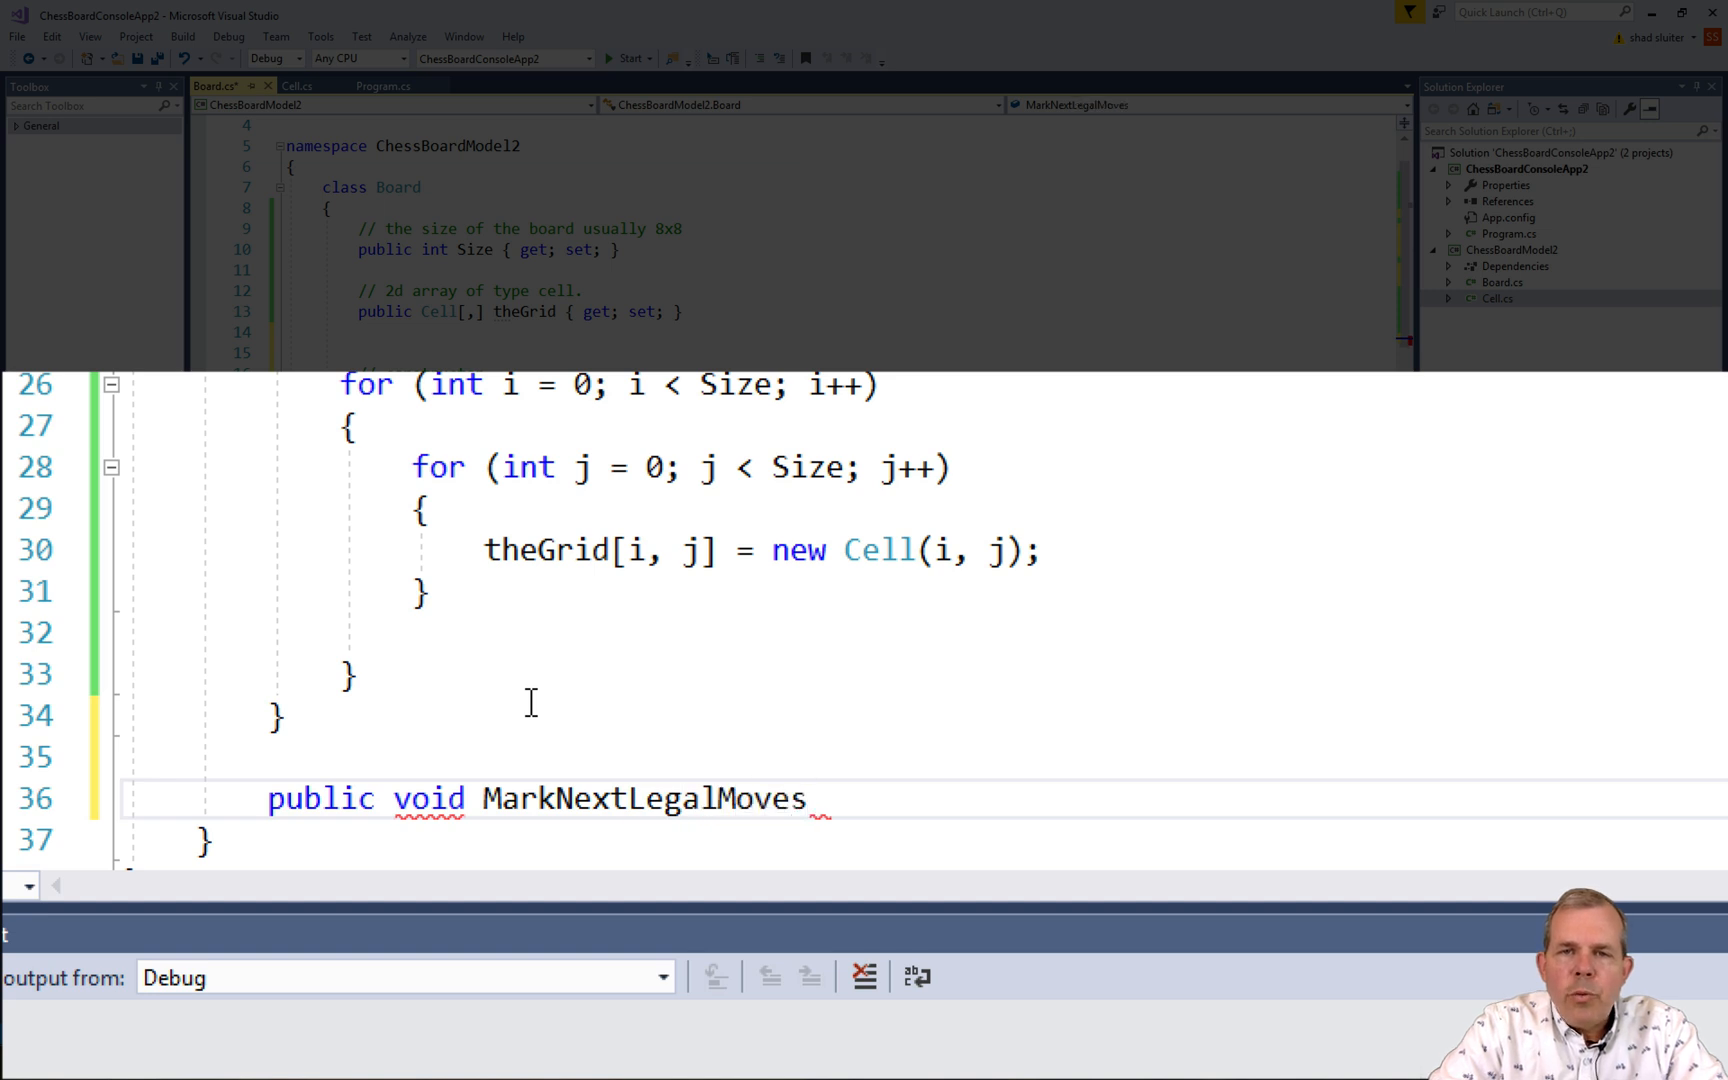
{"action": "type", "text": "()"}
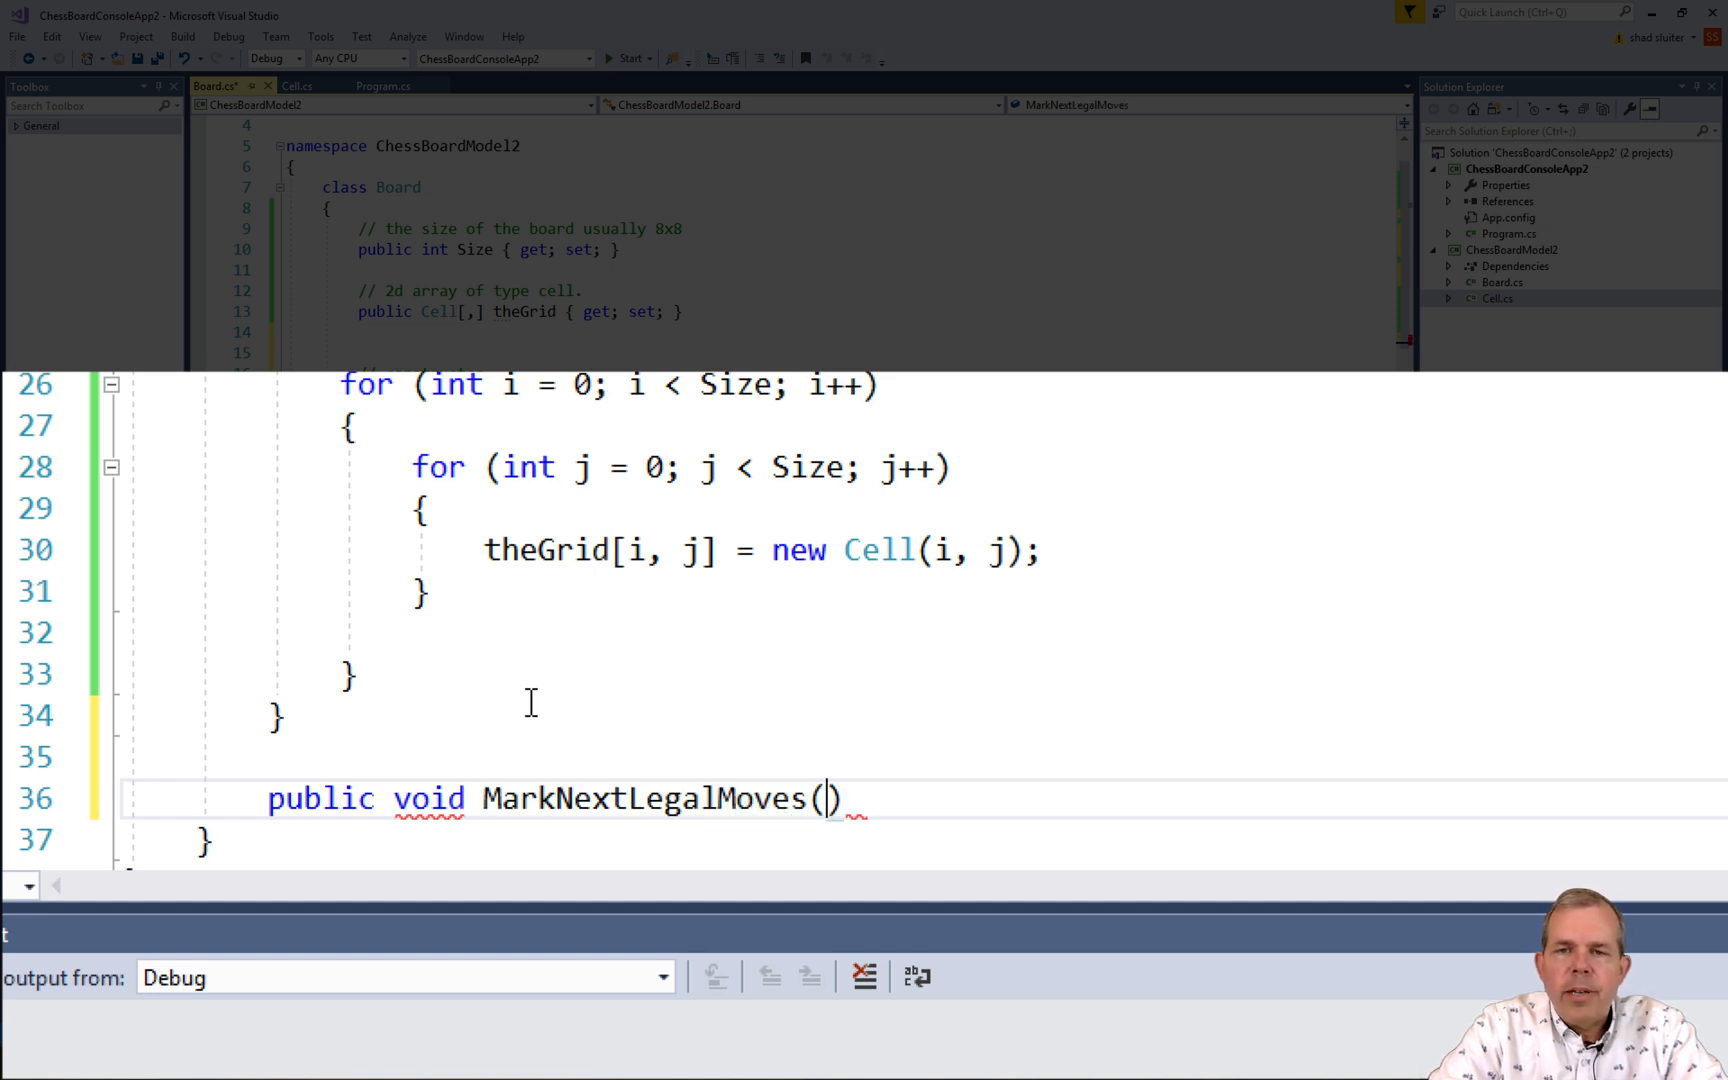
{"action": "type", "text": "\" \""}
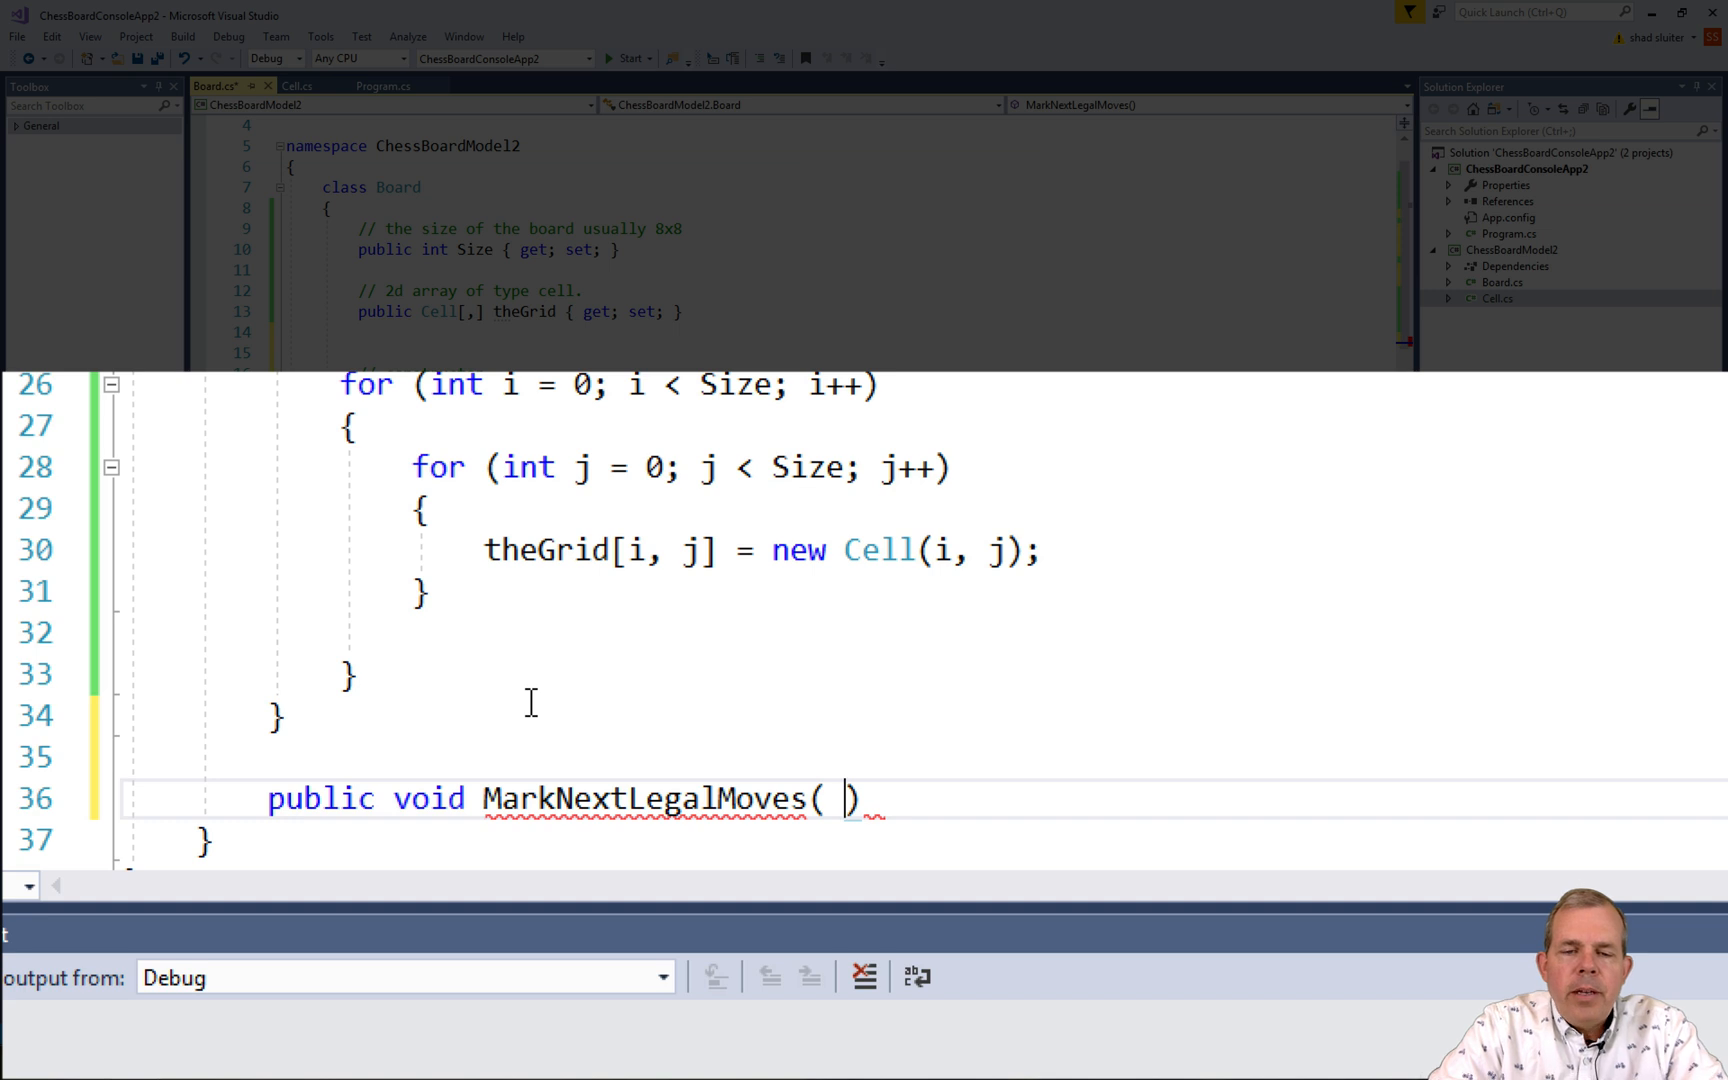
{"action": "type", "text": "Cell currentCell,"}
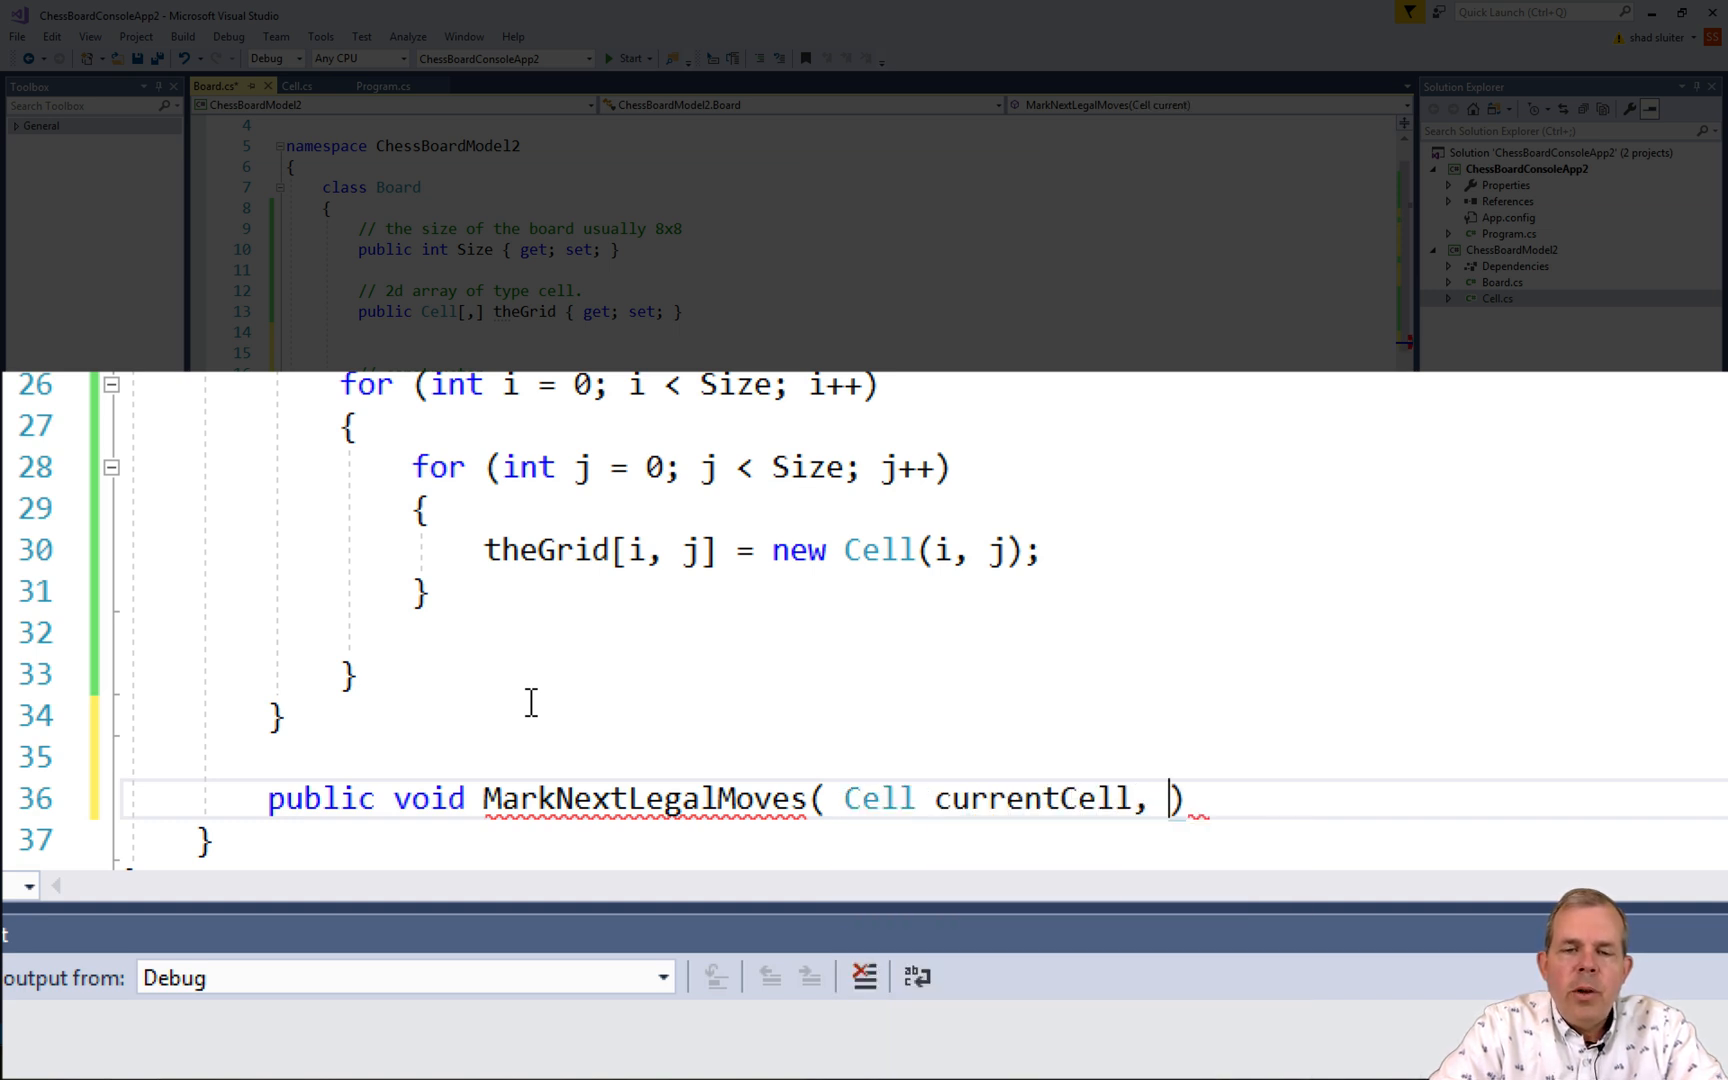
{"action": "type", "text": "string"}
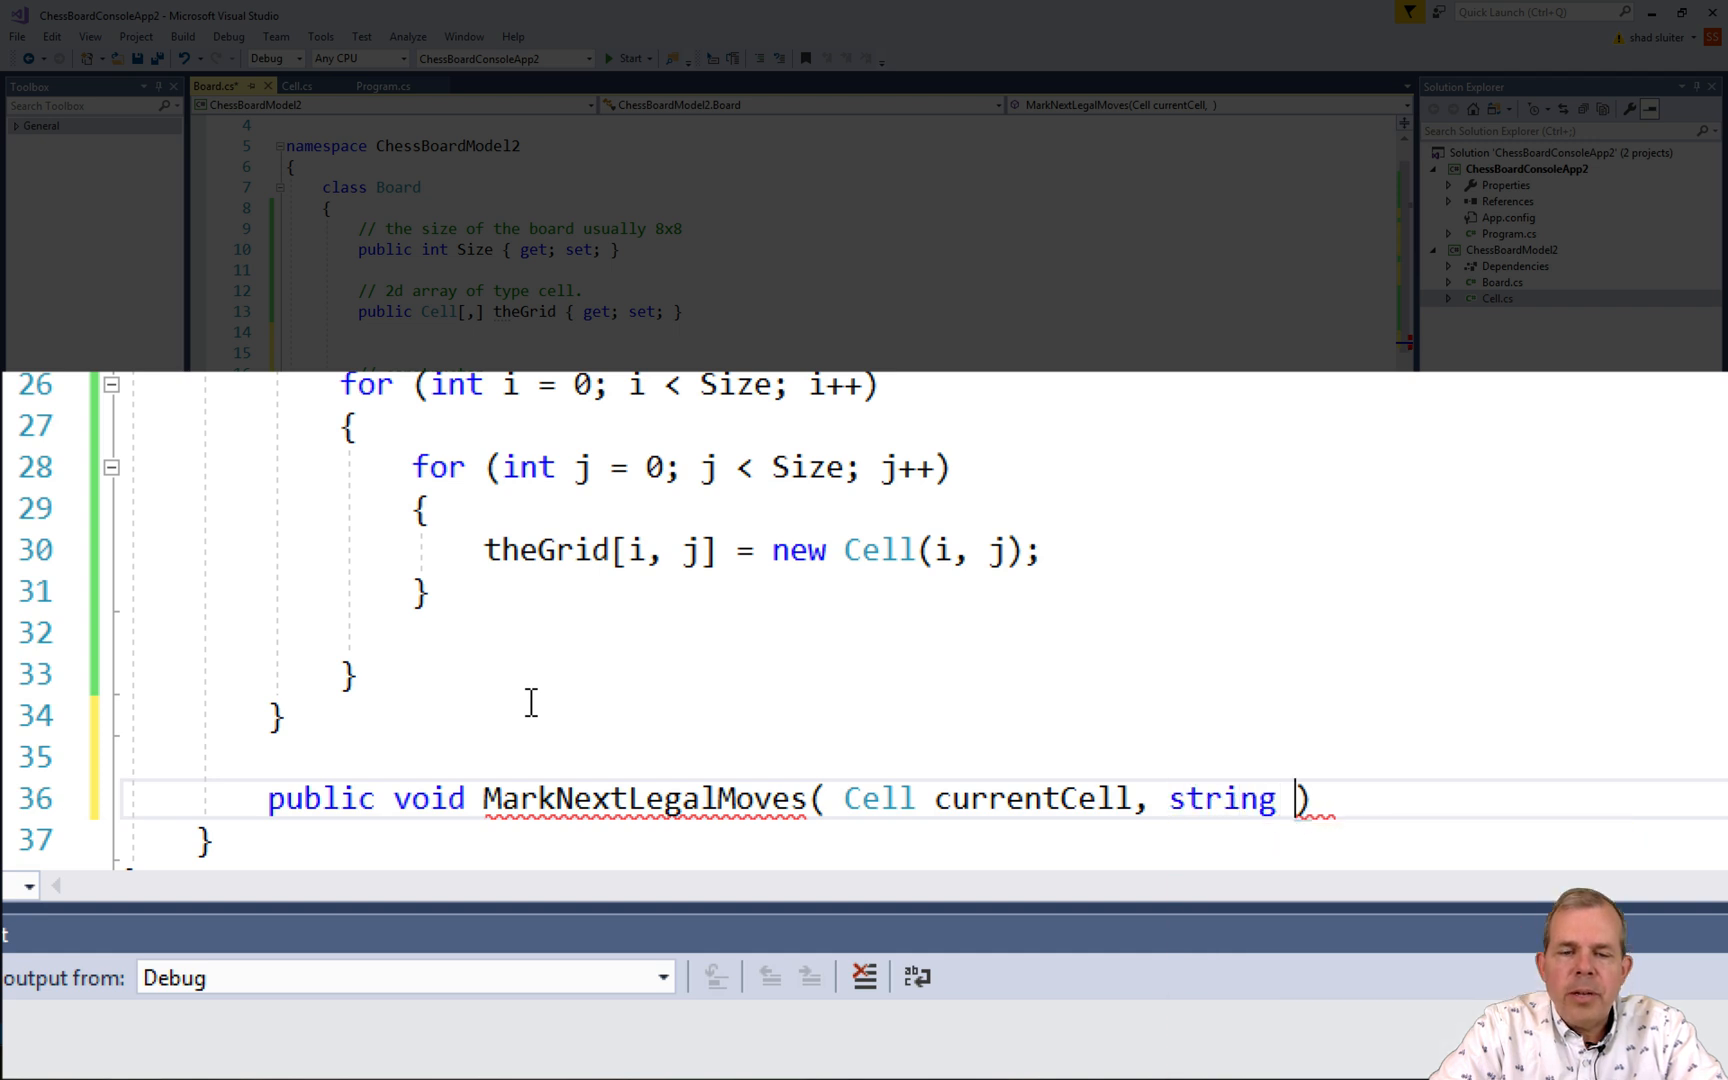
{"action": "type", "text": "chessPiece"}
{"action": "type", "text": "{"}
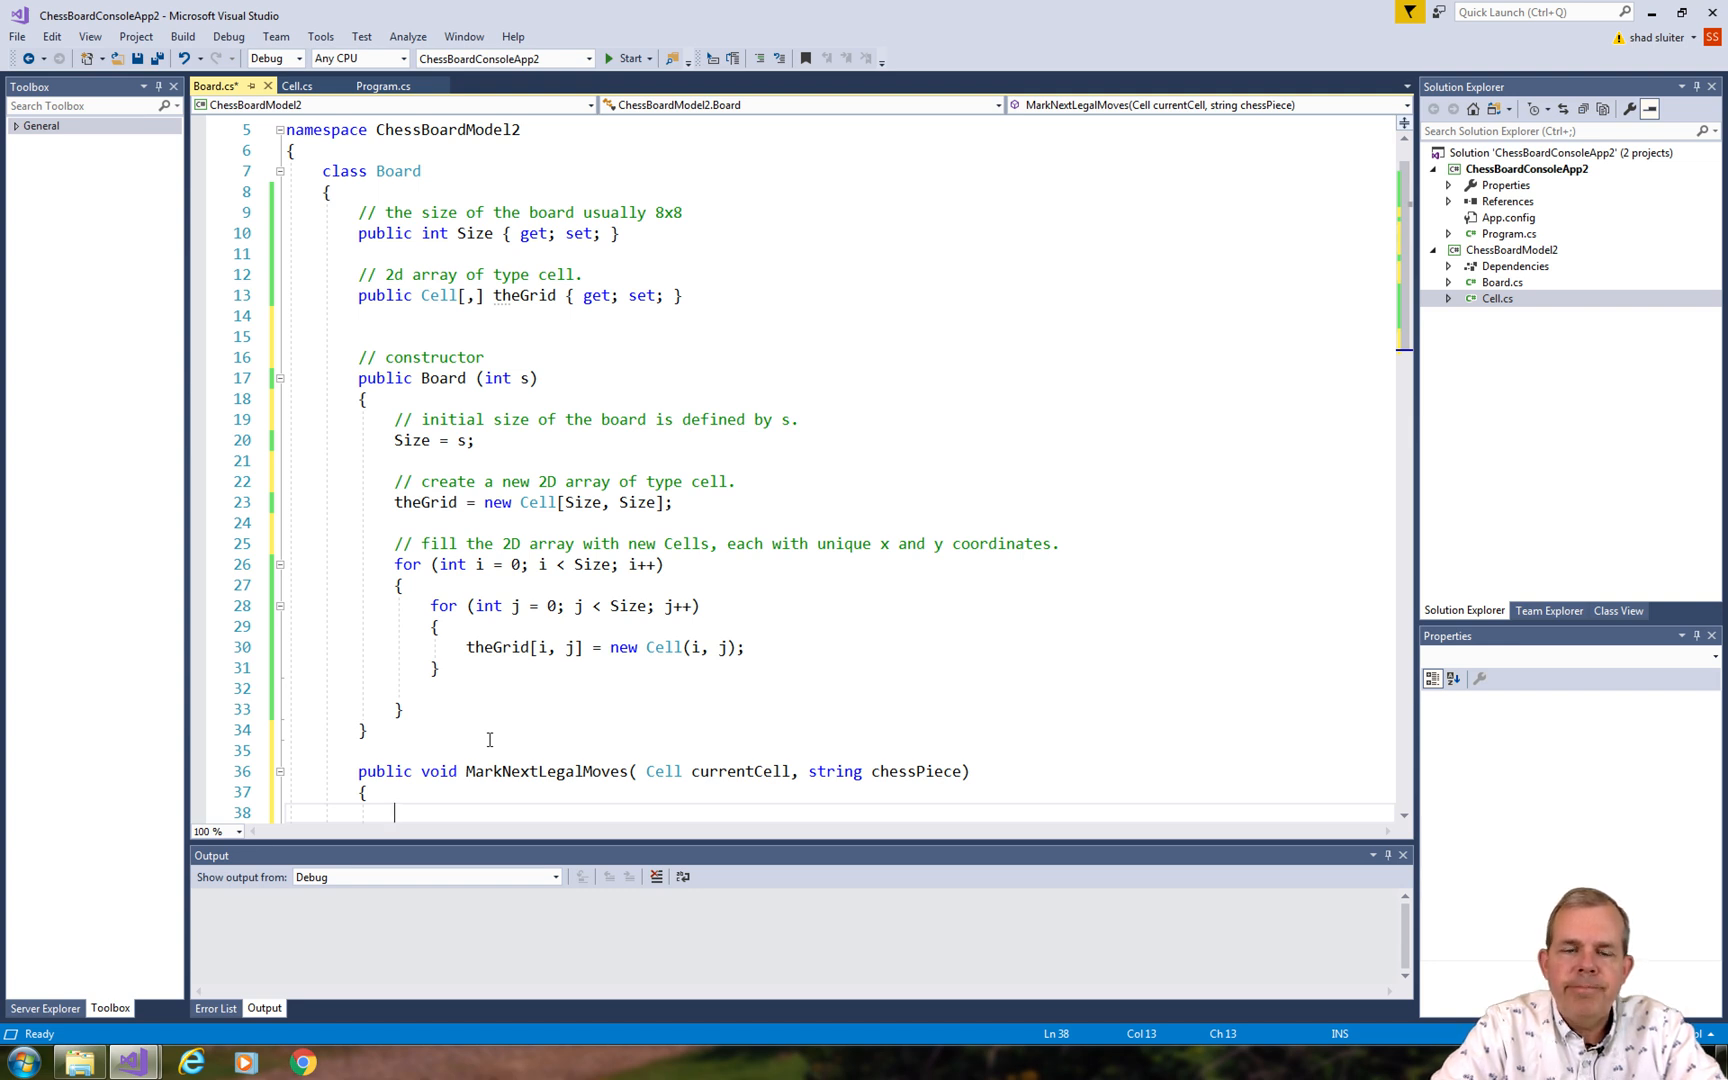
Add comments 'step 1 - clear all previous legal moves' and 'step 2 - find all legal moves and mark the cells'.
{"action": "scroll", "scroll_direction": "down", "scroll_amount": 3}
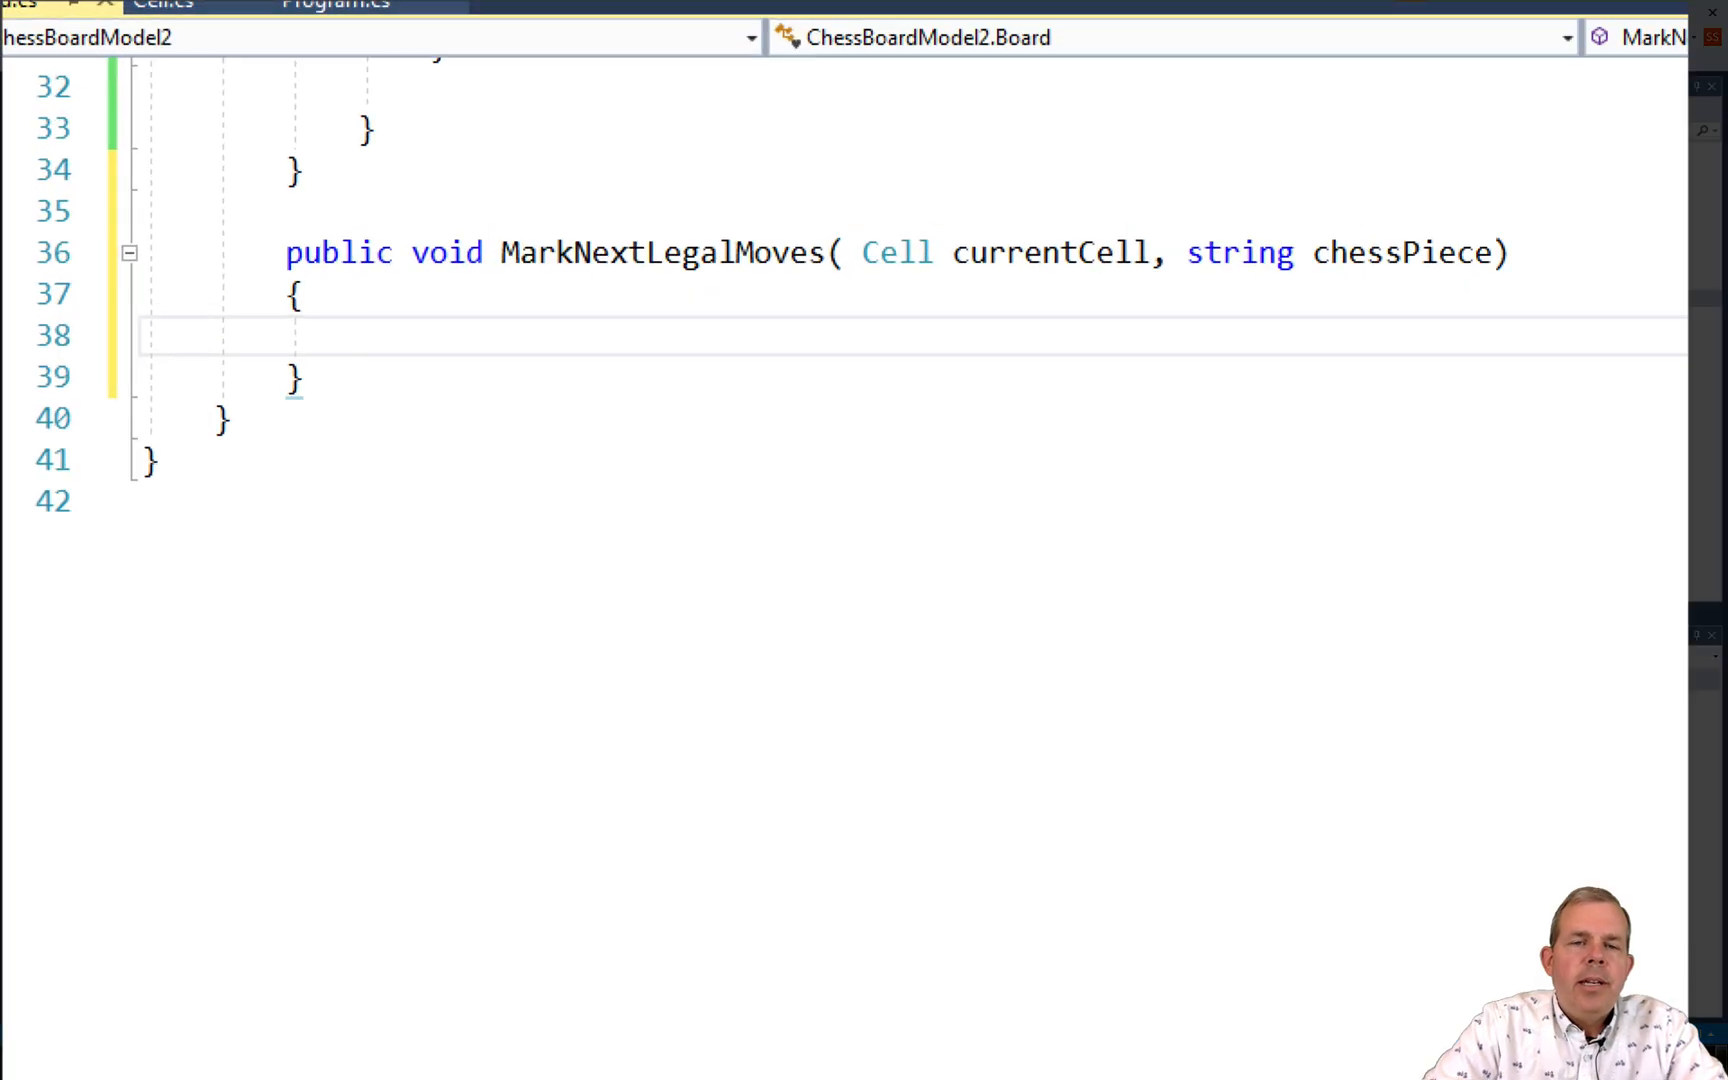
{"action": "type", "text": "//"}
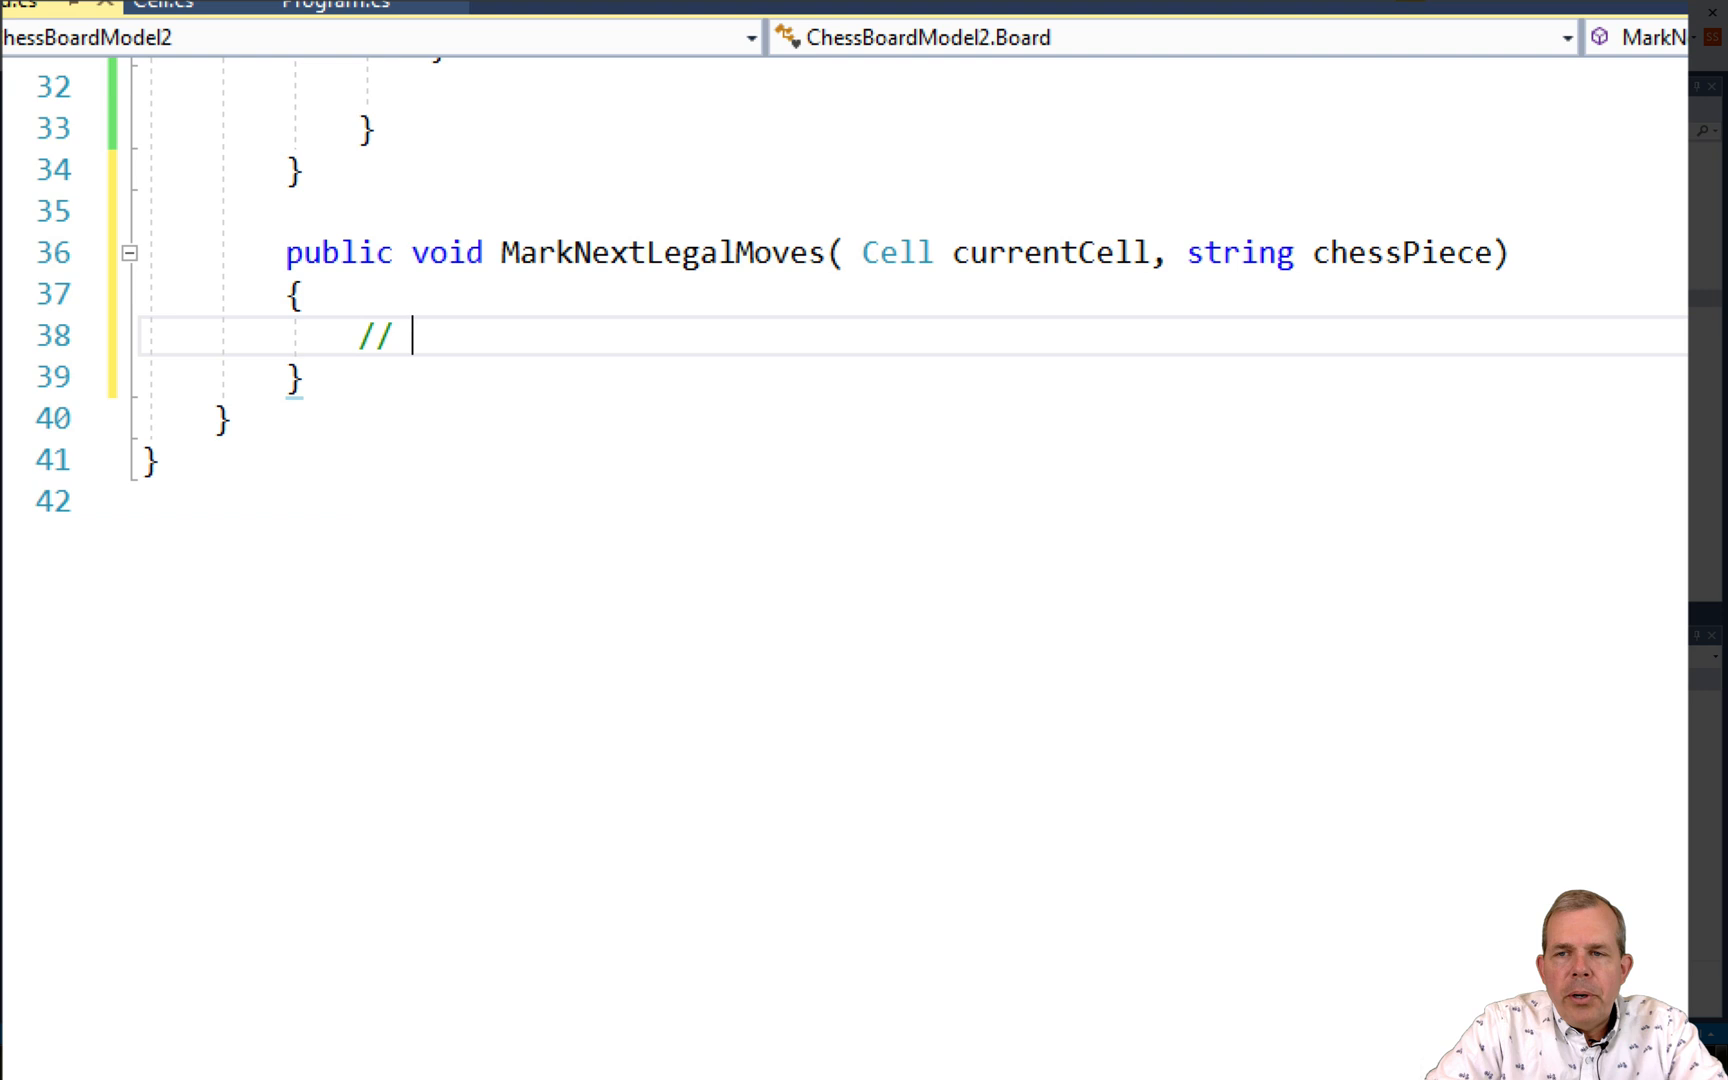
{"action": "type", "text": "step 1 - clear all"}
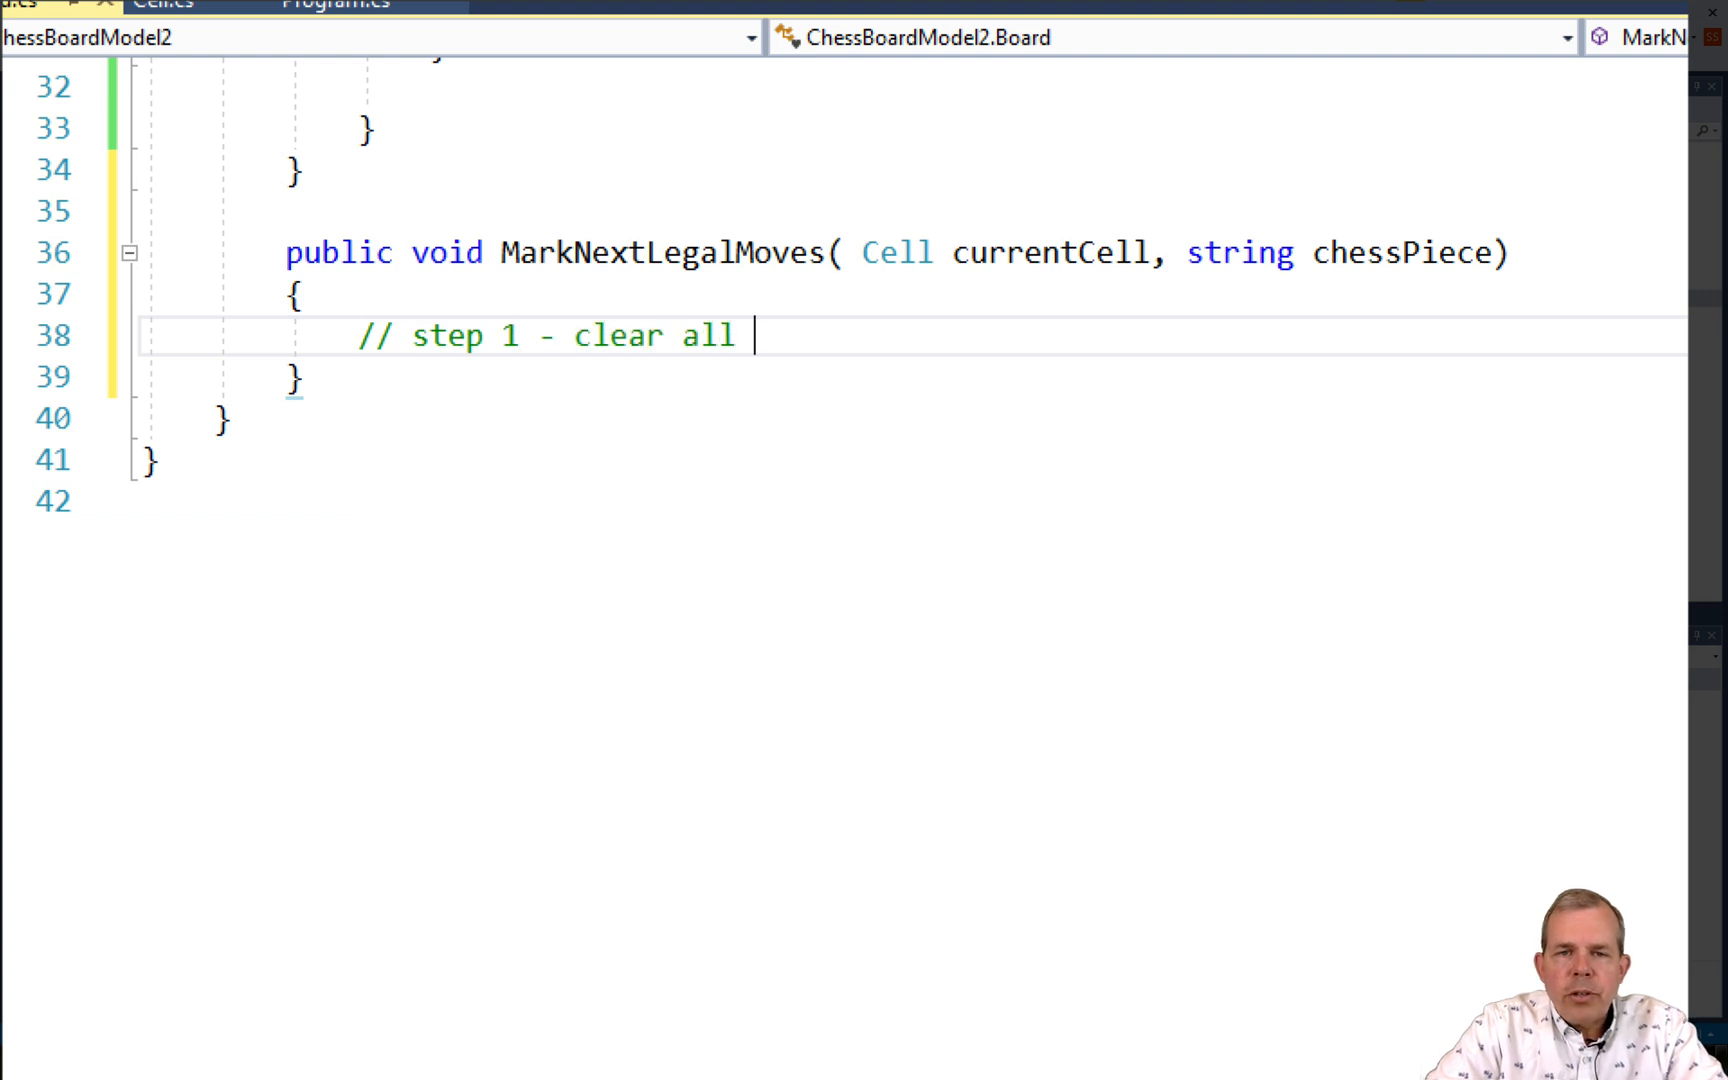
{"action": "type", "text": "previous legal moves"}
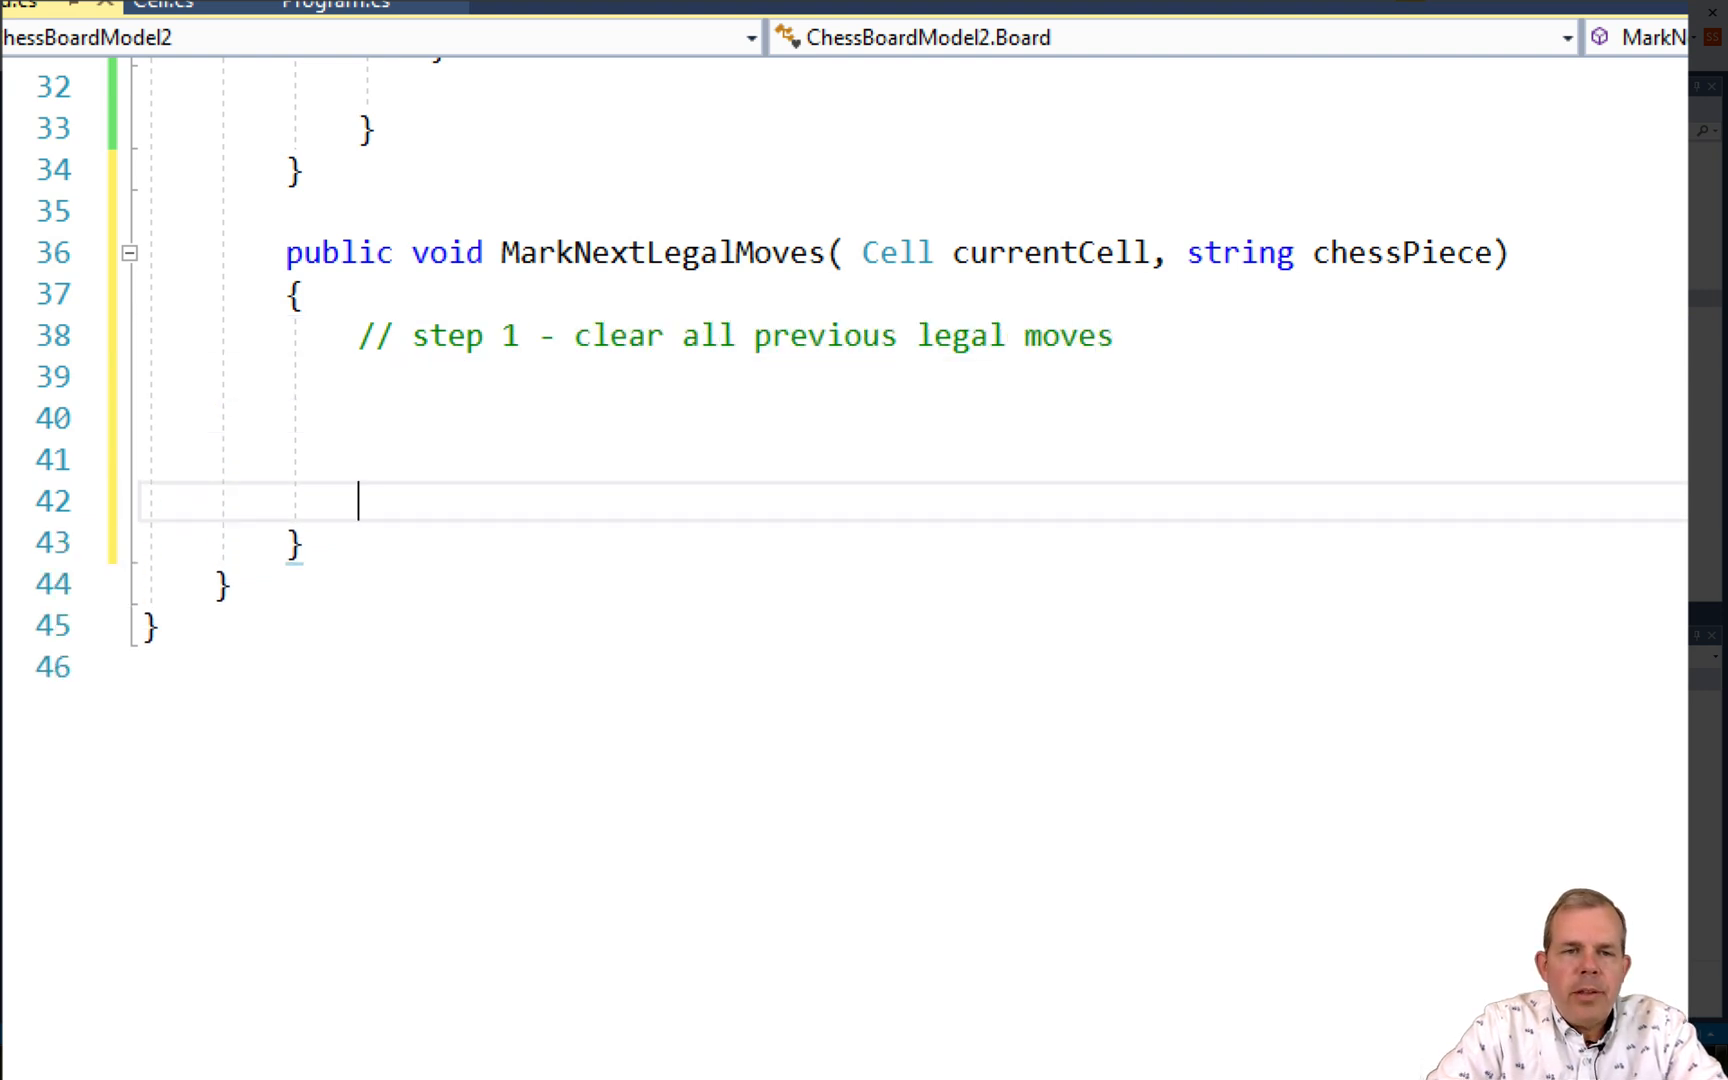
{"action": "type", "text": "// step 2 -"}
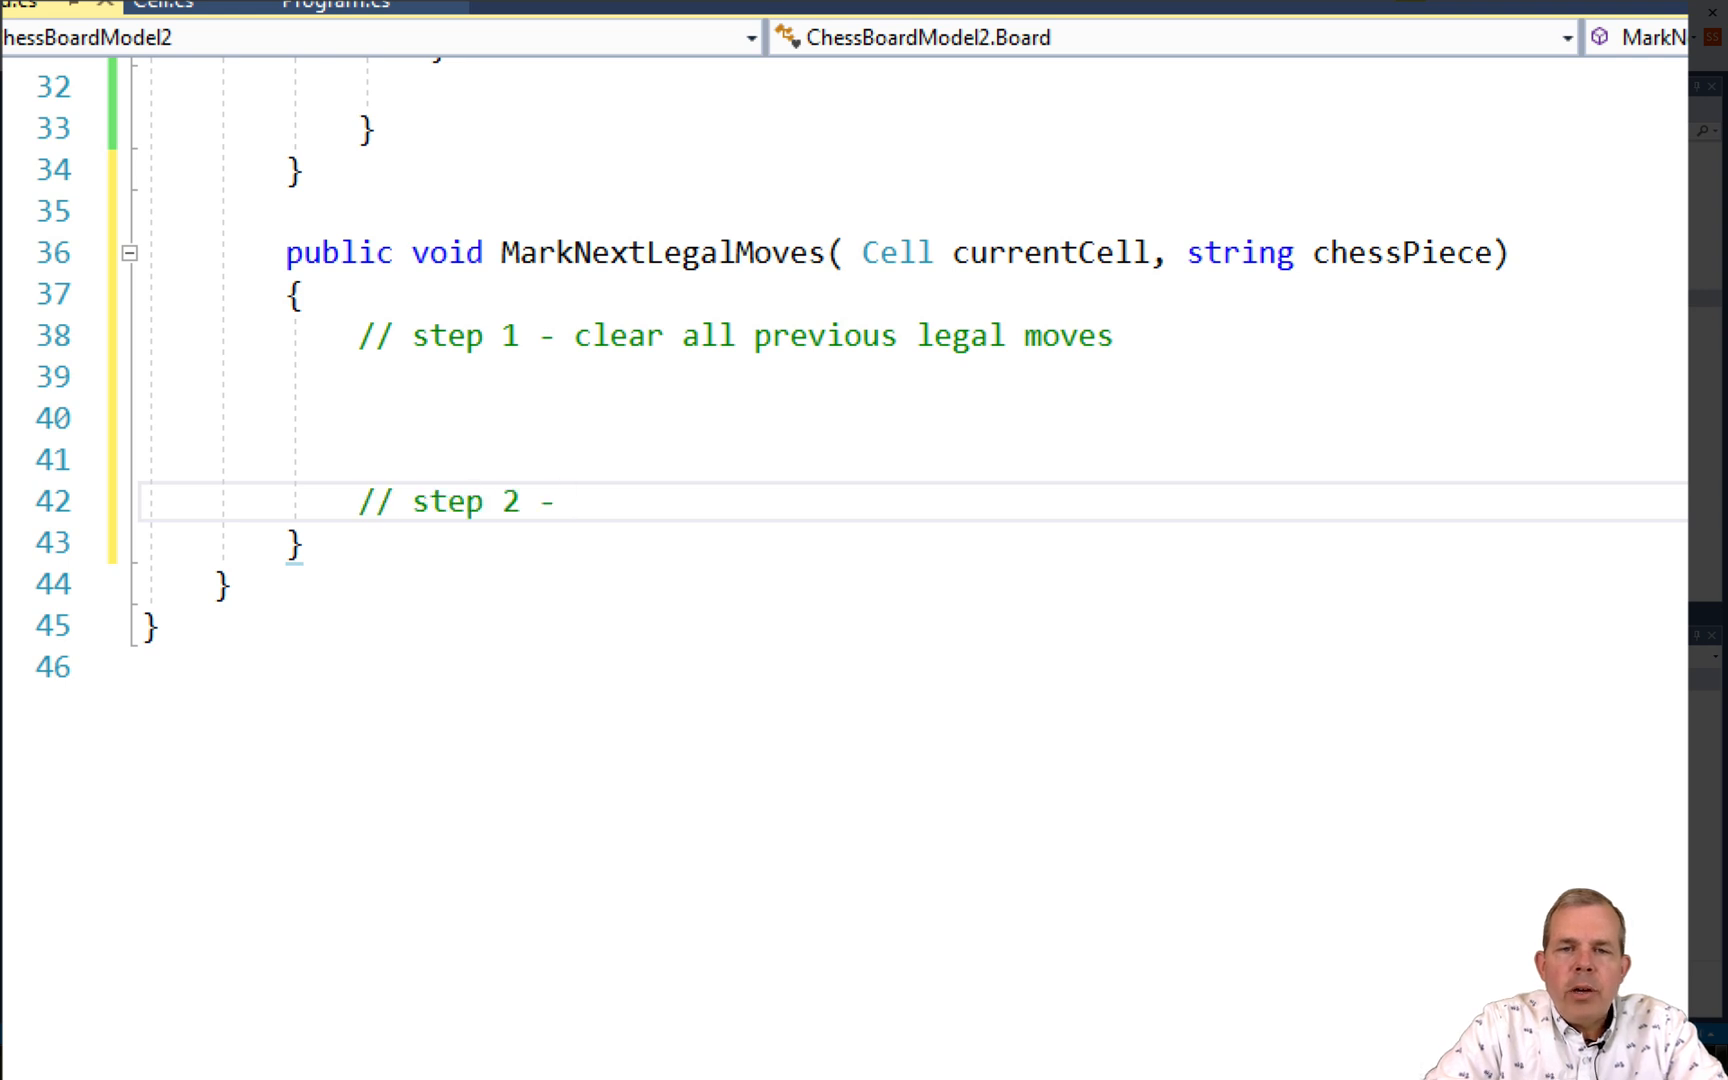
{"action": "type", "text": "find all legal mo"}
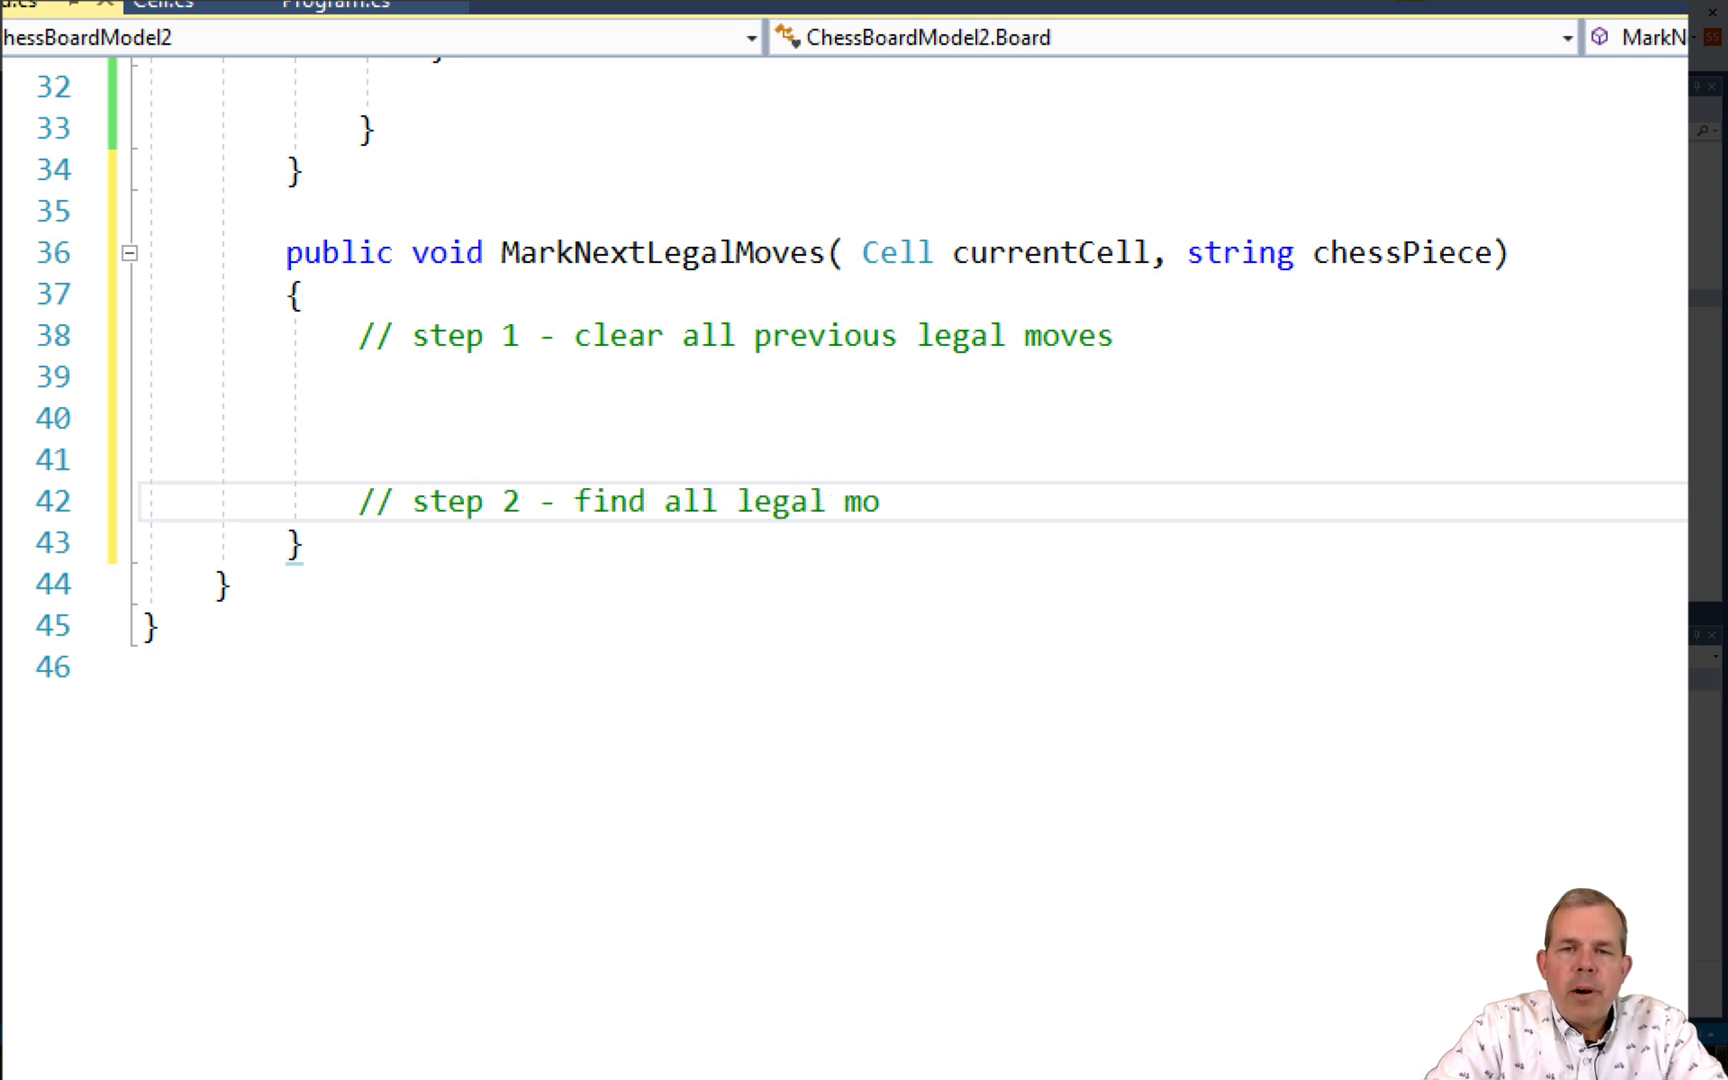
{"action": "type", "text": "ves and mark the cells as \"legal"}
{"action": "left_click", "coordinate": [911, 376]}
{"action": "type", "text": "for (int i = 0; i < length; i++"}
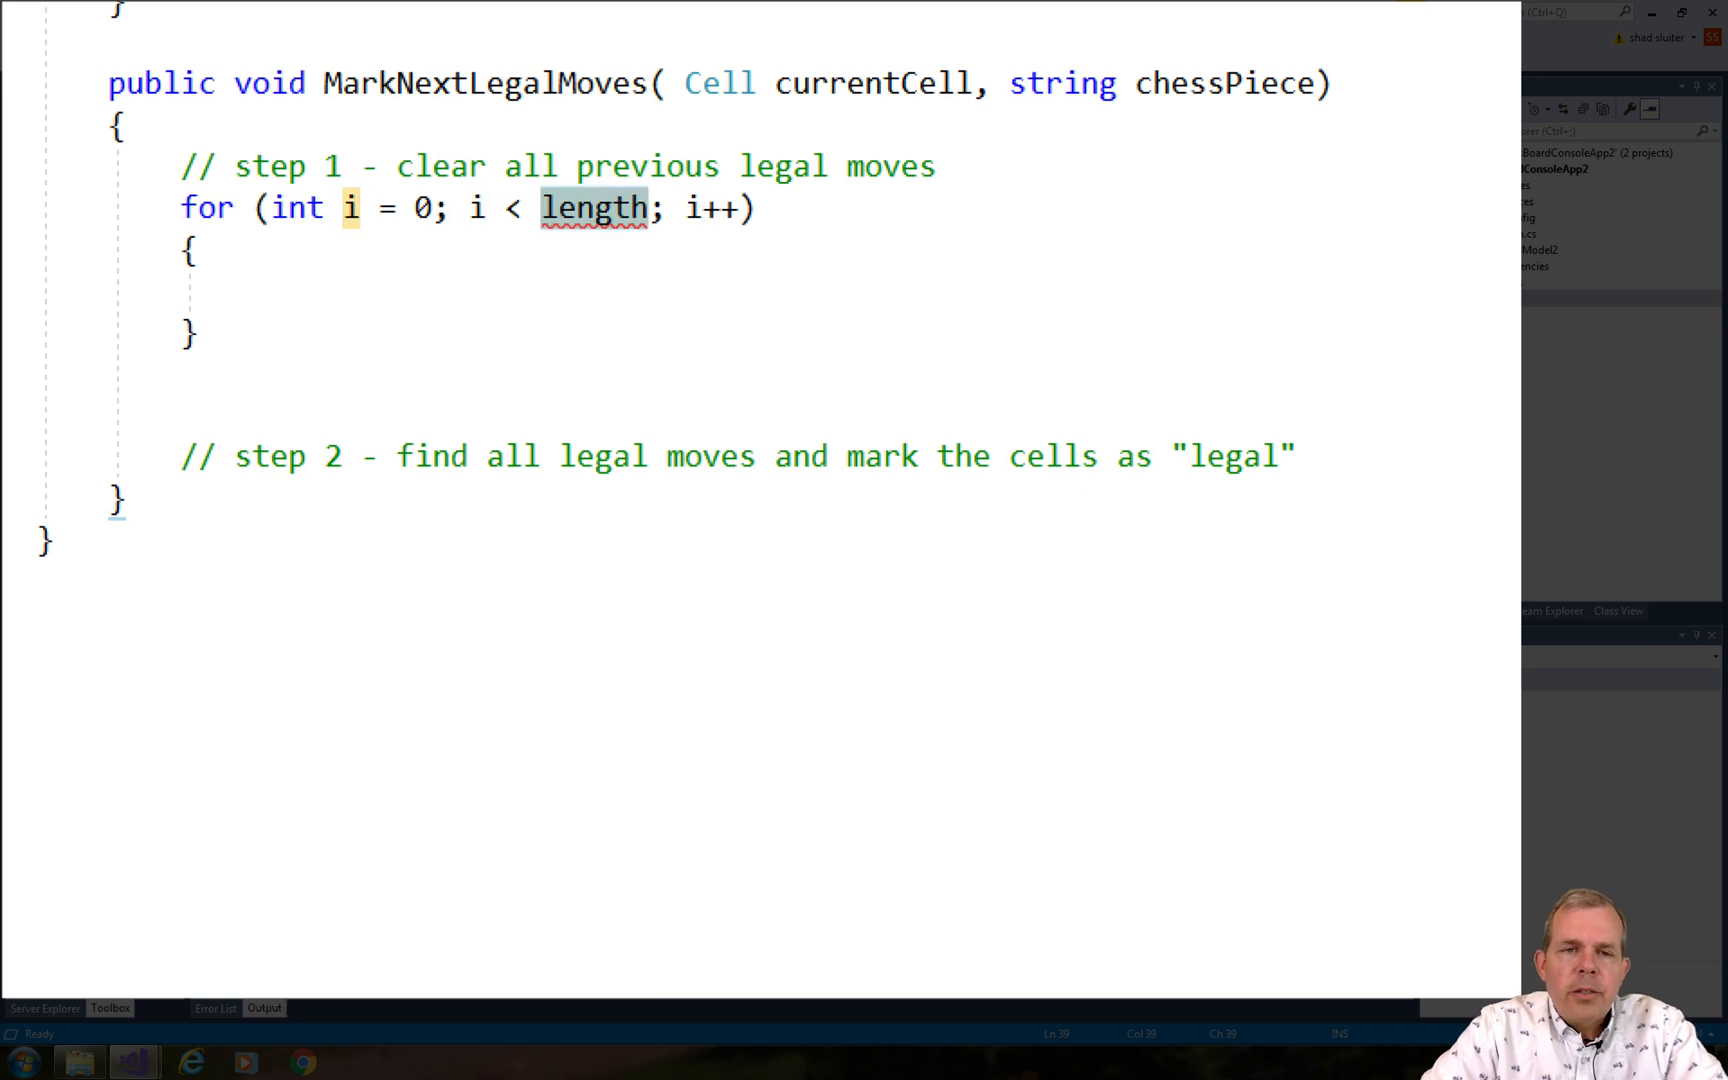
Write the nested j loop setting each theGrid[i,j] LegalNextMove and CurrentlyOccupied to false.
{"action": "type", "text": "Size"}
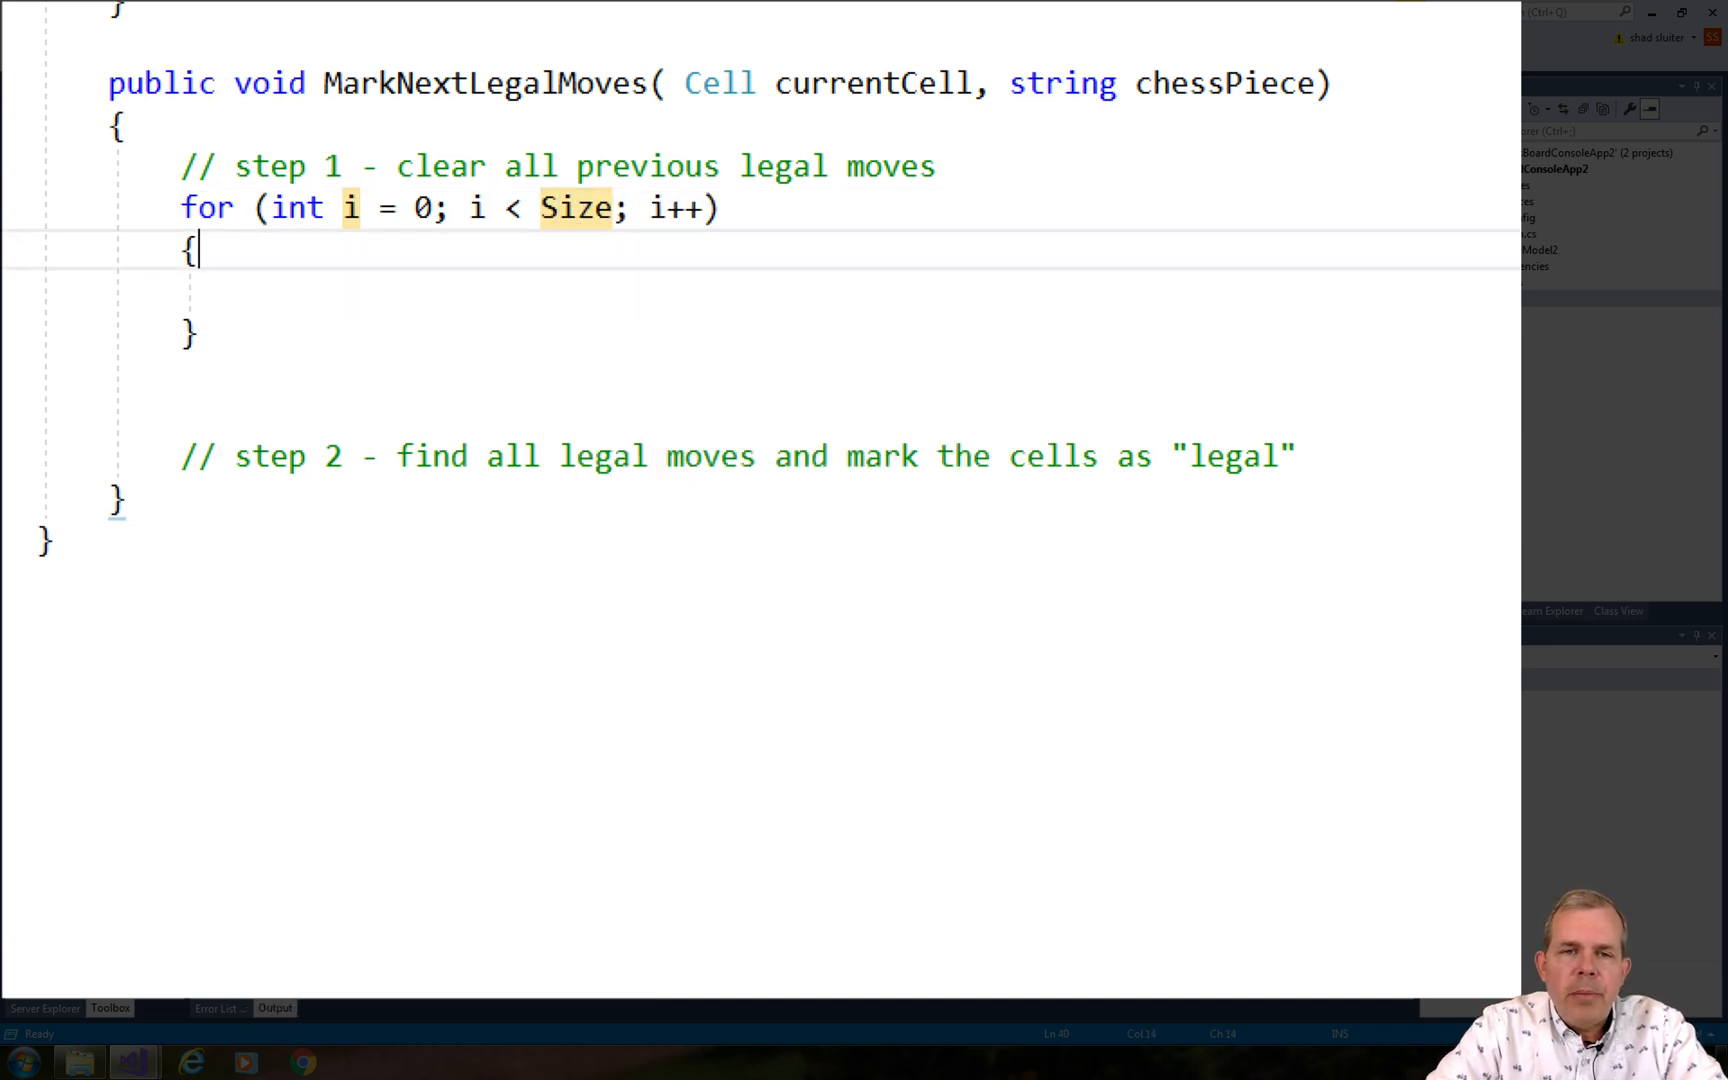
{"action": "type", "text": "for (int j = 0; j < length; j++)"}
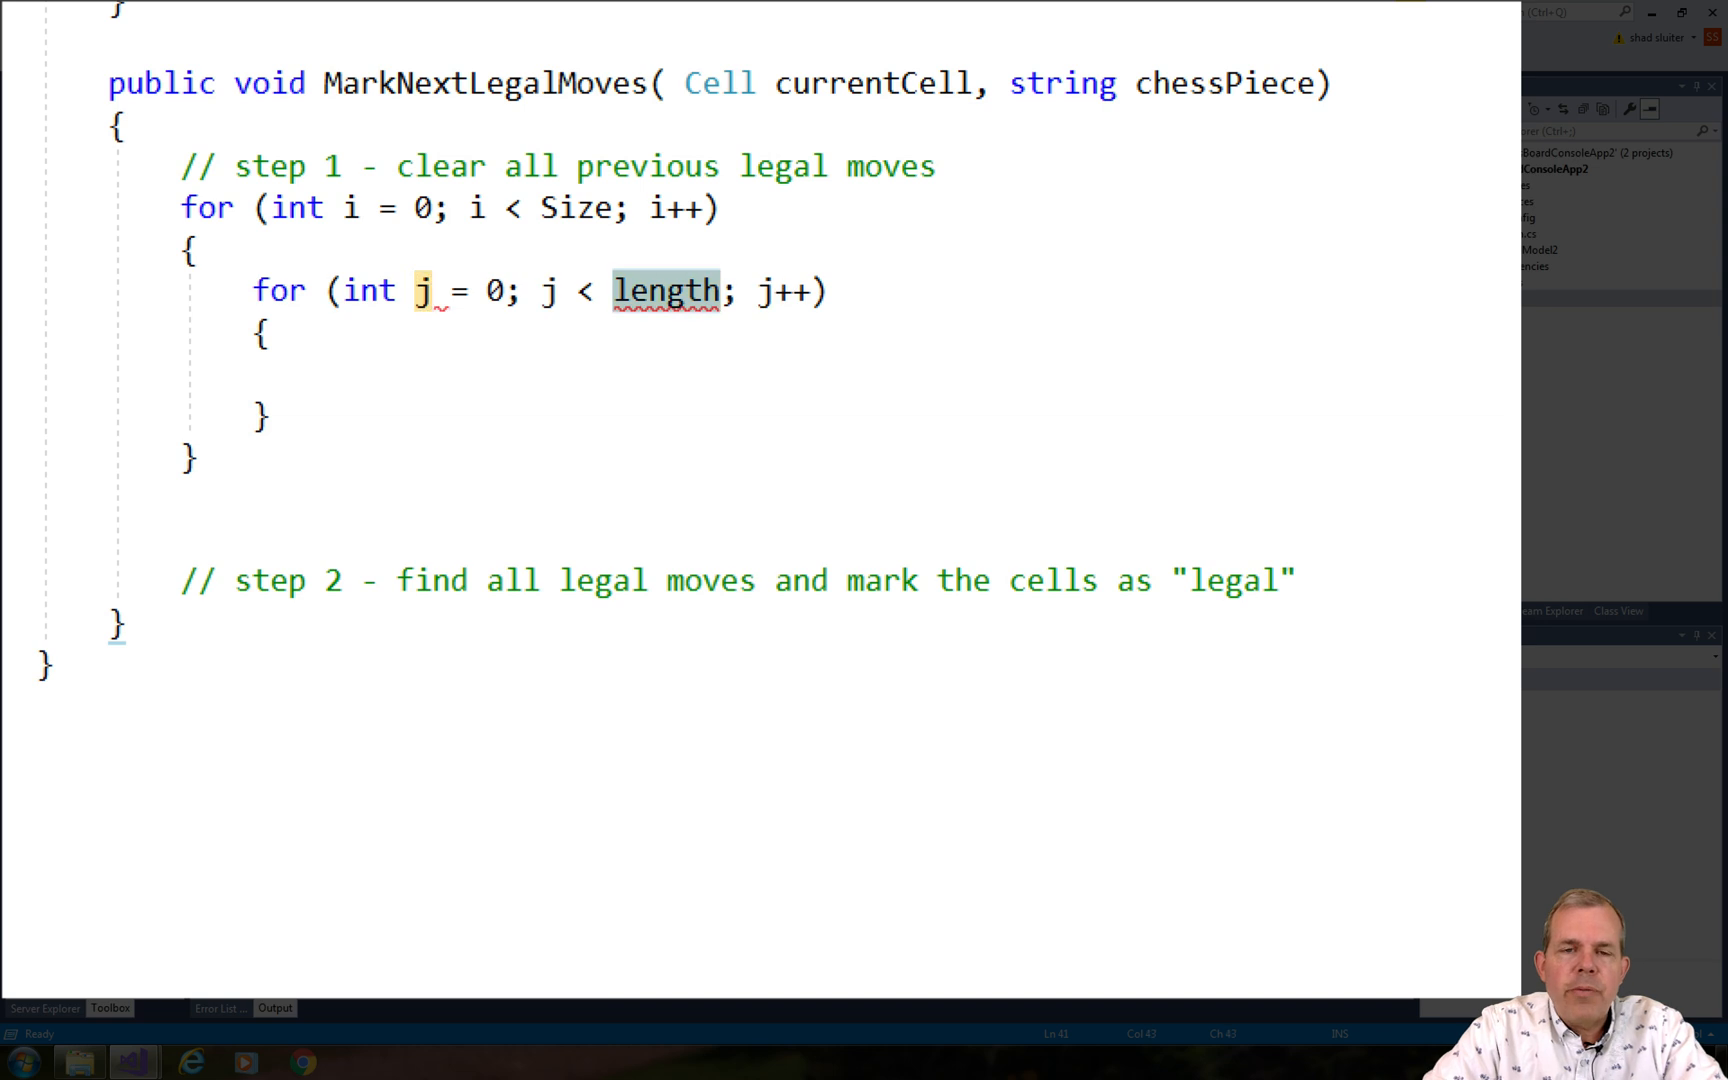
{"action": "type", "text": "Size"}
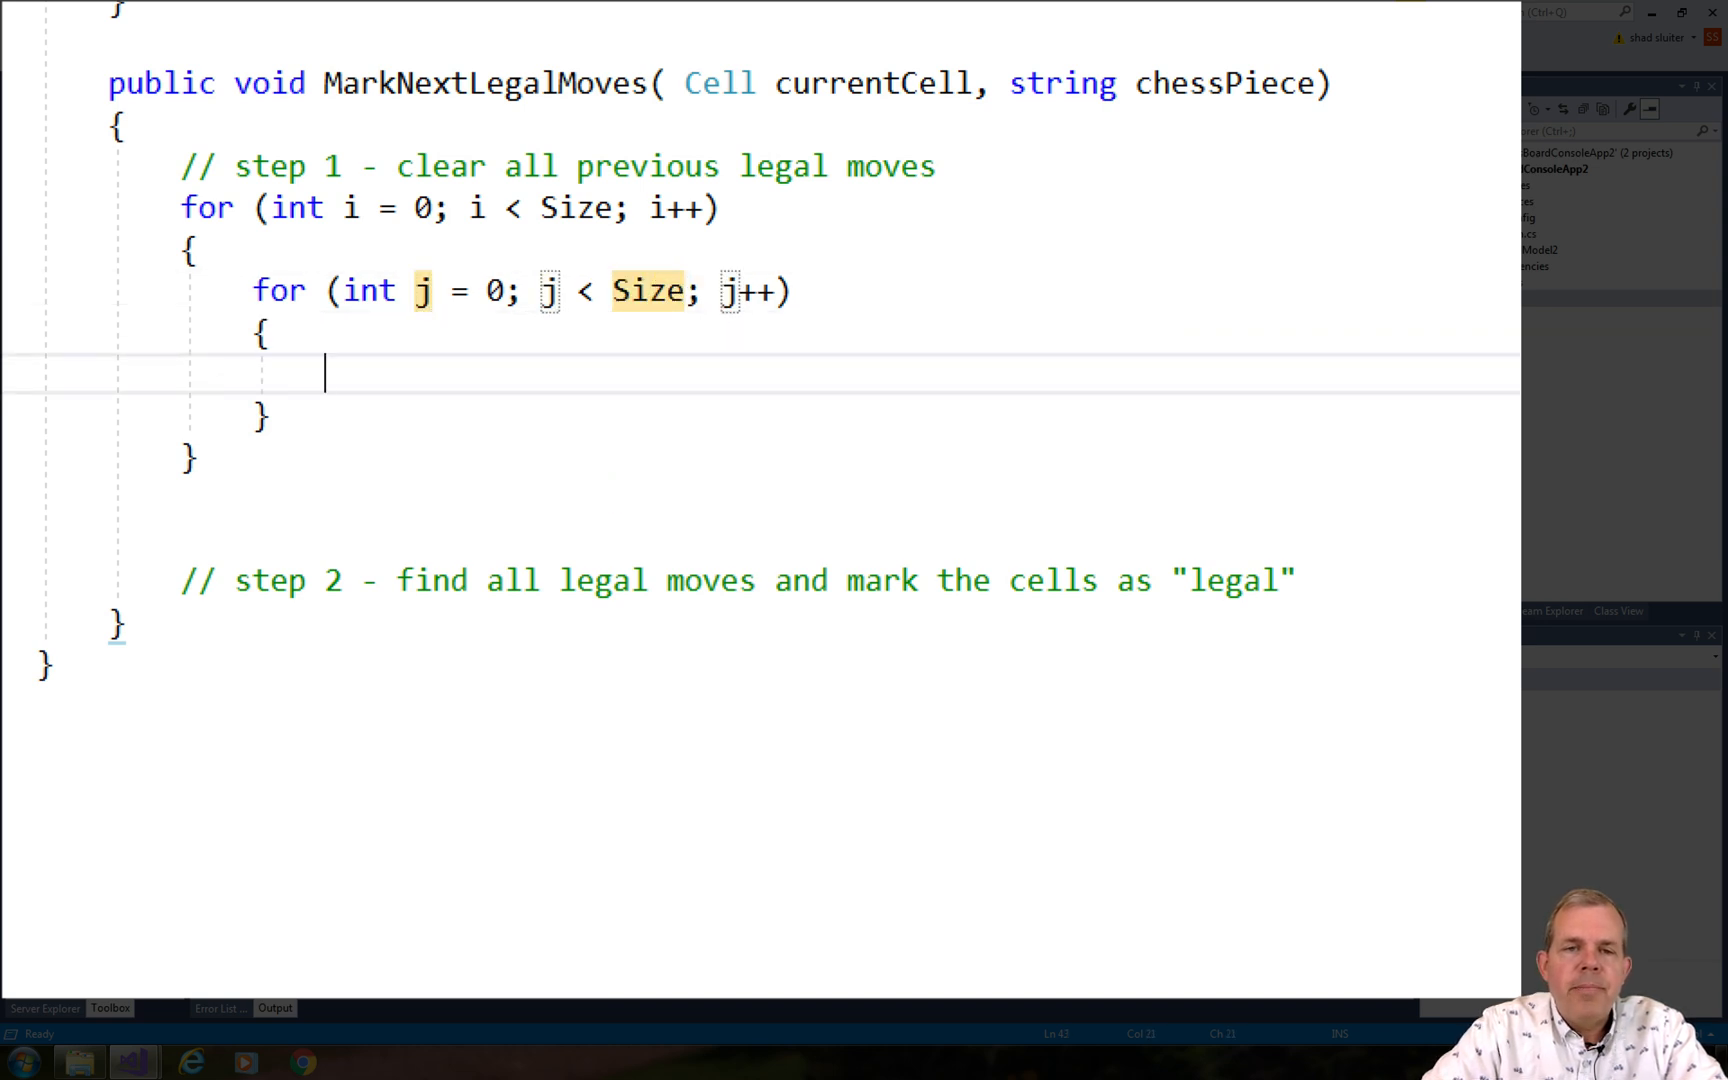
{"action": "type", "text": "theGrid[]"}
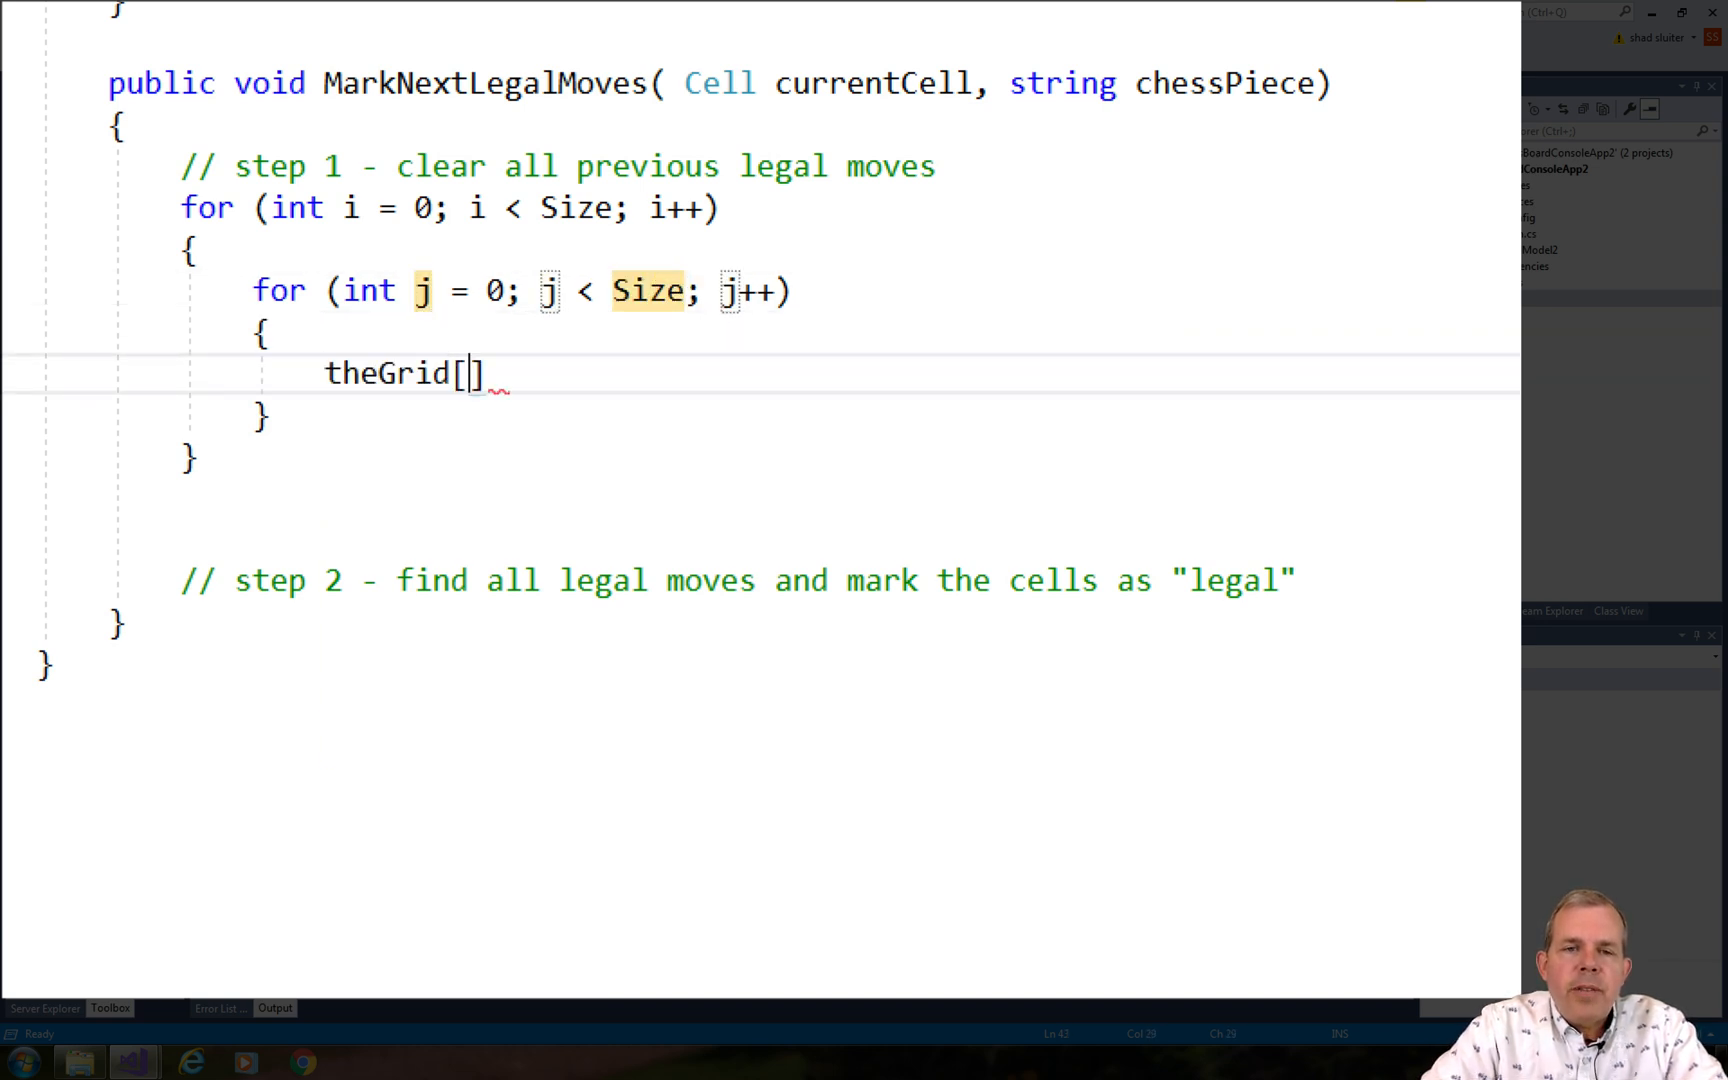
{"action": "type", "text": "i,j]."}
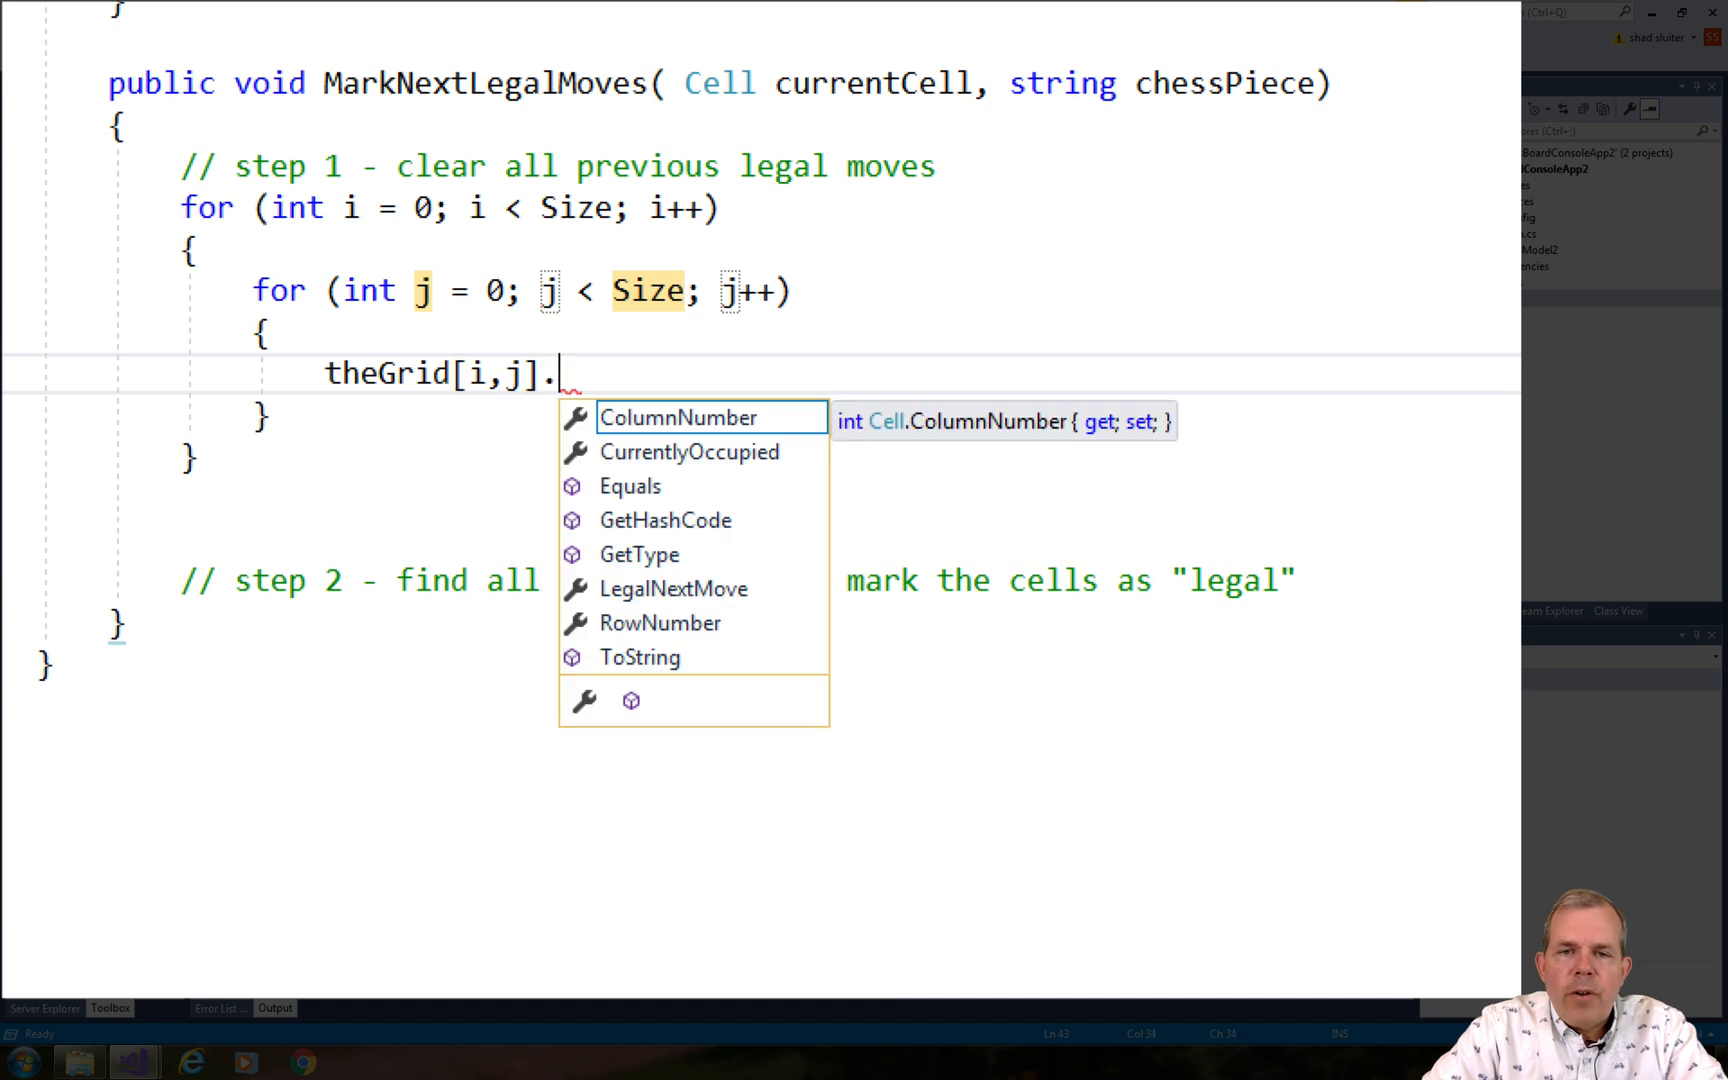
{"action": "type", "text": "LegalNextMove = false;"}
{"action": "type", "text": "theGrid"}
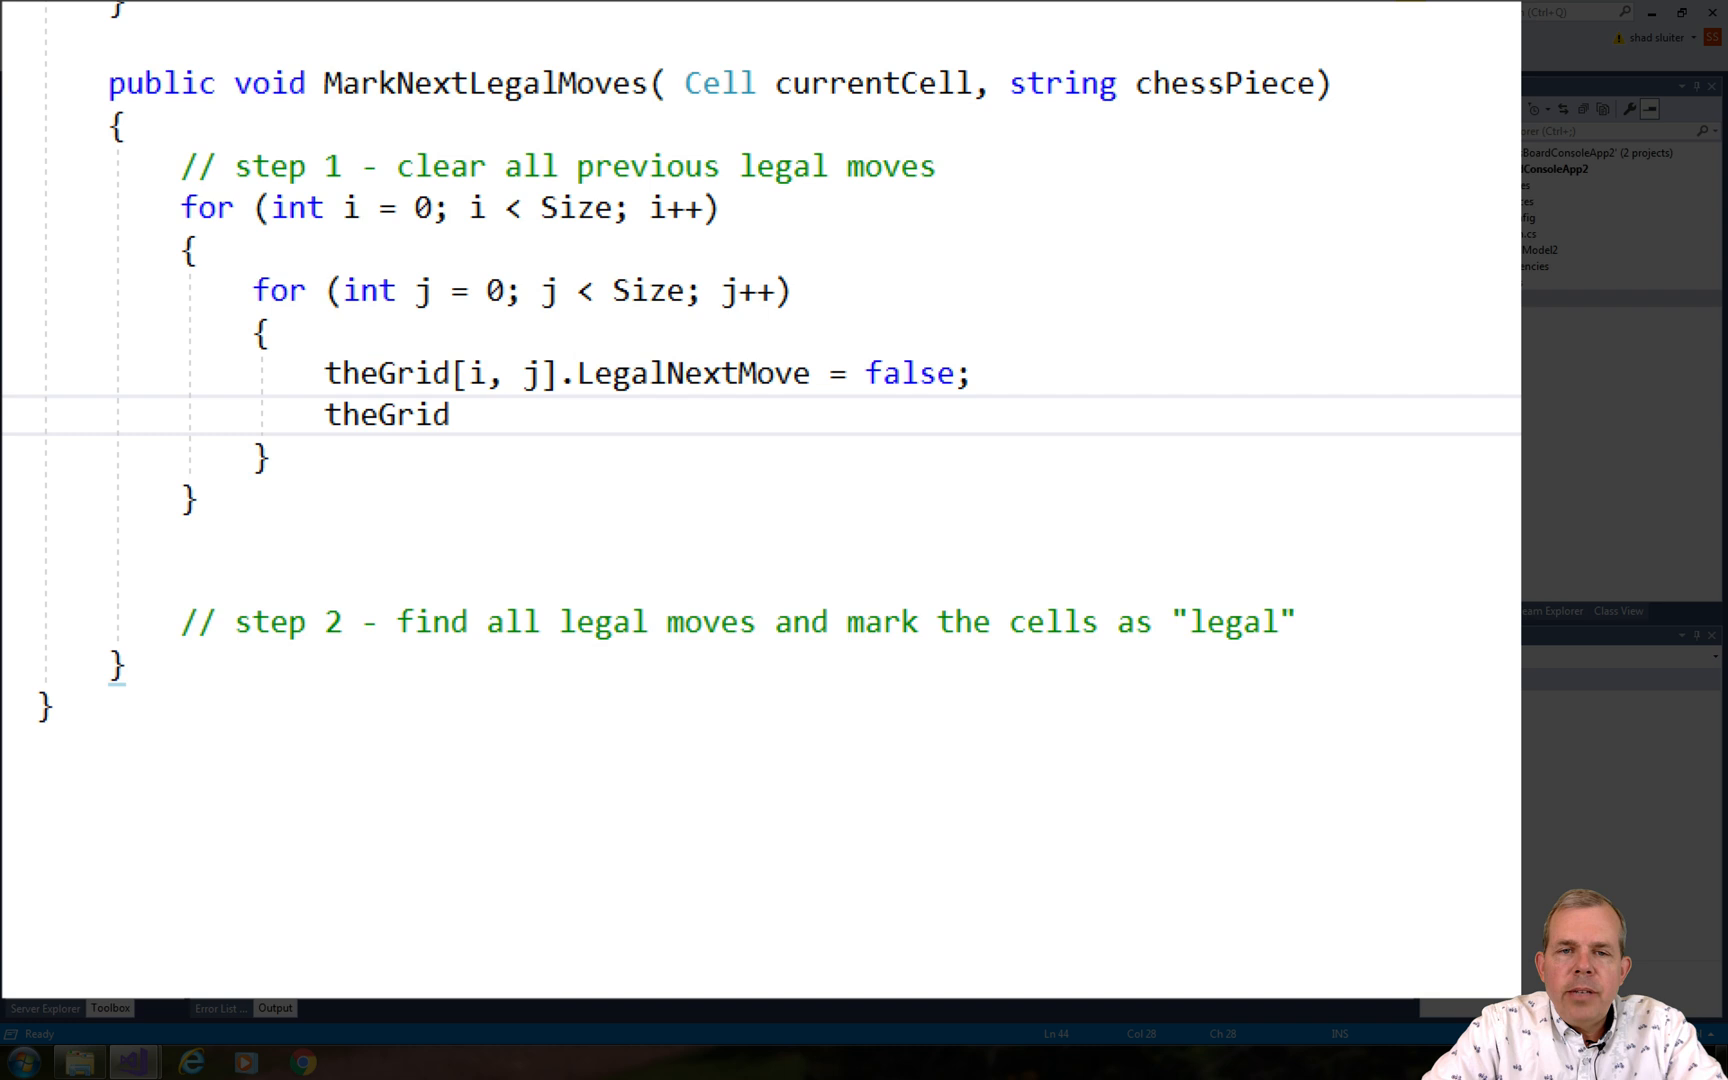
{"action": "type", "text": "[i,j]"}
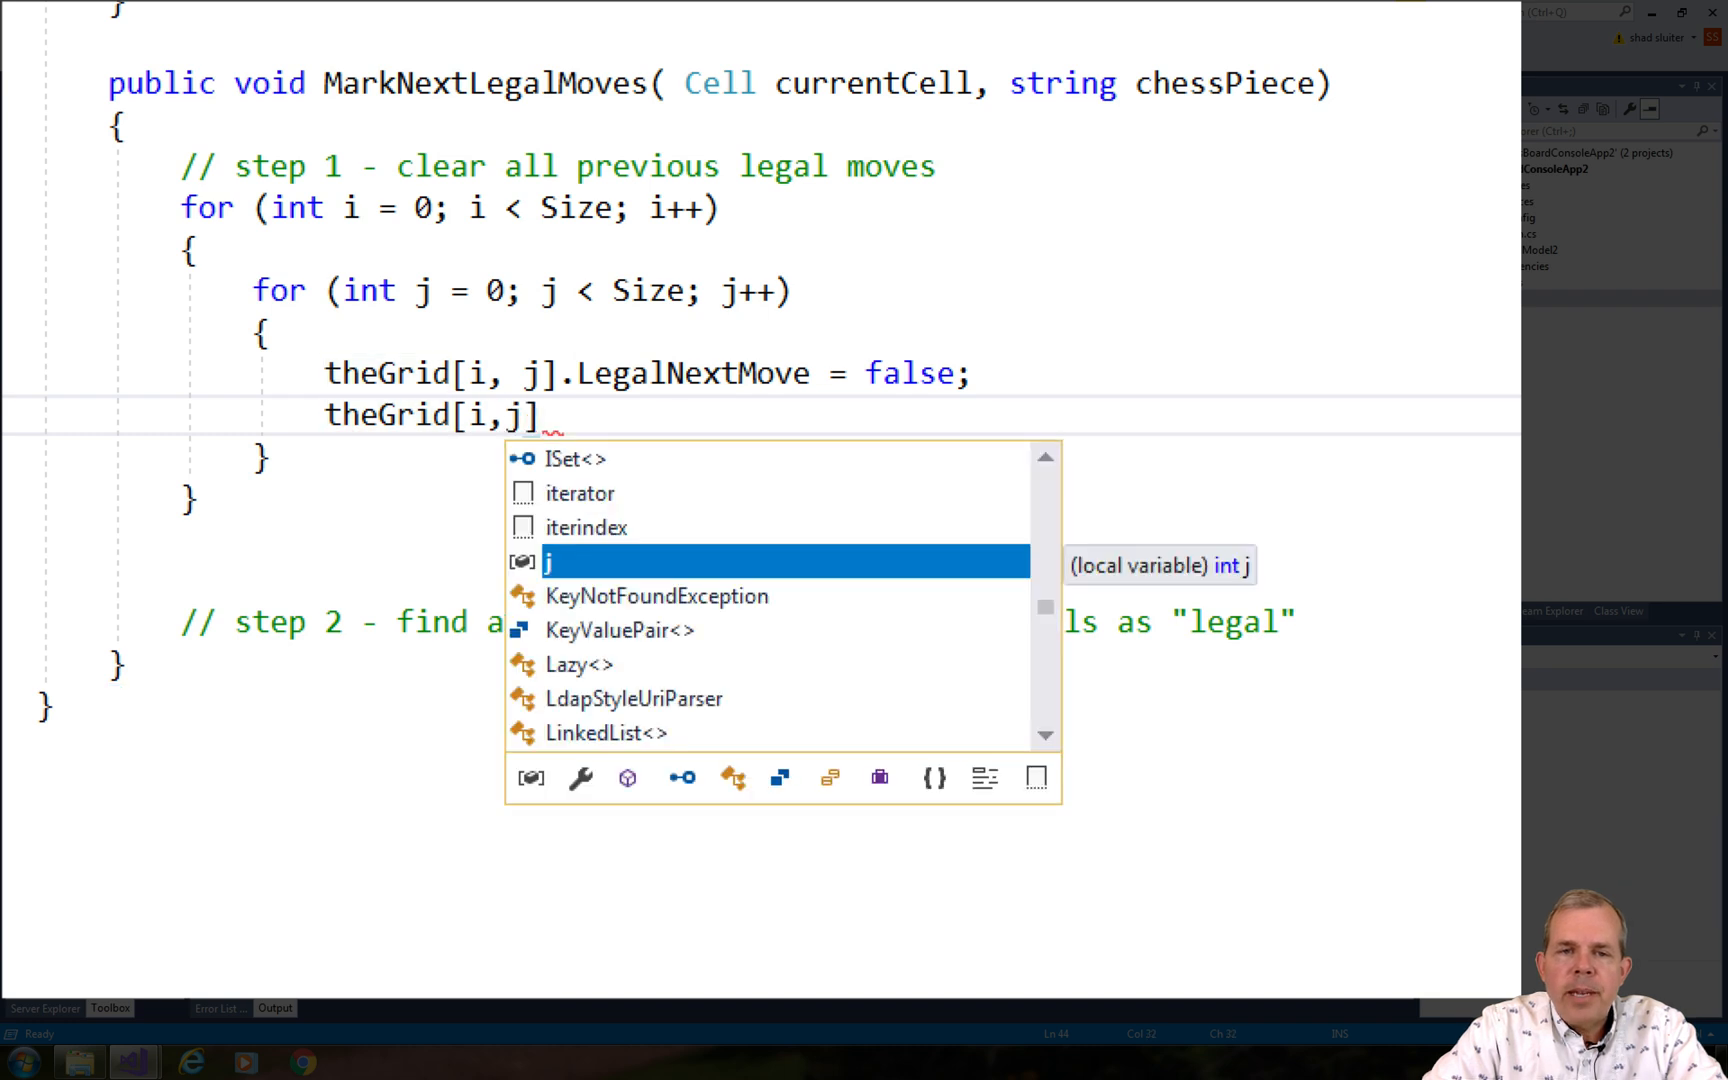
{"action": "type", "text": "."}
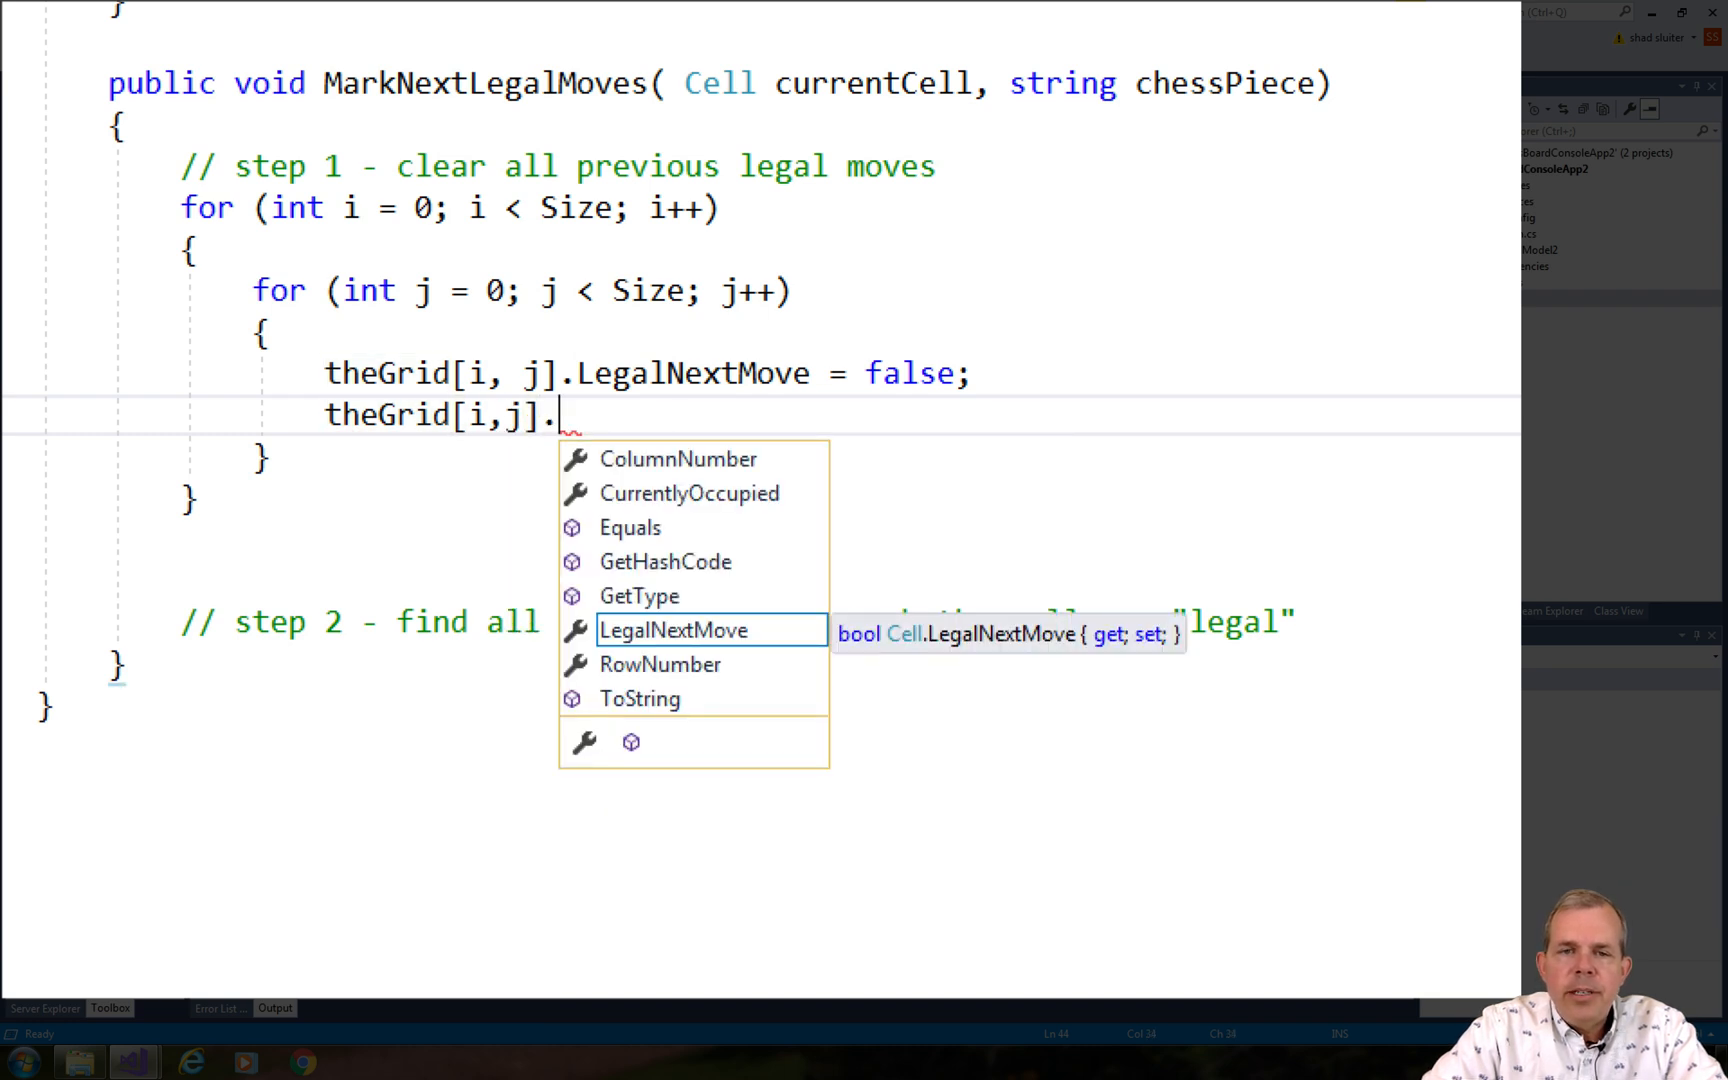
{"action": "type", "text": "CurrentlyOccupied ="}
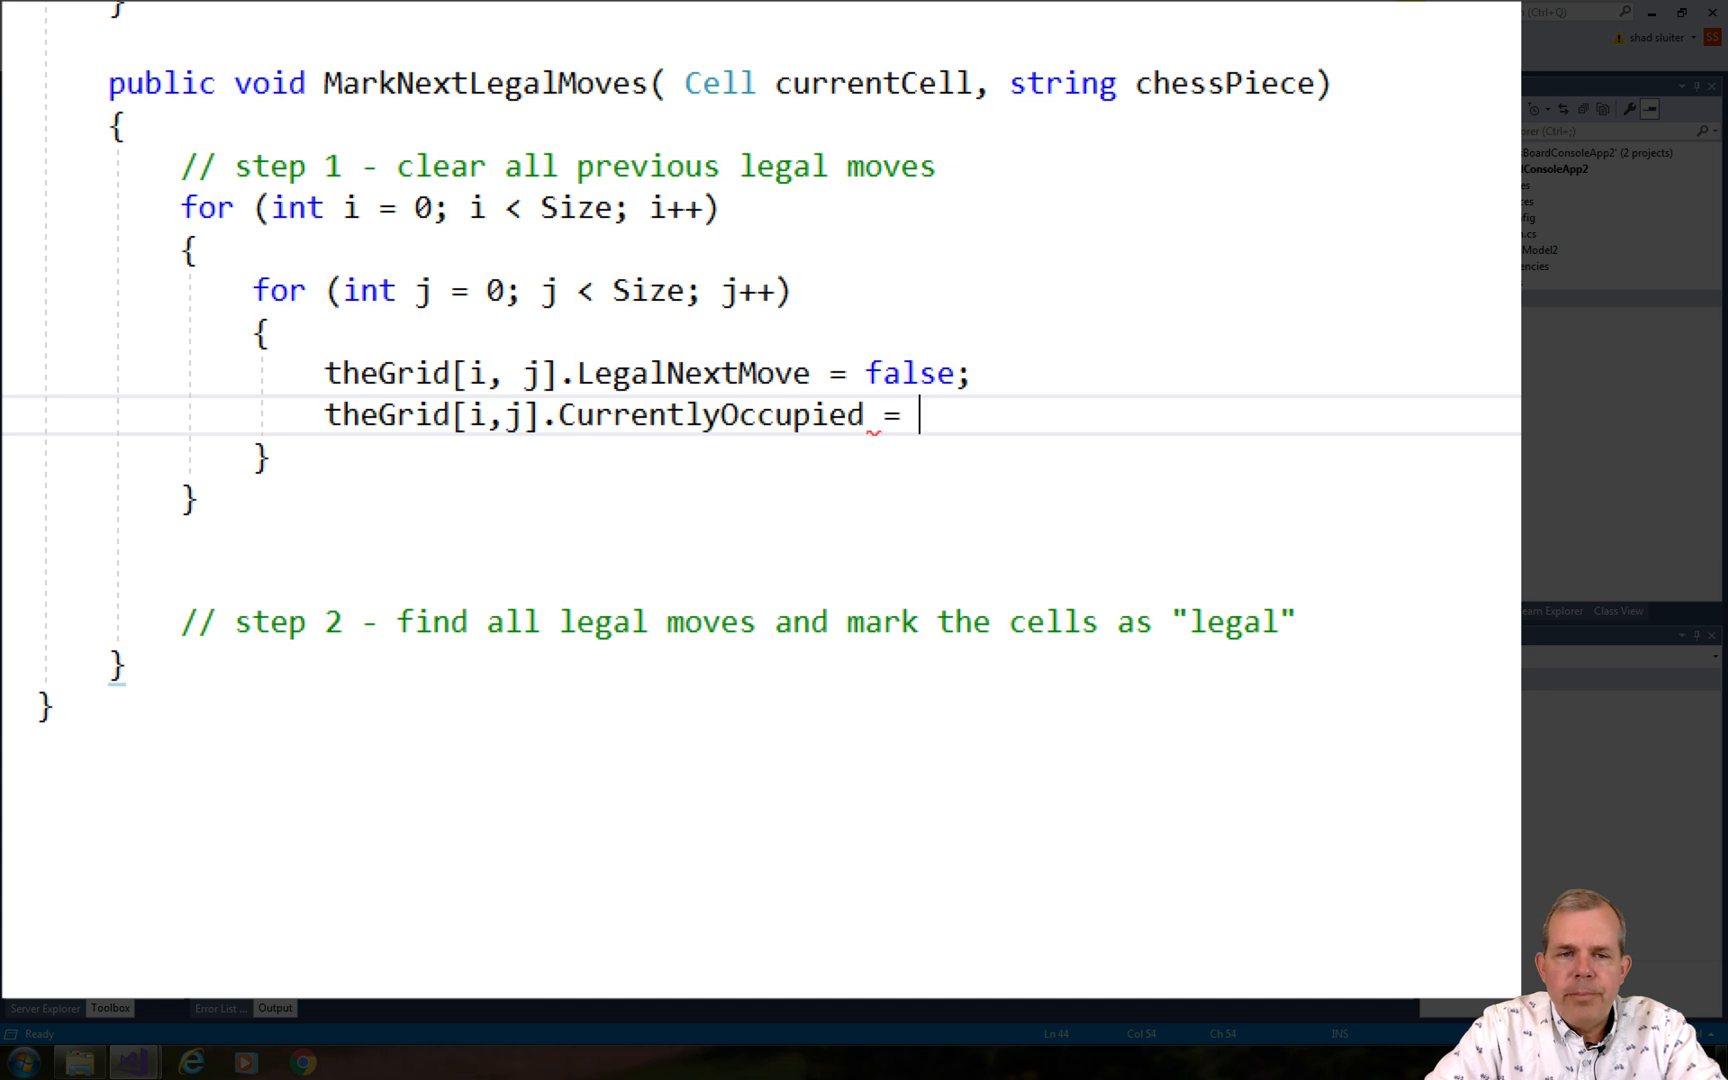
{"action": "type", "text": "switch (chessPiece"}
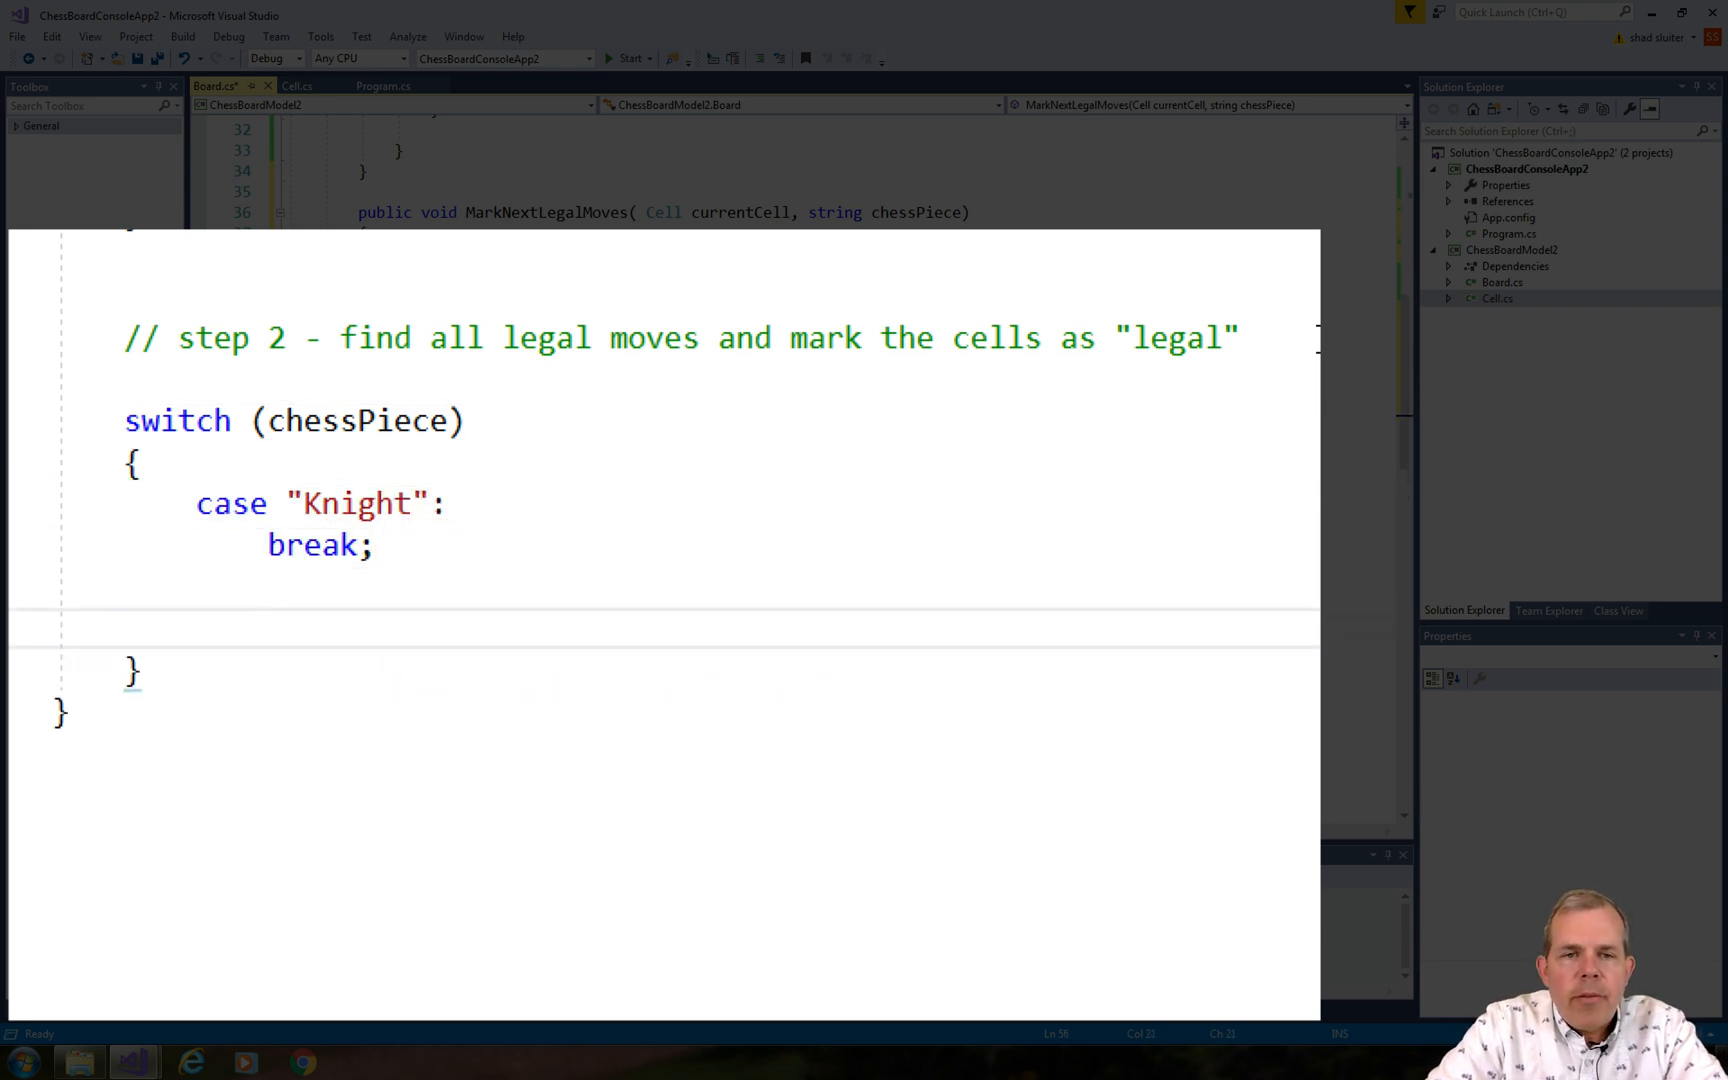
Add King, Rook, Bishop, Queen and default cases to the chessPiece switch, each with break.
{"action": "type", "text": "case :\"King\";"}
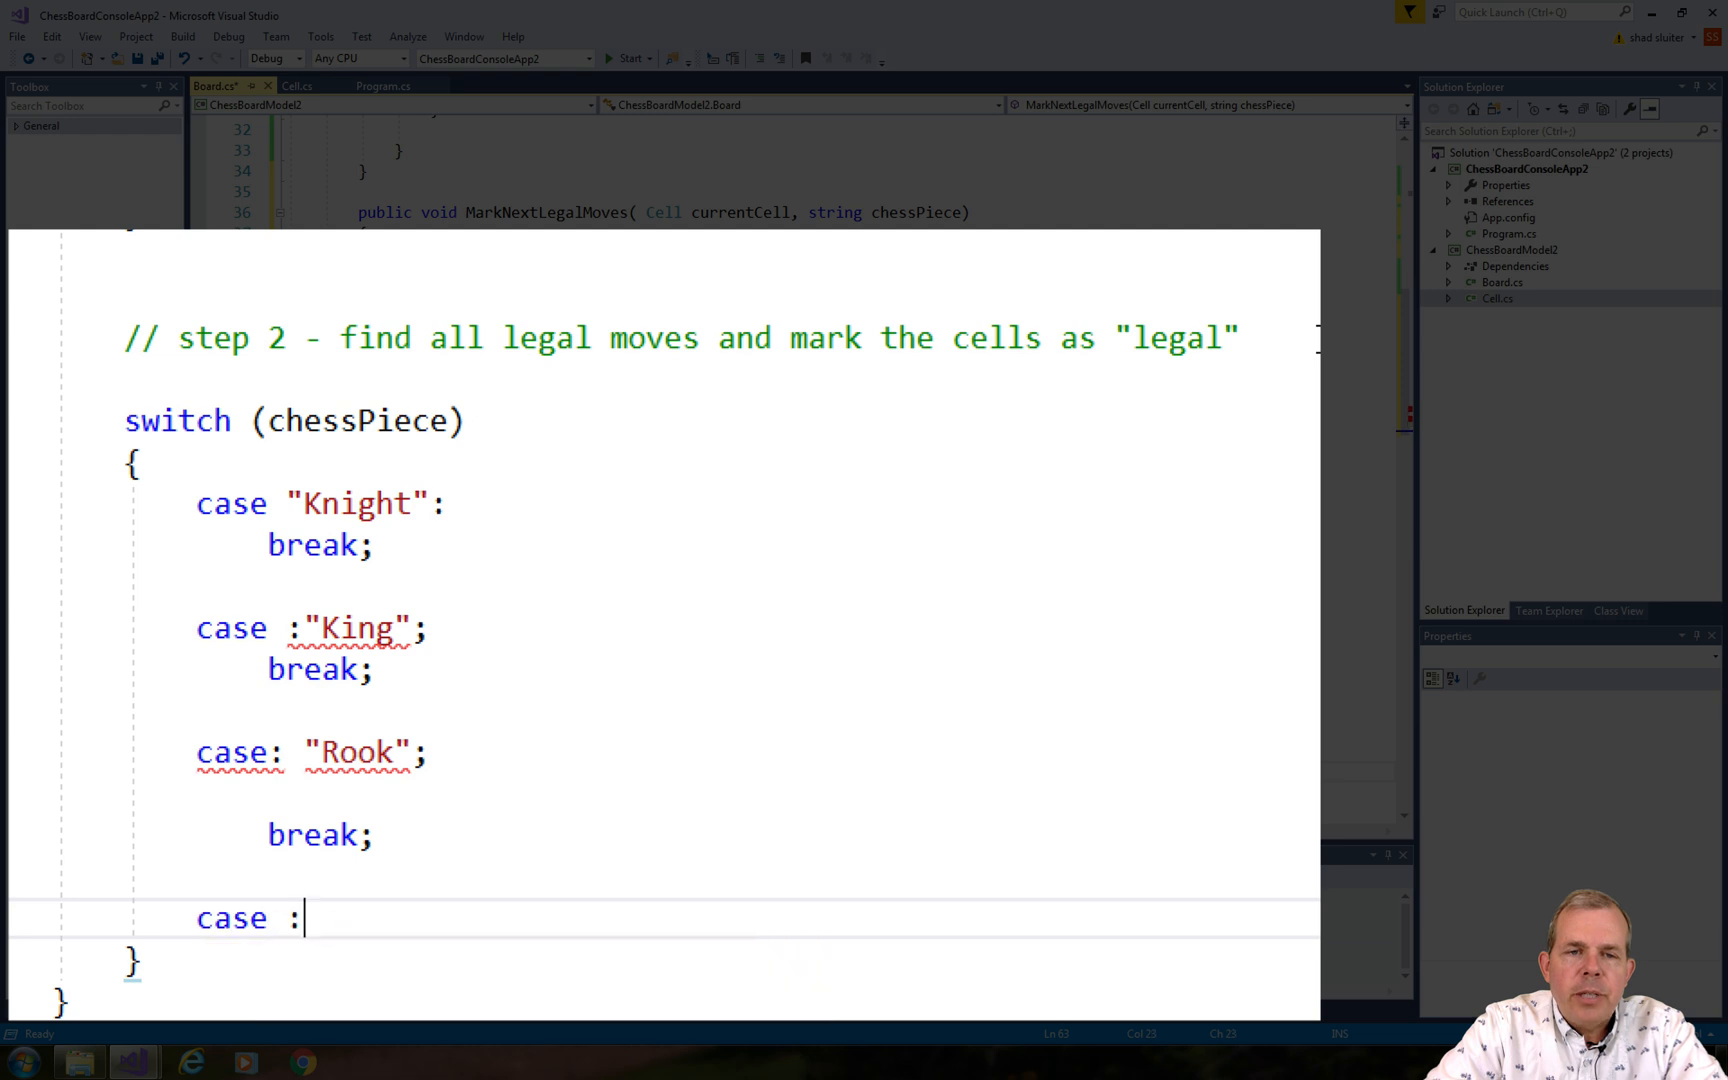
{"action": "type", "text": "\"Bishop\";"}
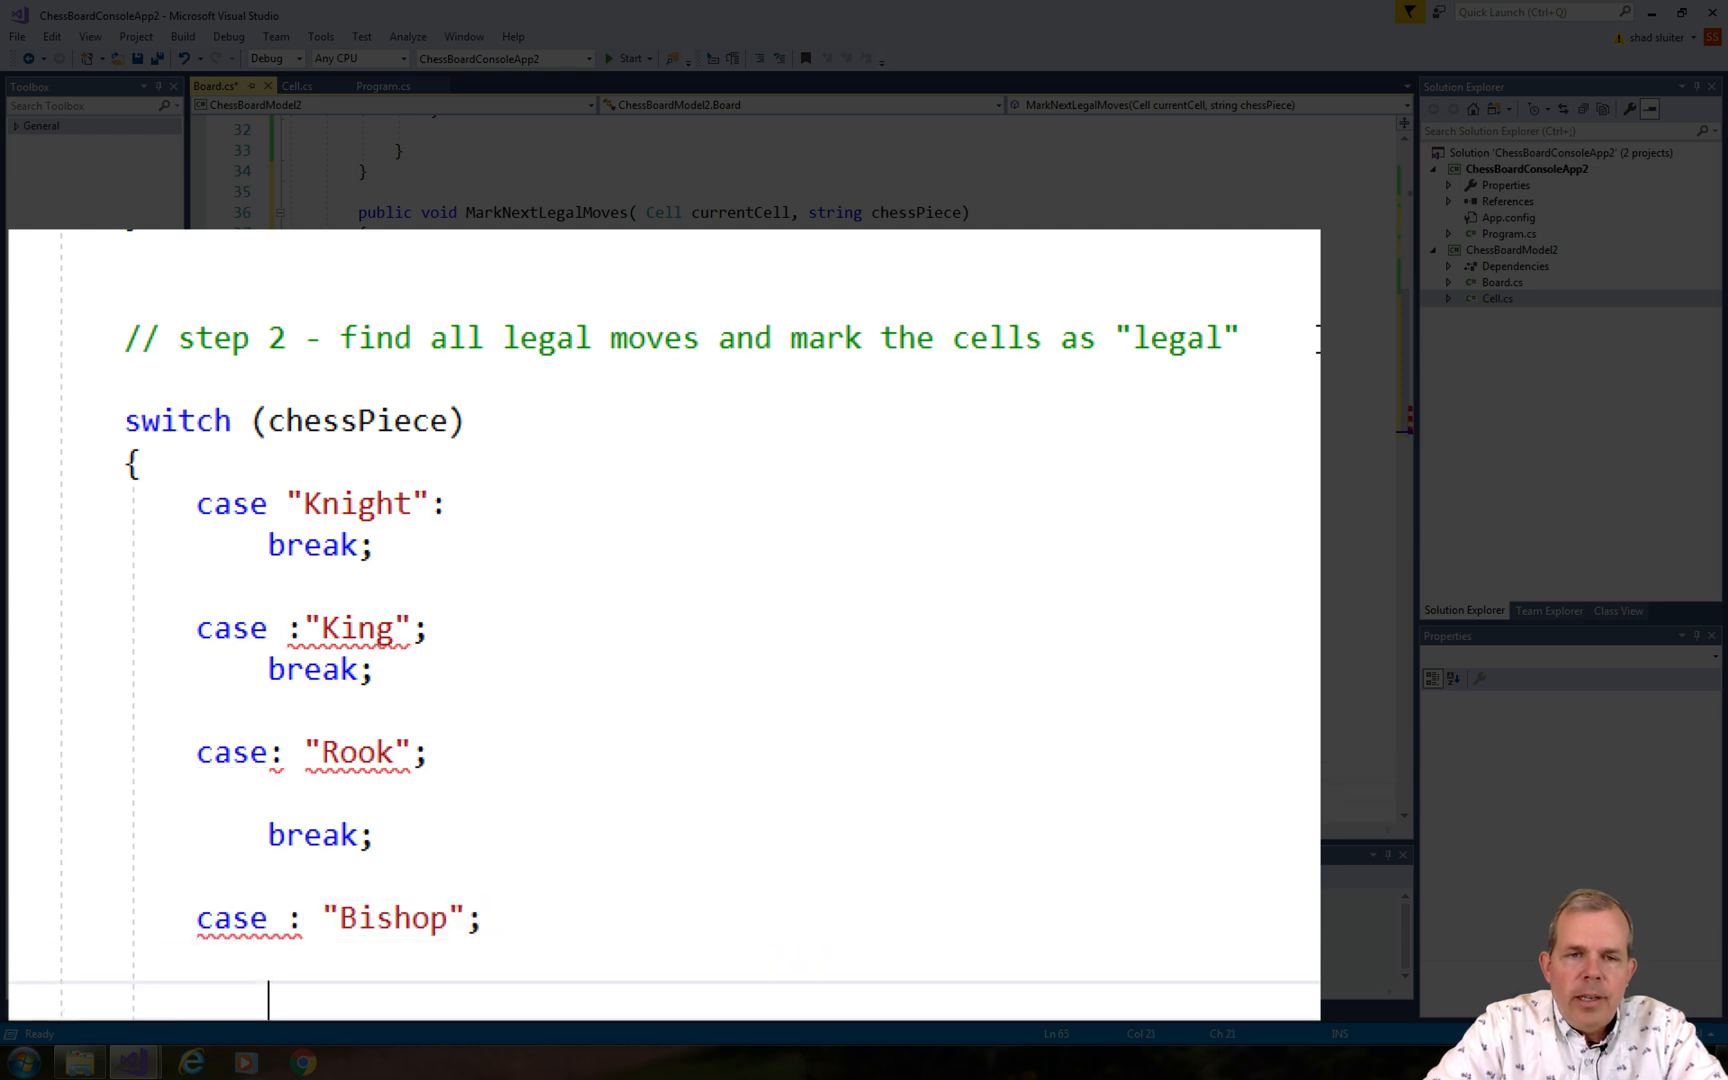
{"action": "type", "text": "case :\"Q\""}
{"action": "type", "text": "default:"}
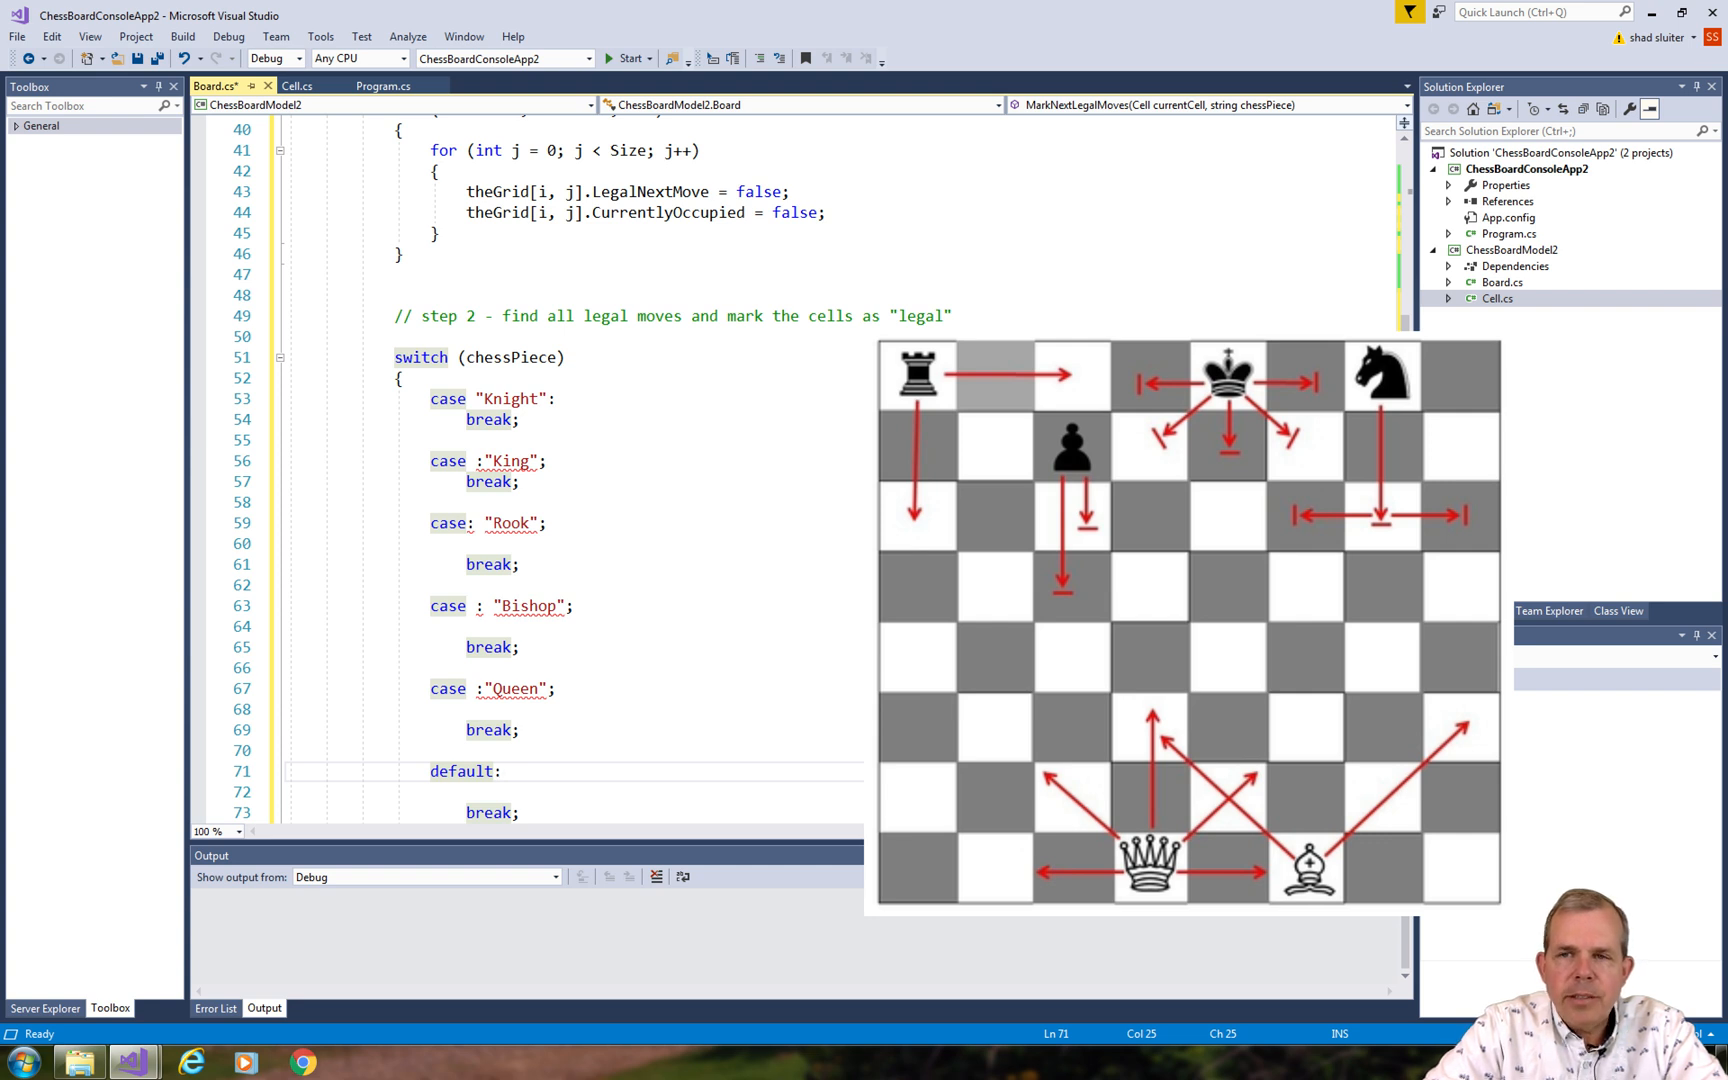
Start a new theGrid statement line inside the Knight case, before its break.
{"action": "left_click", "coordinate": [504, 770]}
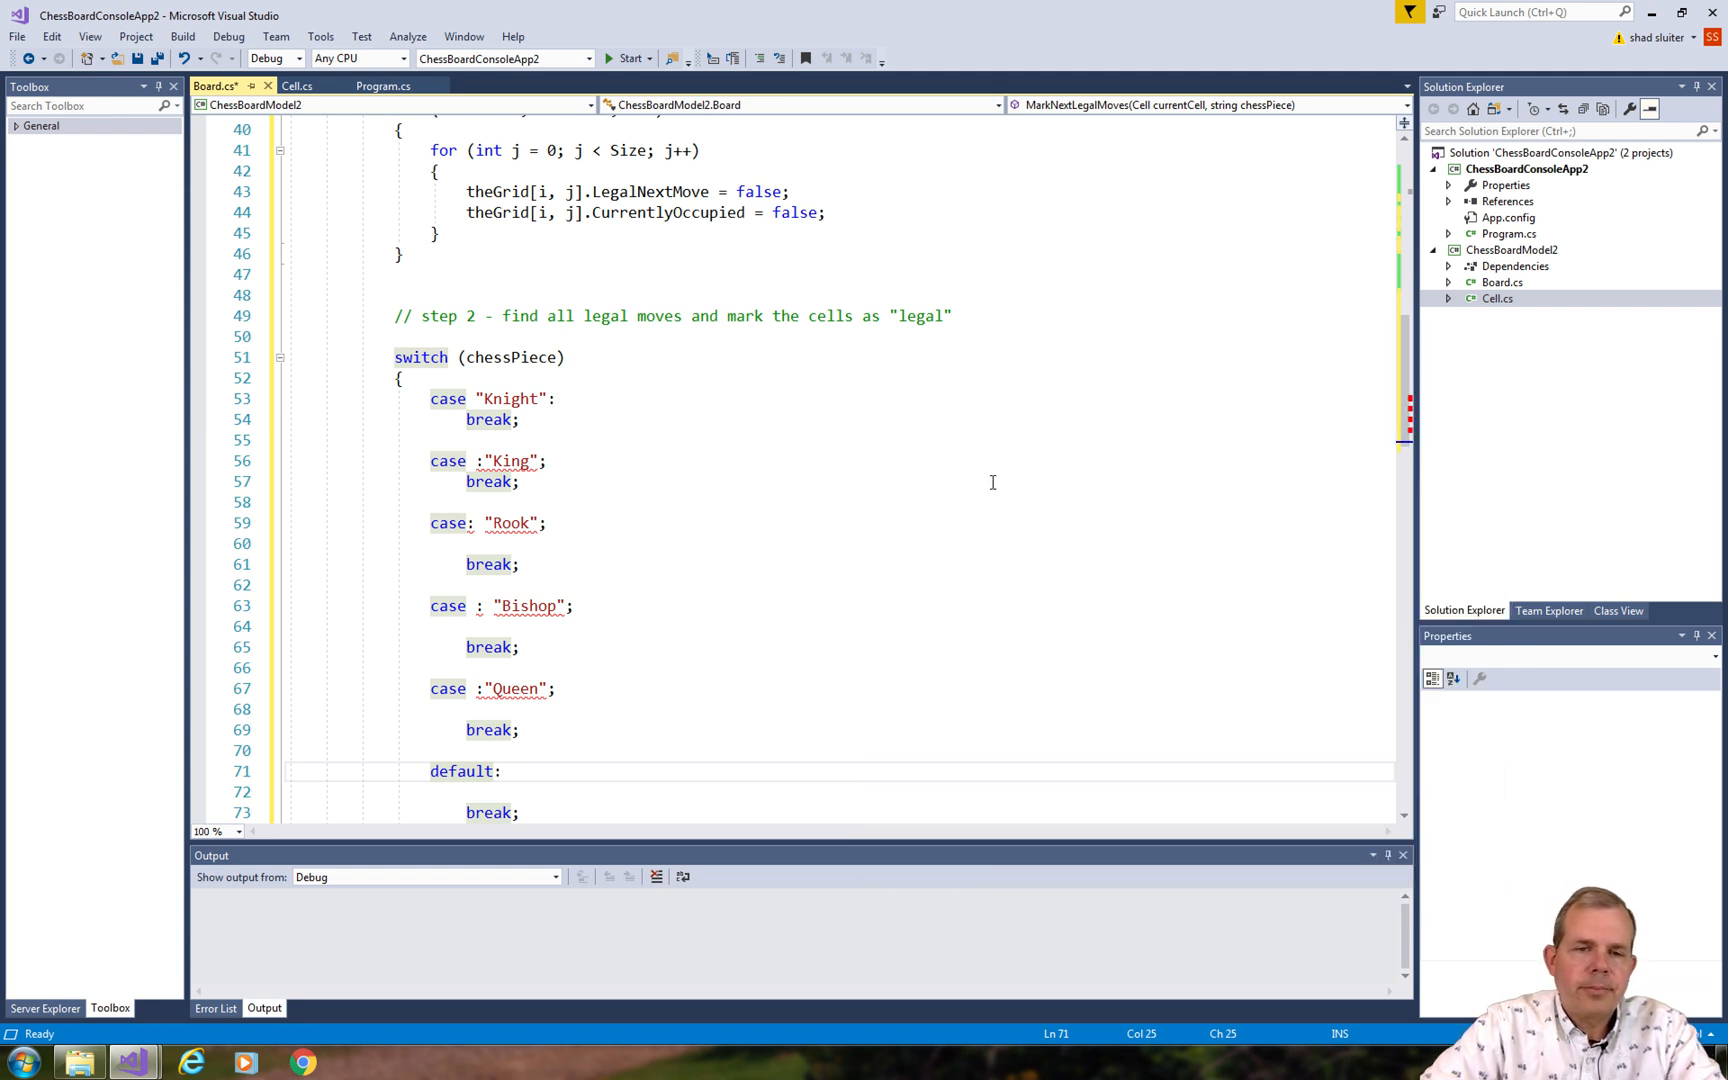
{"action": "type", "text": "theGrid"}
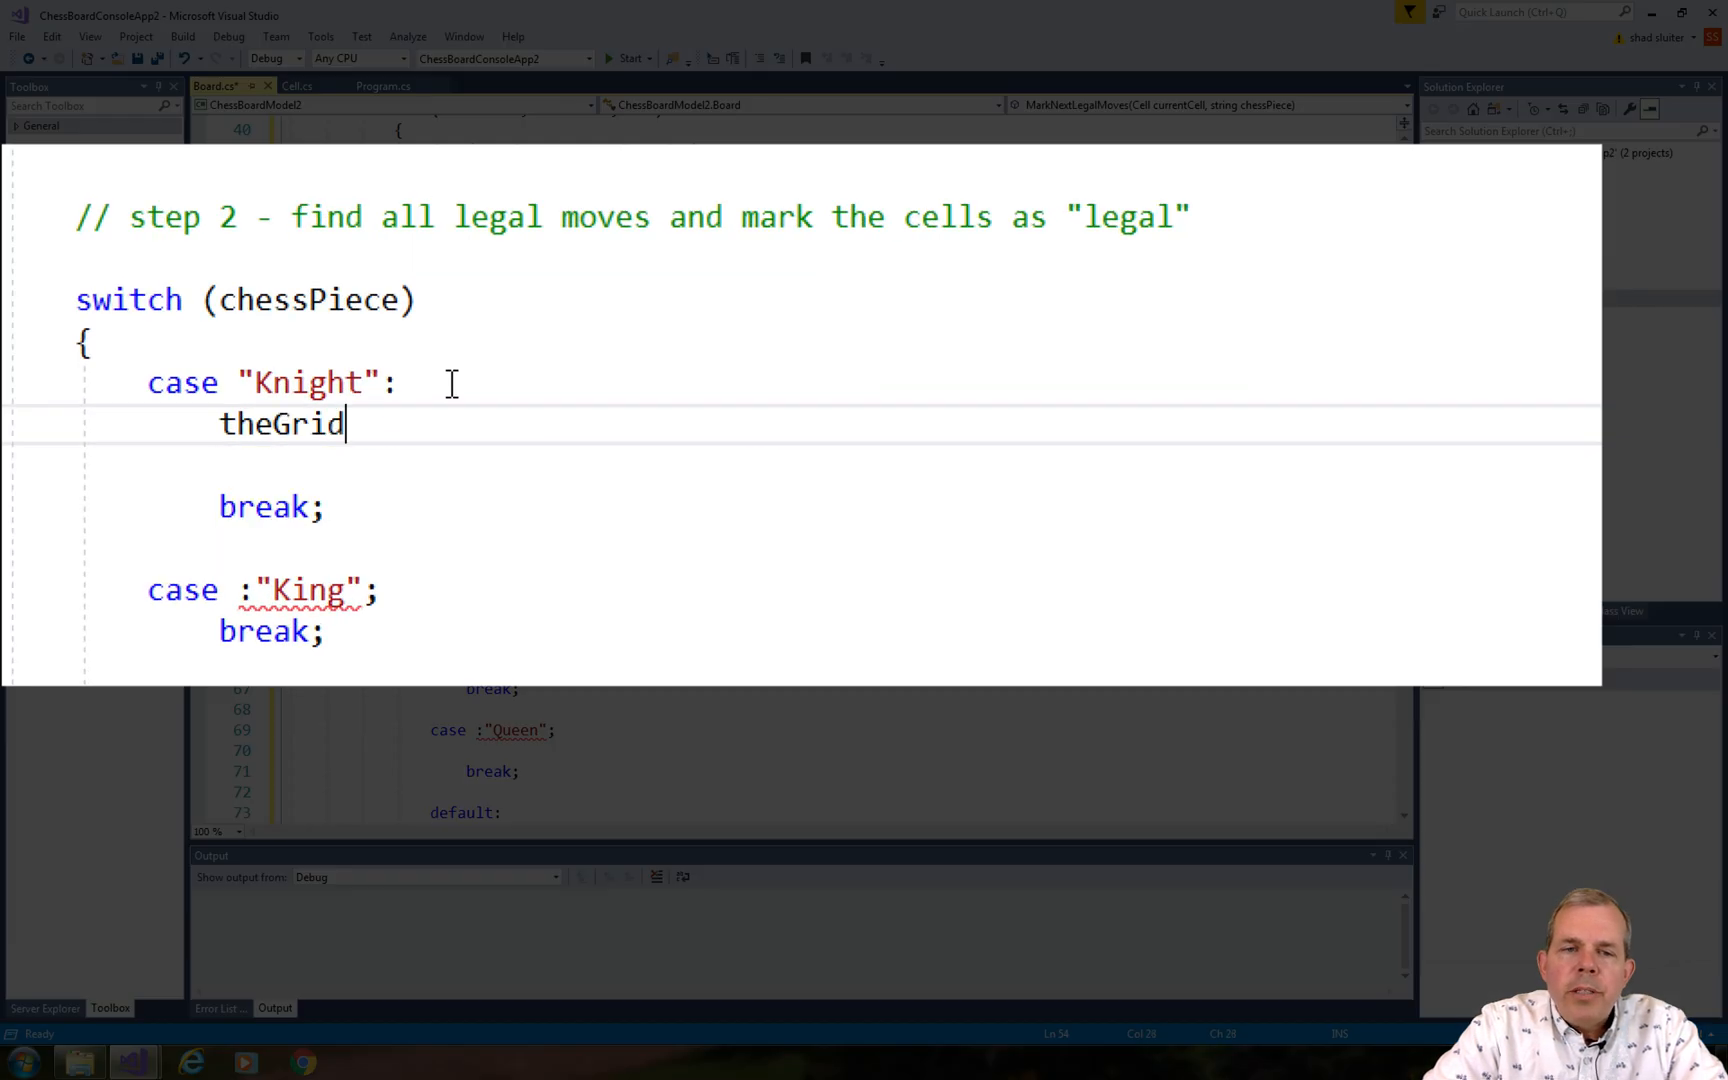
Write theGrid[currentCell.RowNumber + 2, currentCell.ColumnNumber + 1].LegalNextMove = true and paste seven copies.
{"action": "type", "text": "[currentCell."}
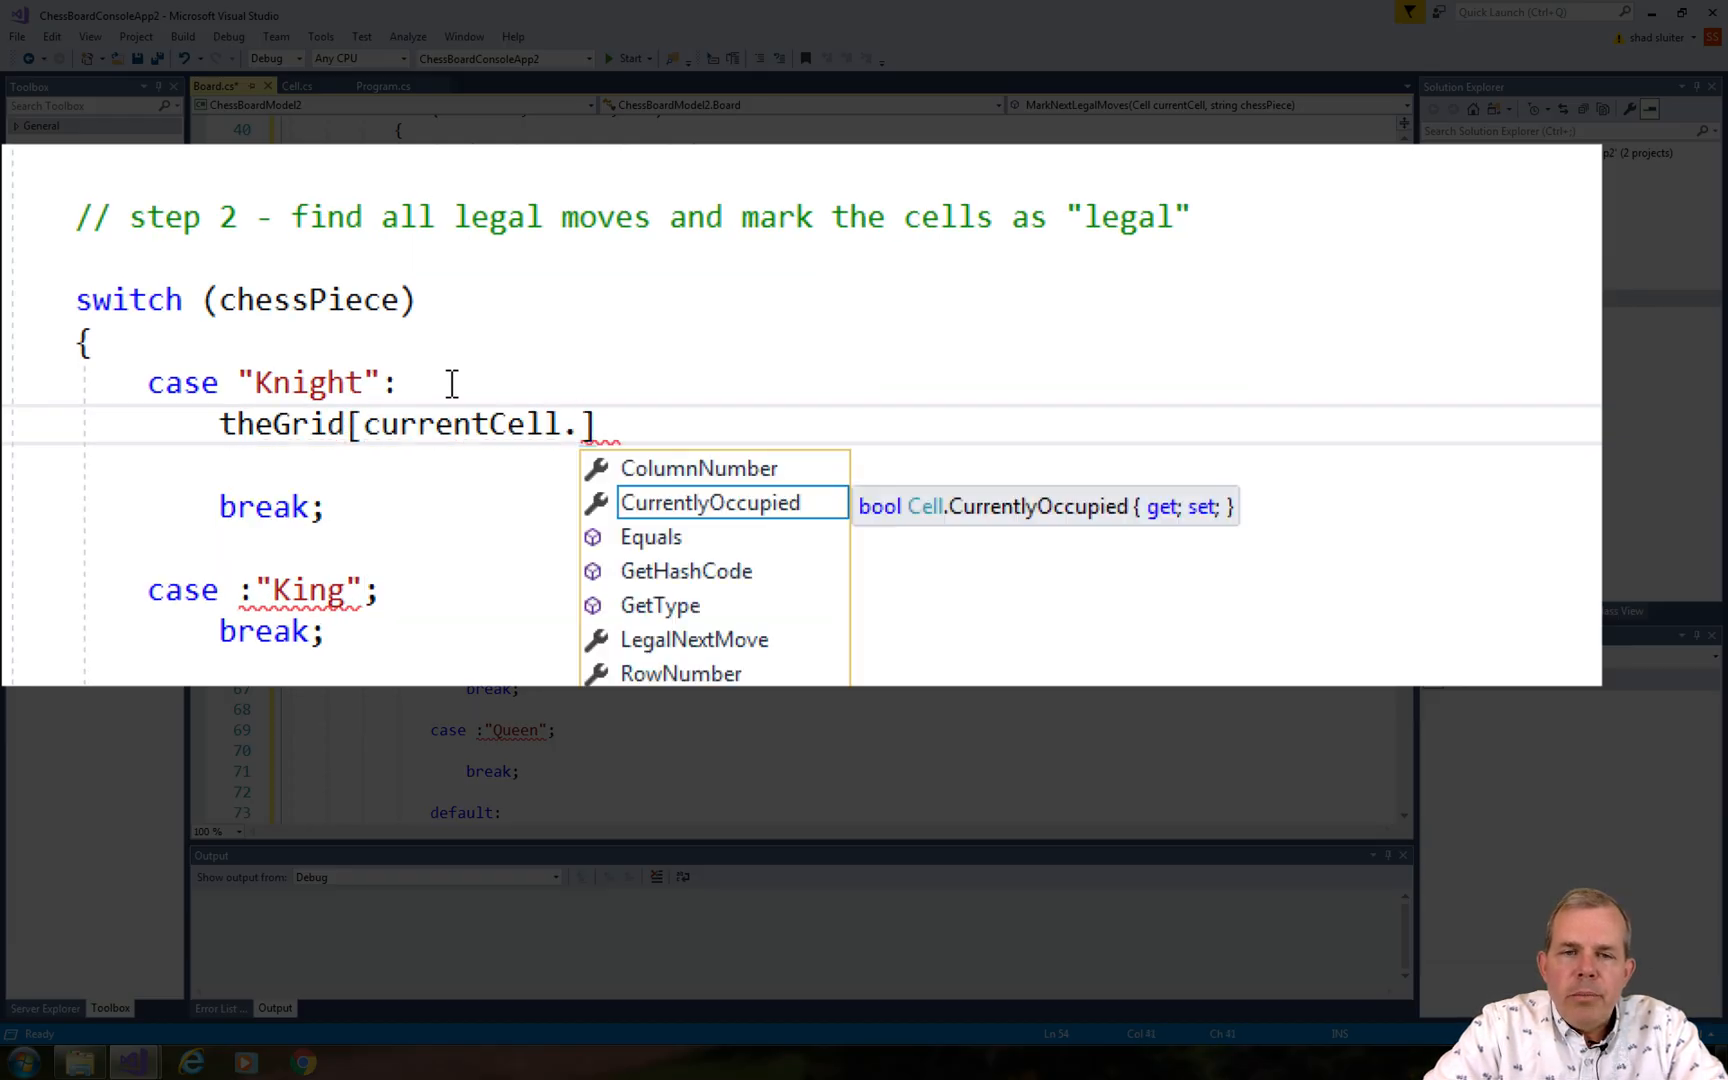
{"action": "type", "text": "RowNumber, currentCell.ColumnNumber"}
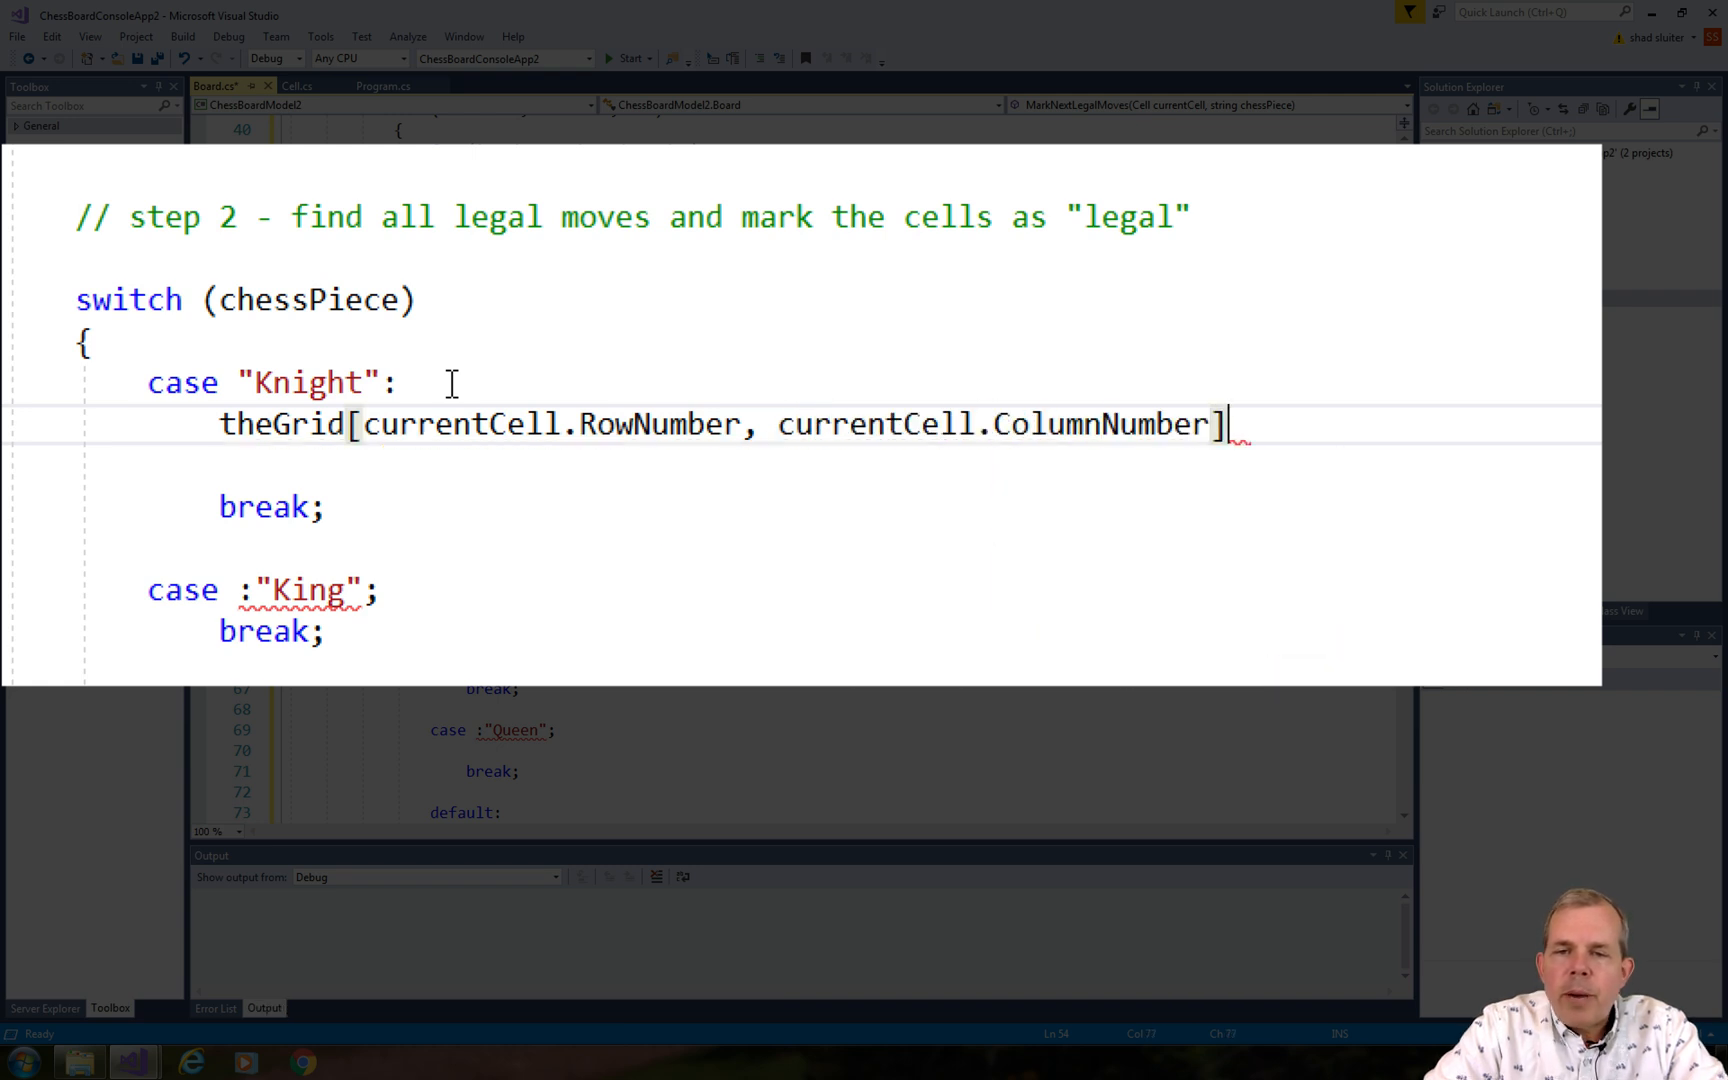
{"action": "type", "text": ".LegalNextMove = true;"}
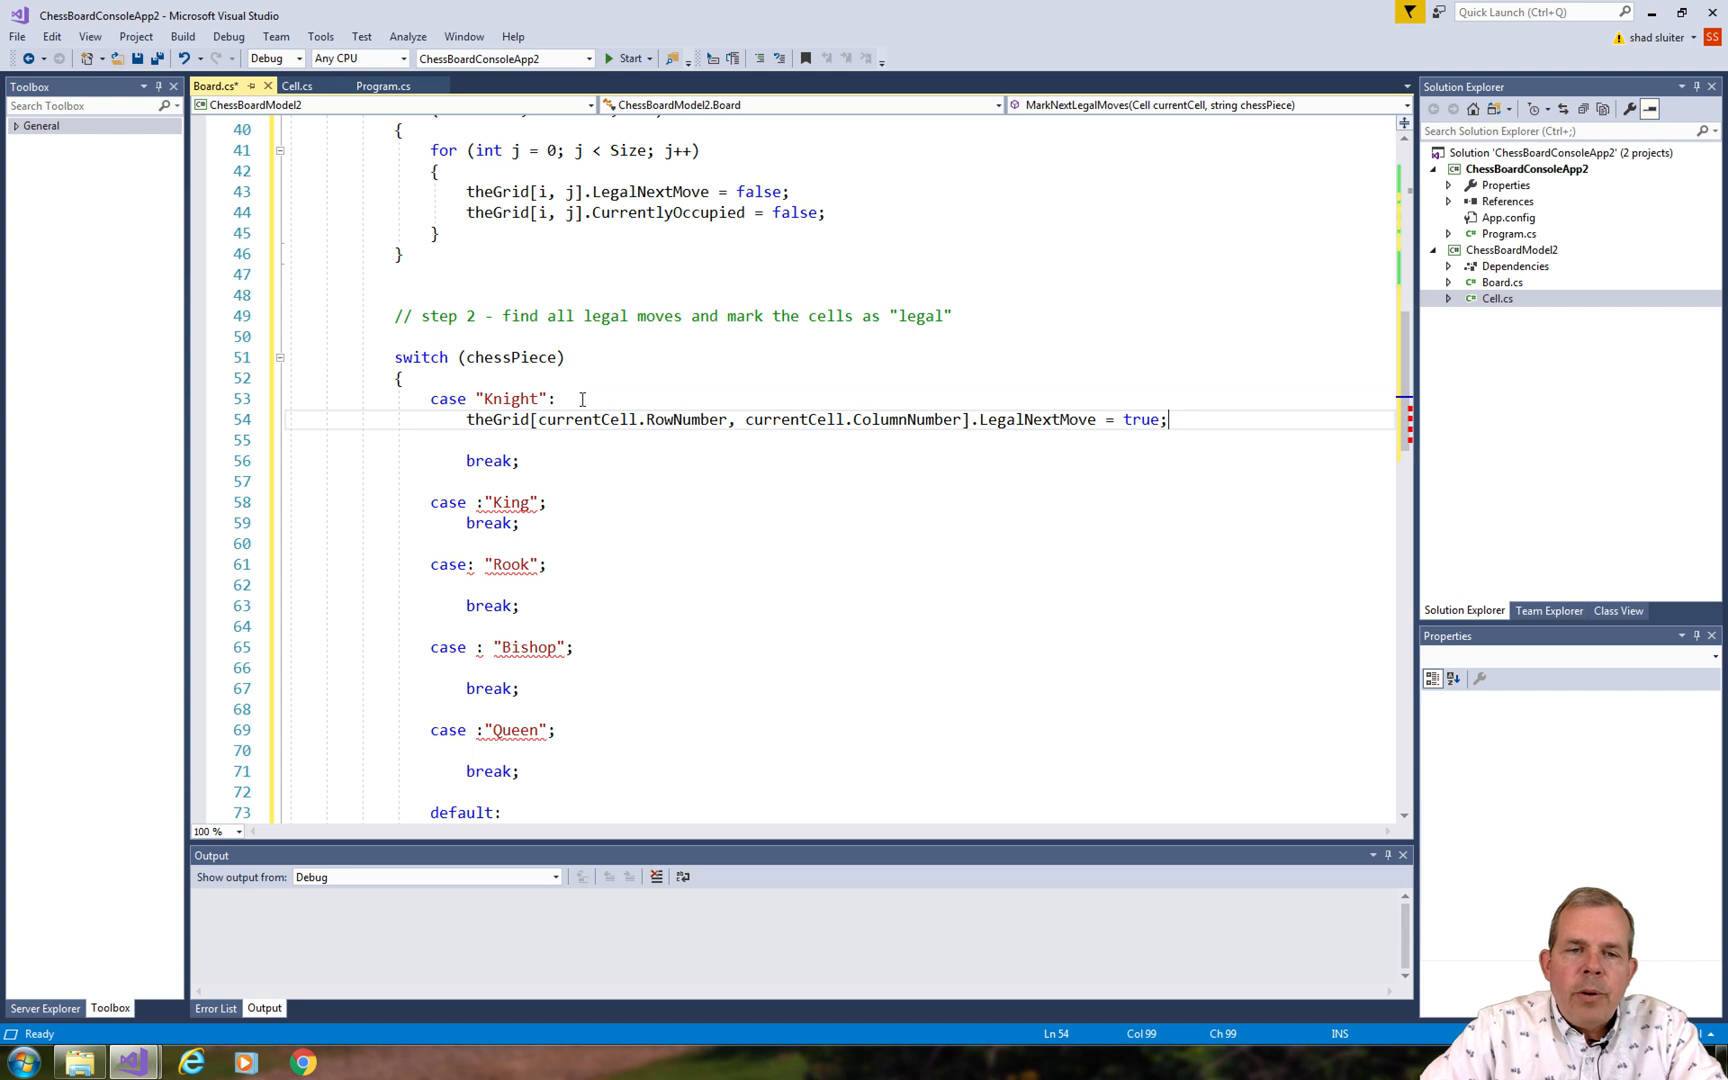
{"action": "mouse_move", "coordinate": [689, 419]}
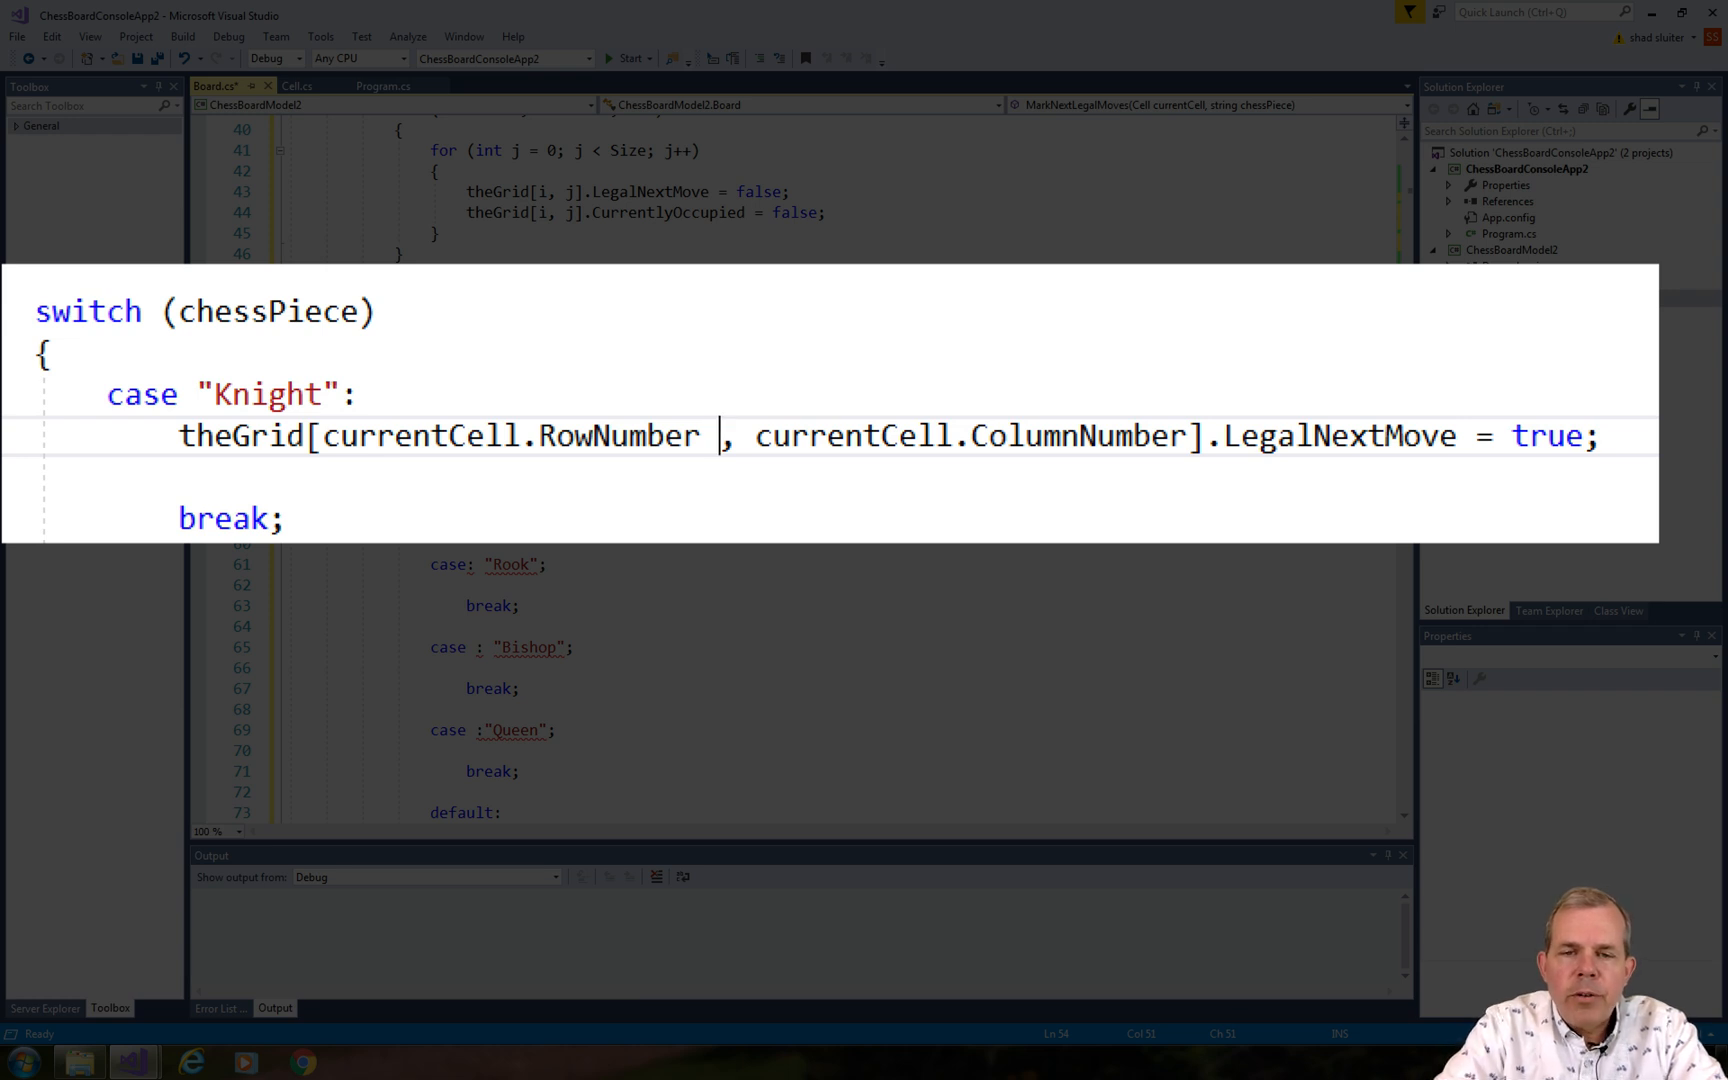
{"action": "type", "text": "+ 2"}
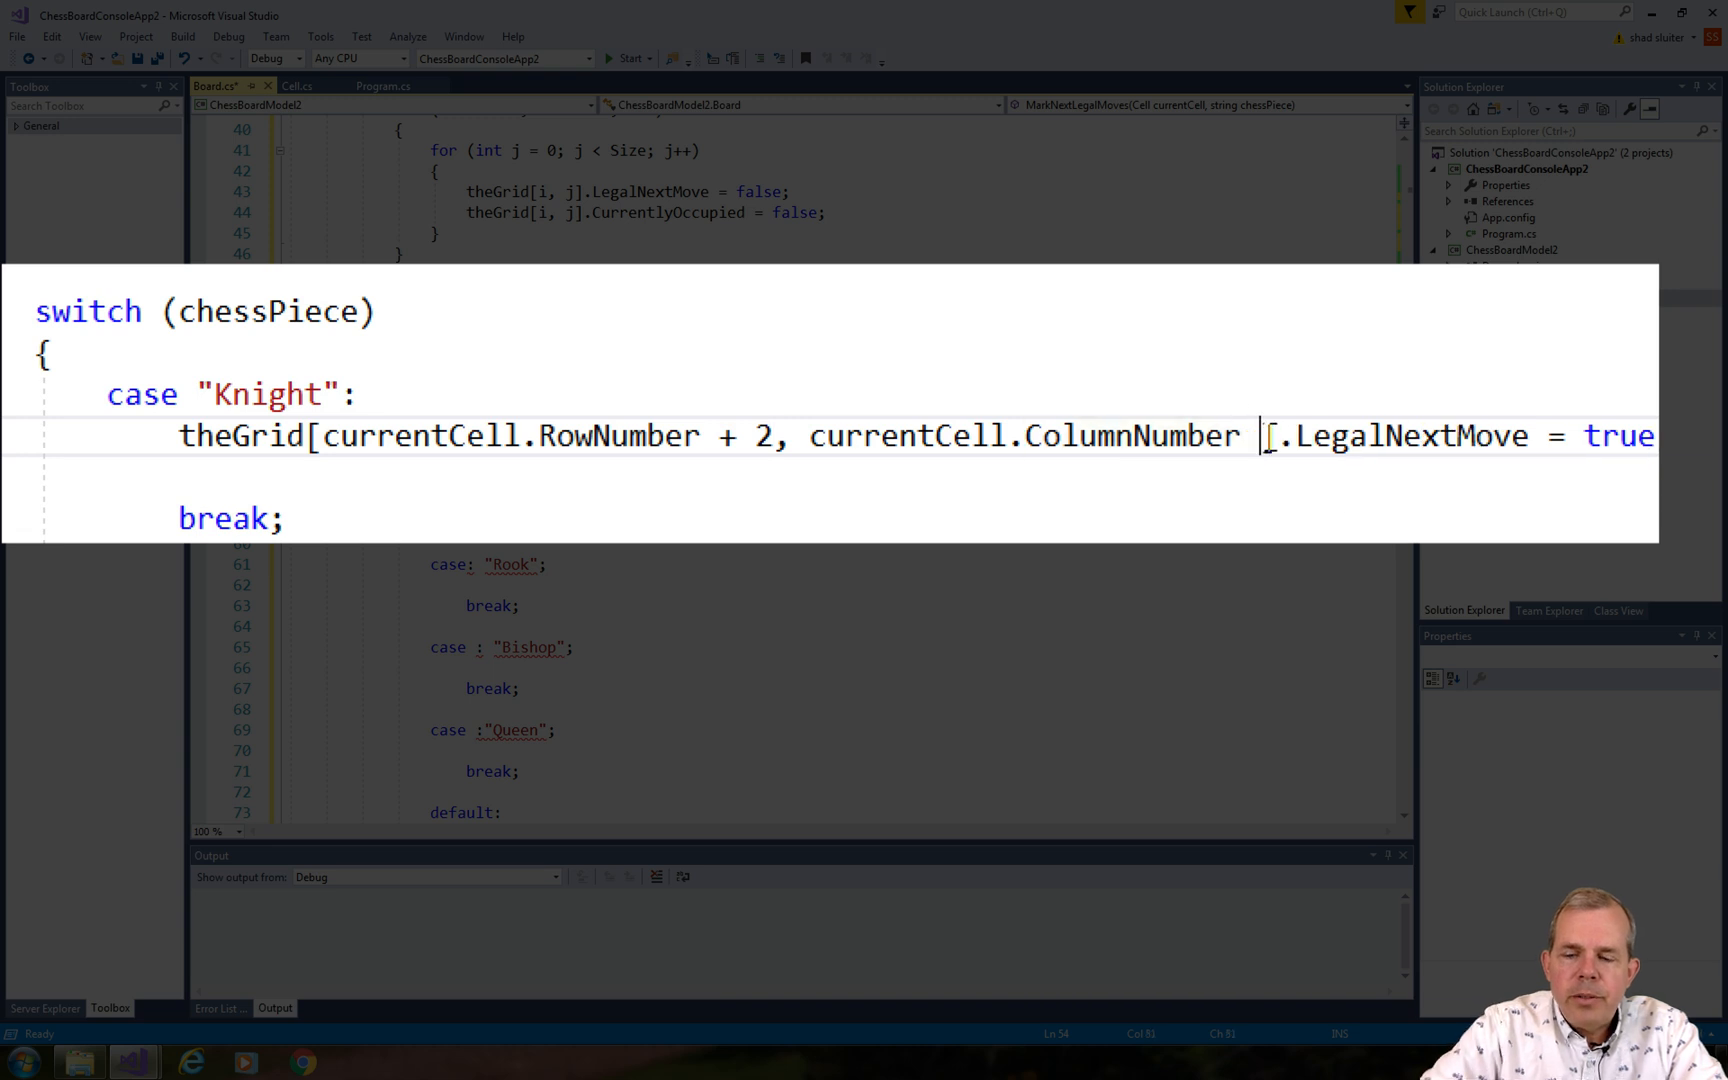
{"action": "type", "text": "+ 1"}
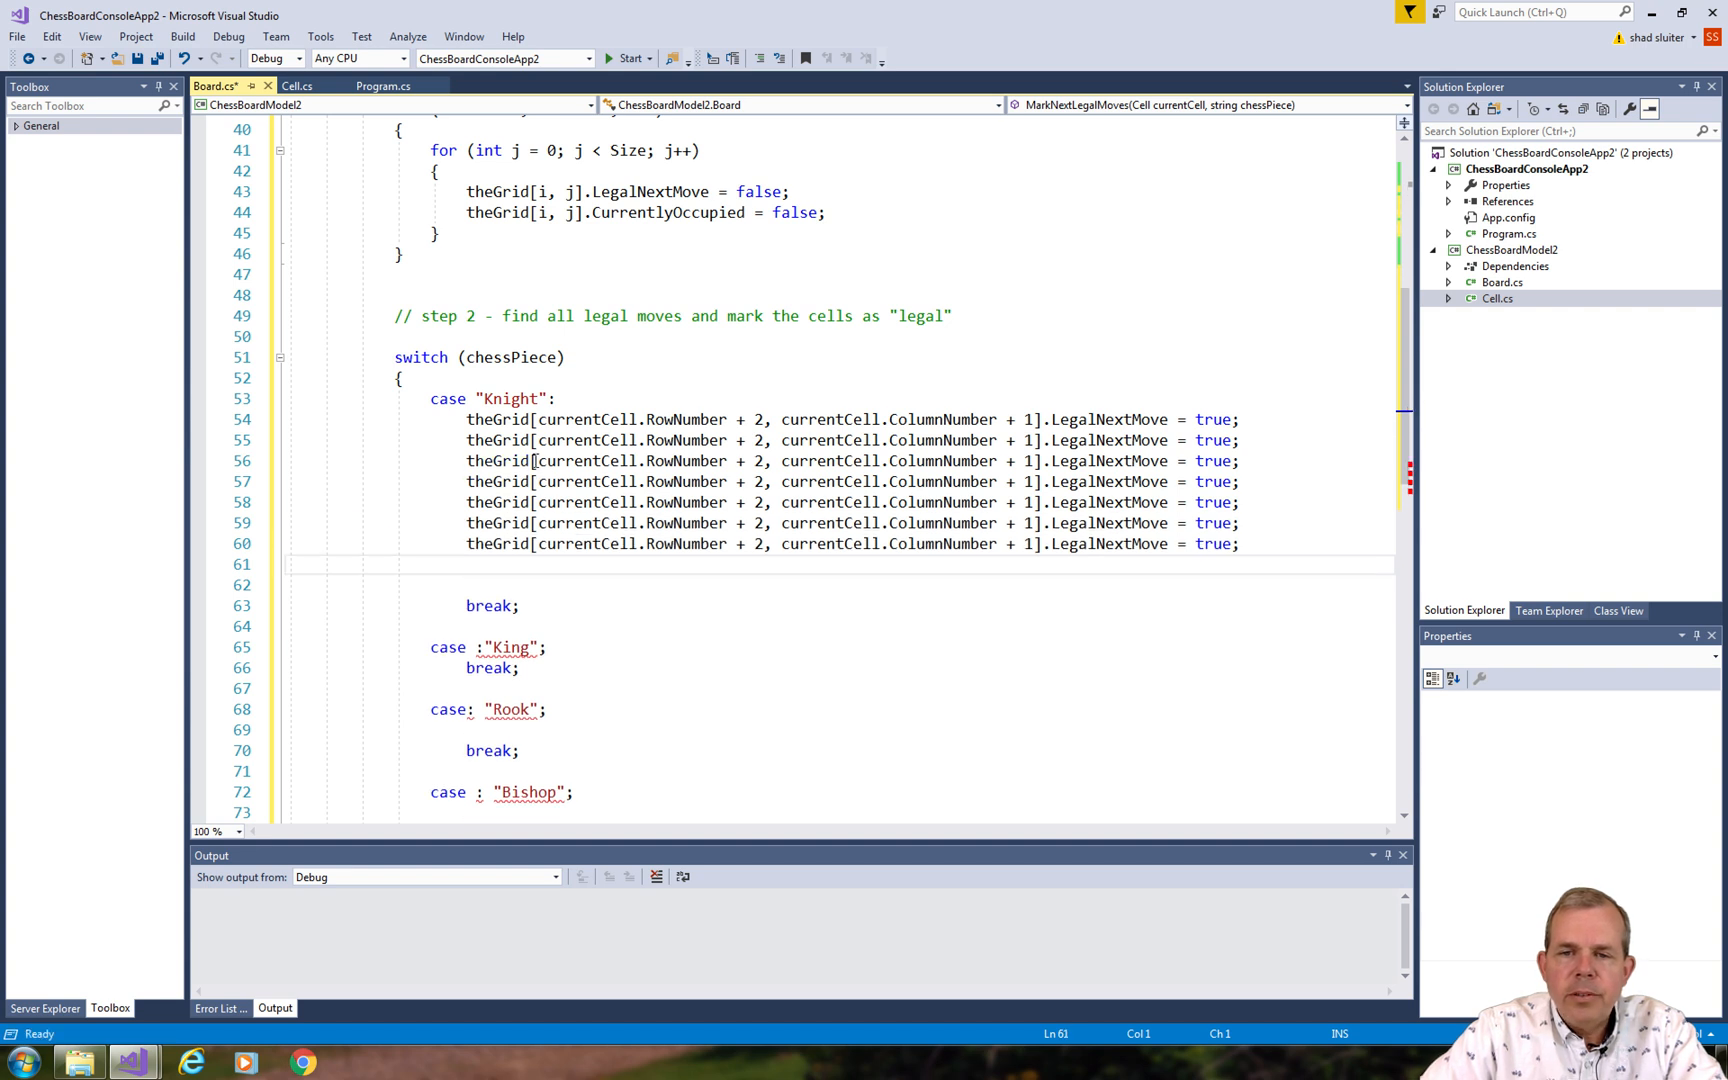
Change the row and column offsets so the eight lines cover every ±2/±1 knight move.
{"action": "type", "text": "-1"}
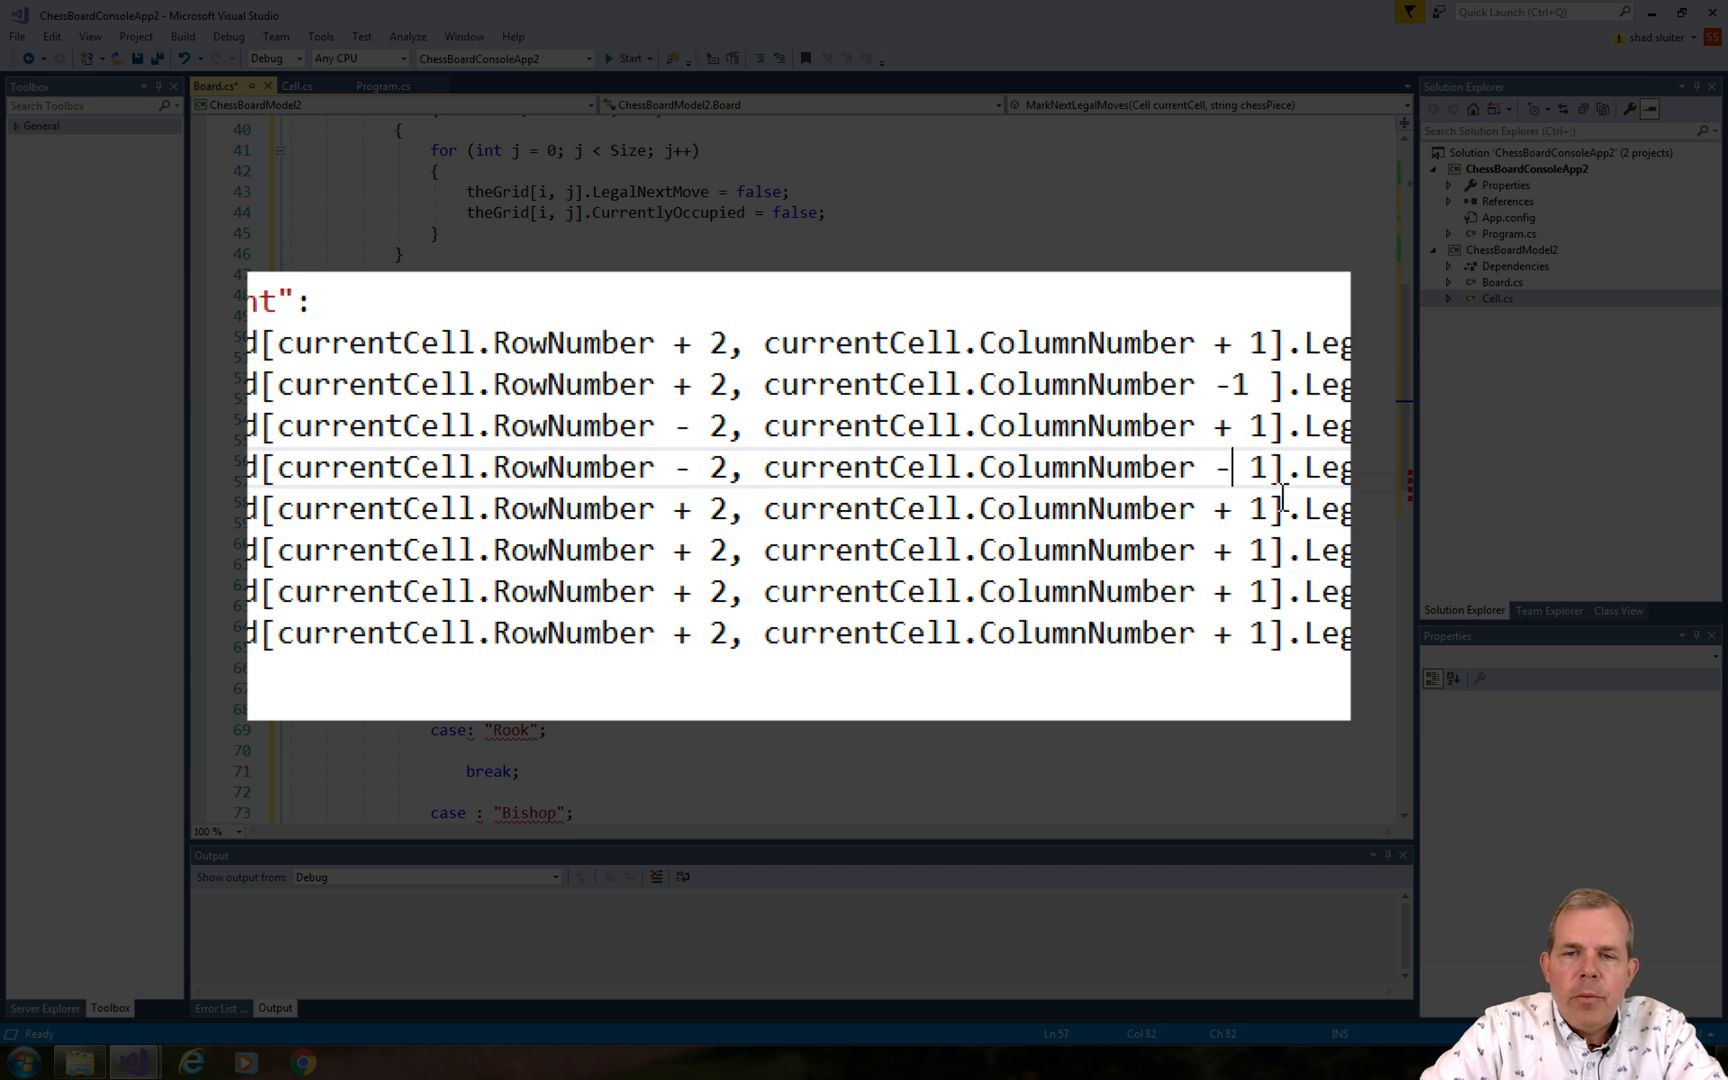
{"action": "type", "text": "1"}
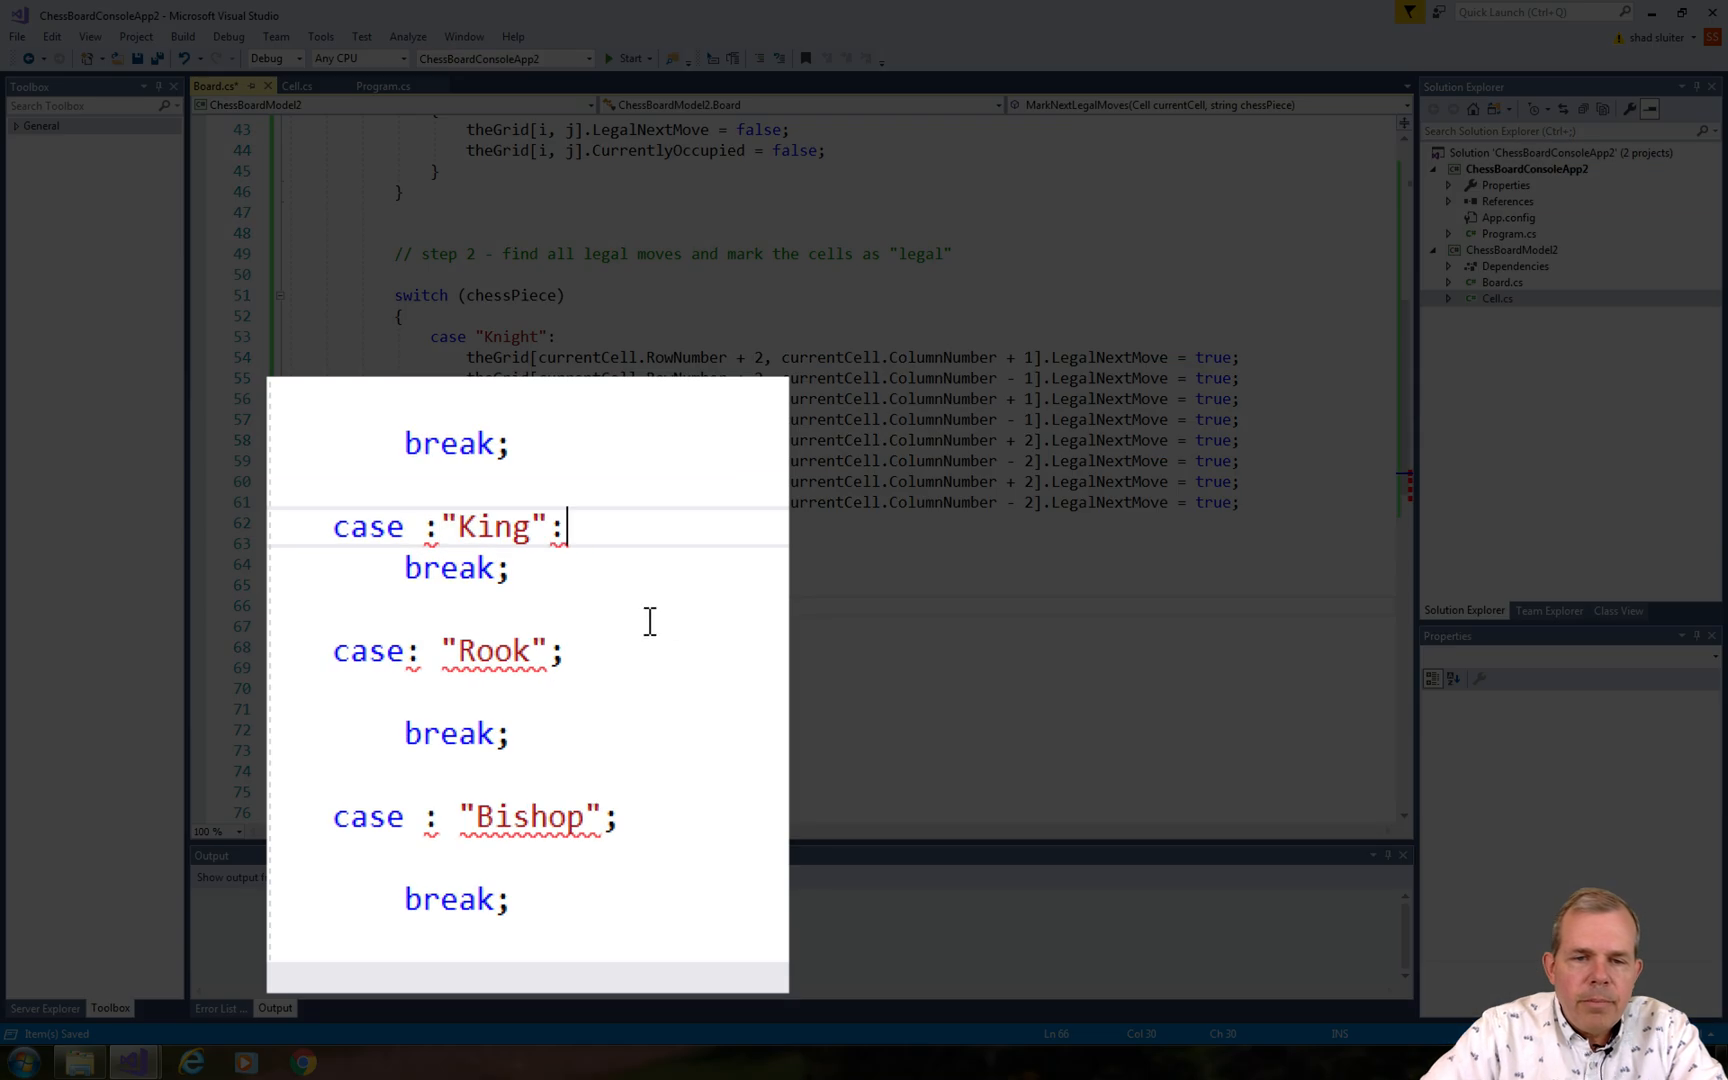
{"action": "left_click", "coordinate": [617, 818]}
{"action": "type", "text": ":"}
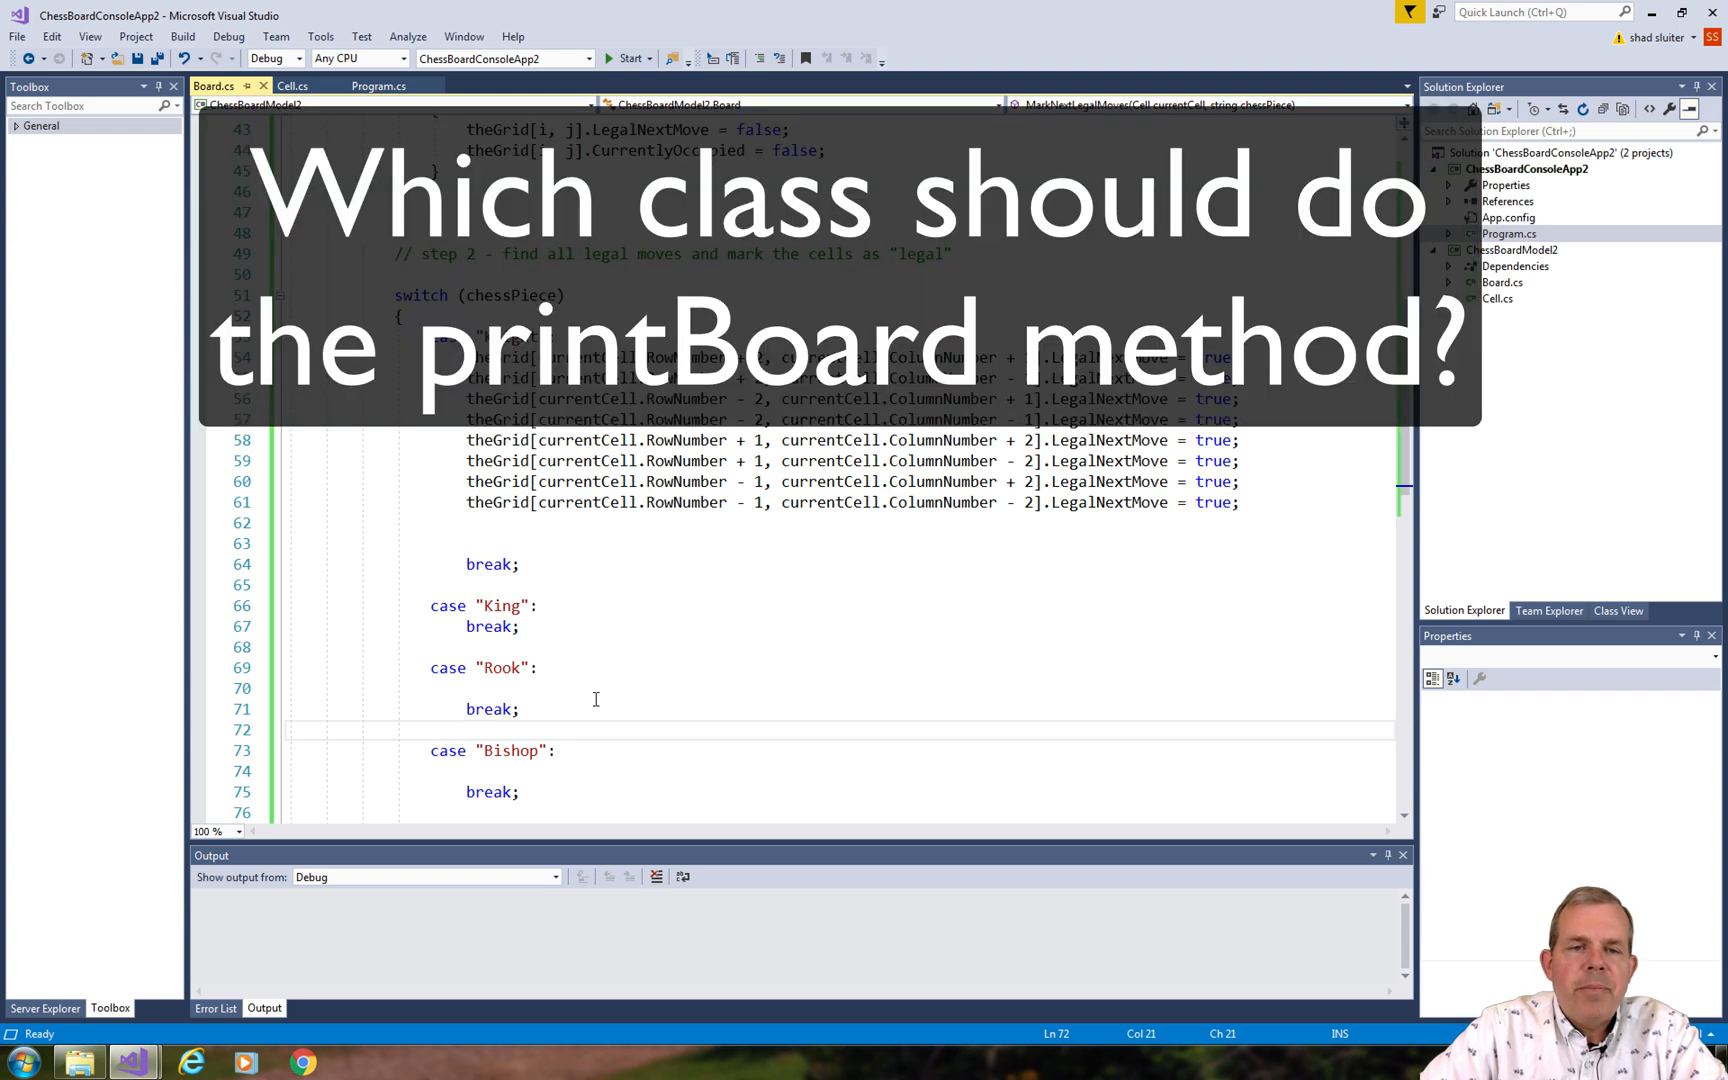
{"action": "mouse_move", "coordinate": [537, 582]}
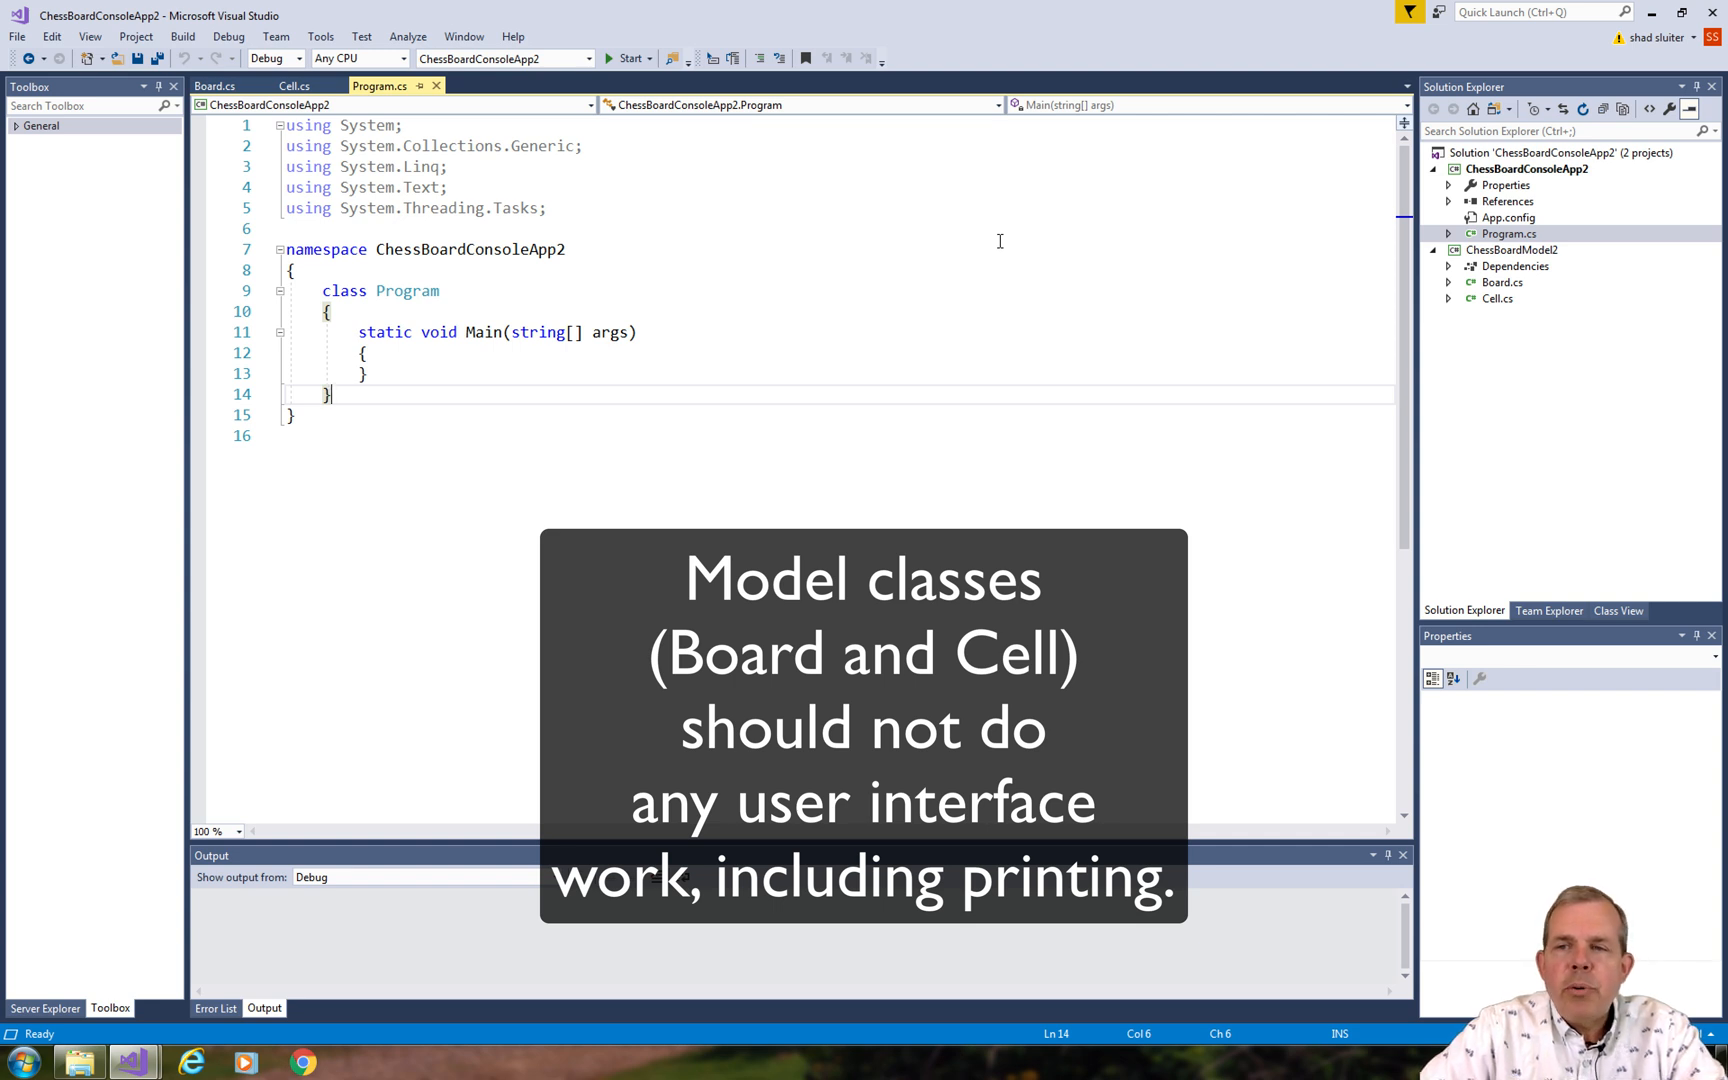
{"action": "mouse_move", "coordinate": [1511, 293]}
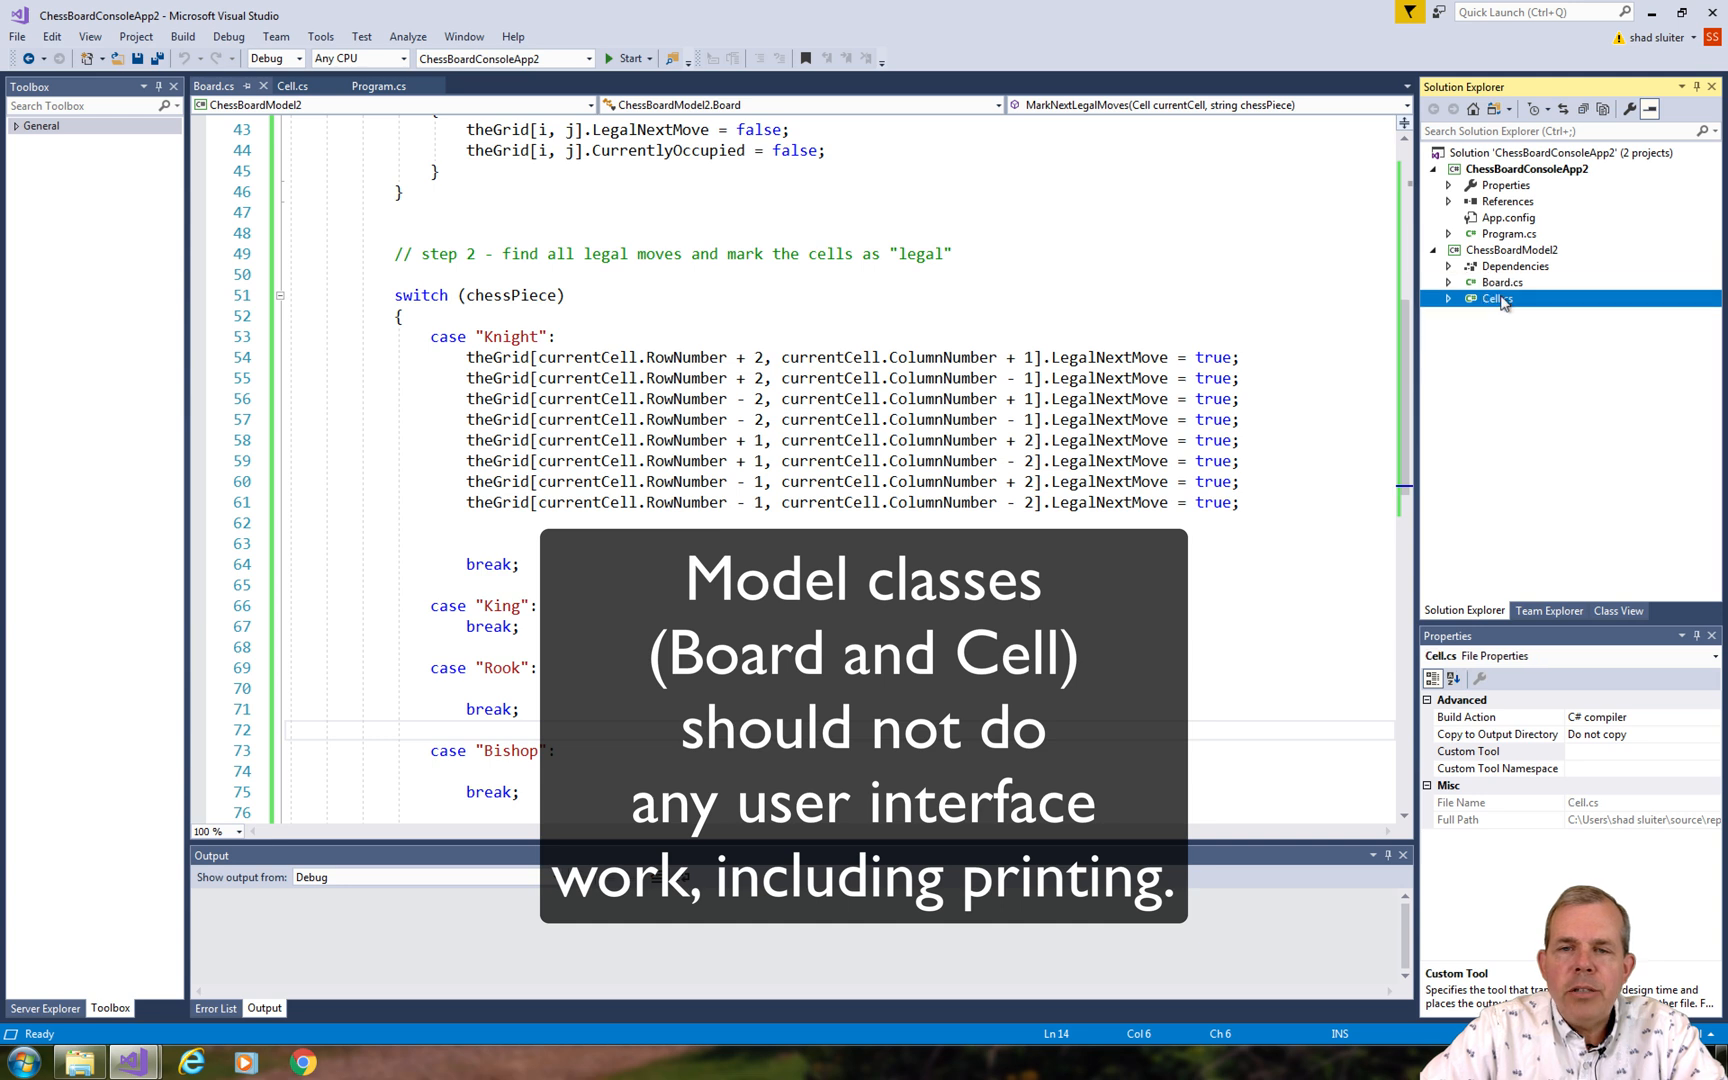
Open Cell.cs from Solution Explorer to view the Cell properties and constructor.
{"action": "left_click", "coordinate": [288, 85]}
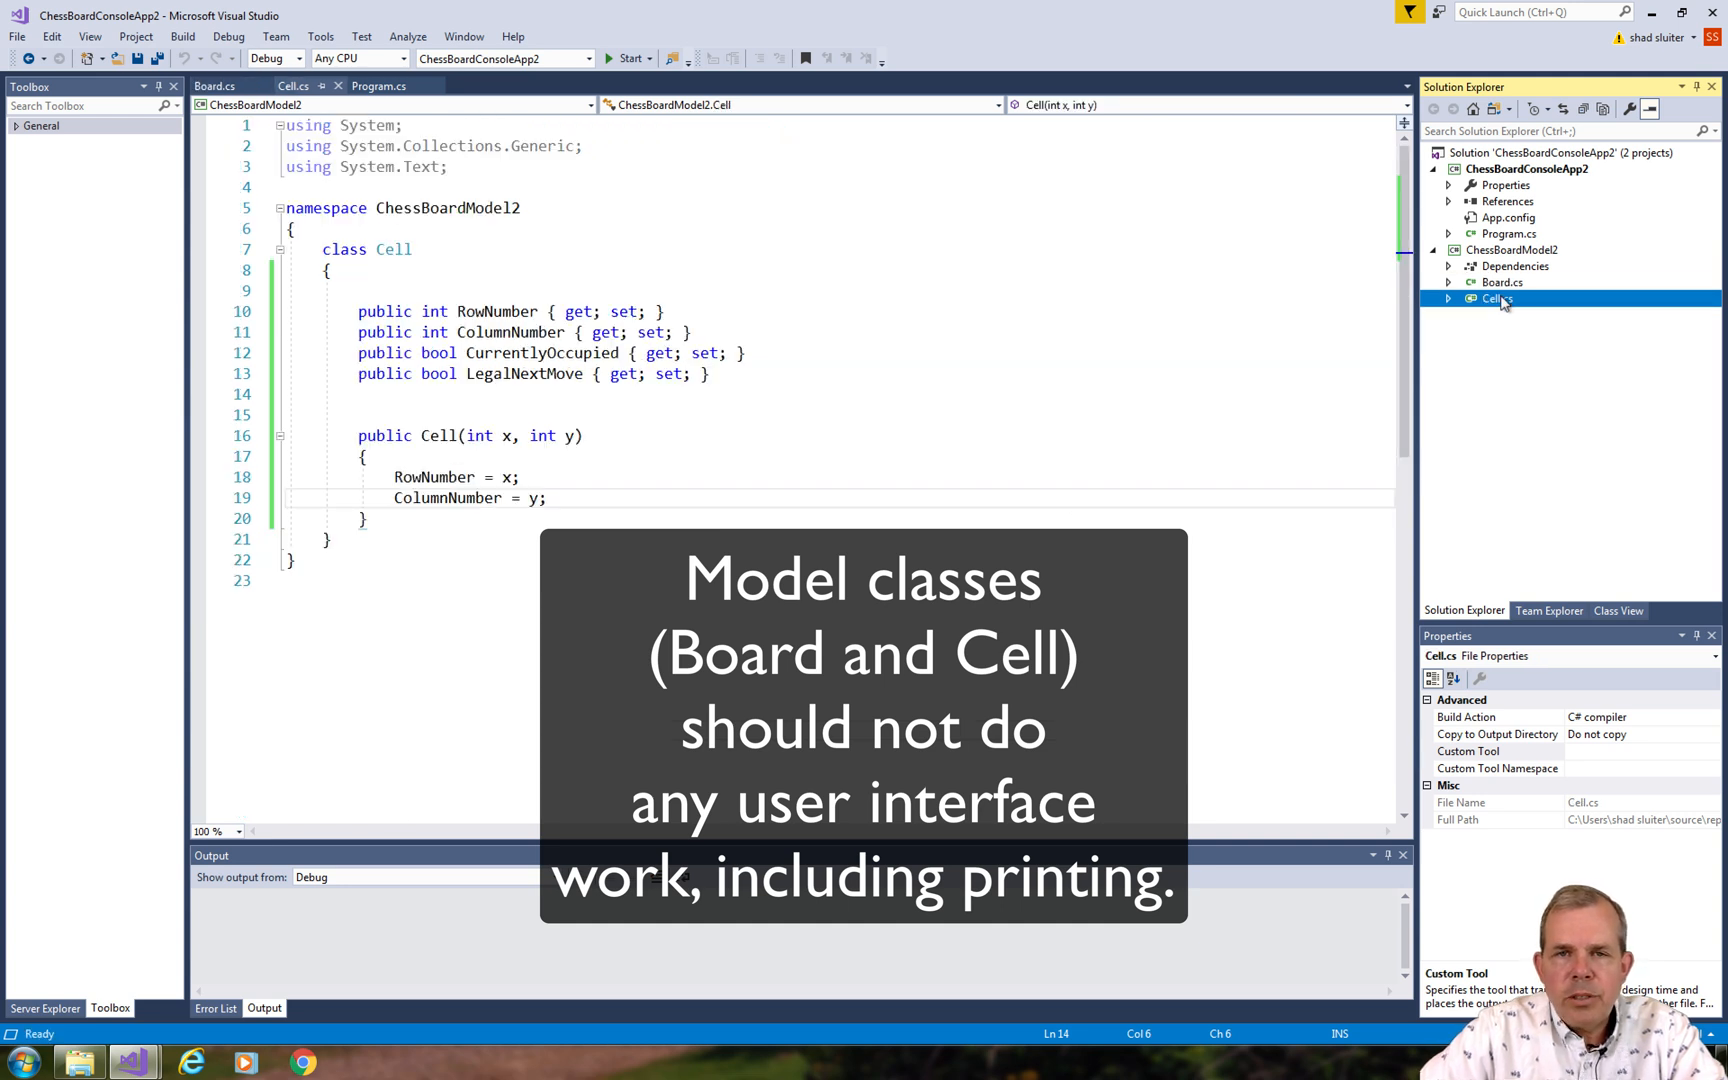